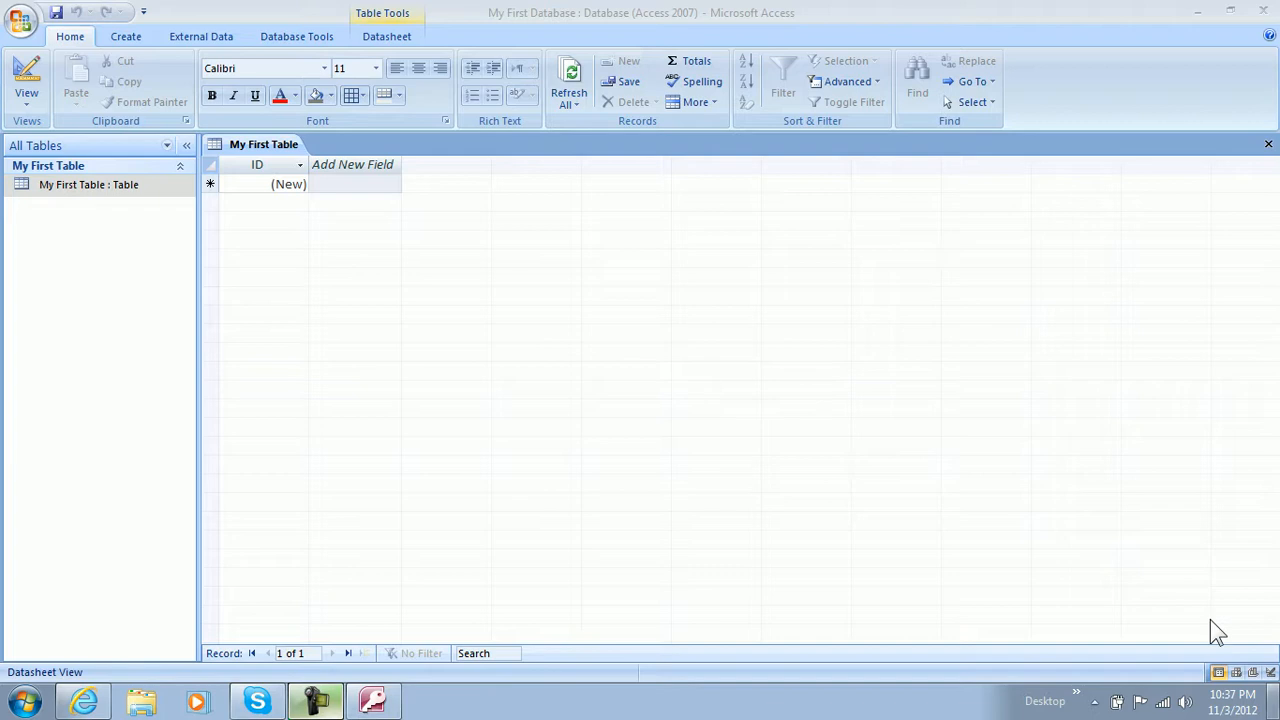
{"action": "mouse_move", "coordinate": [350, 223]}
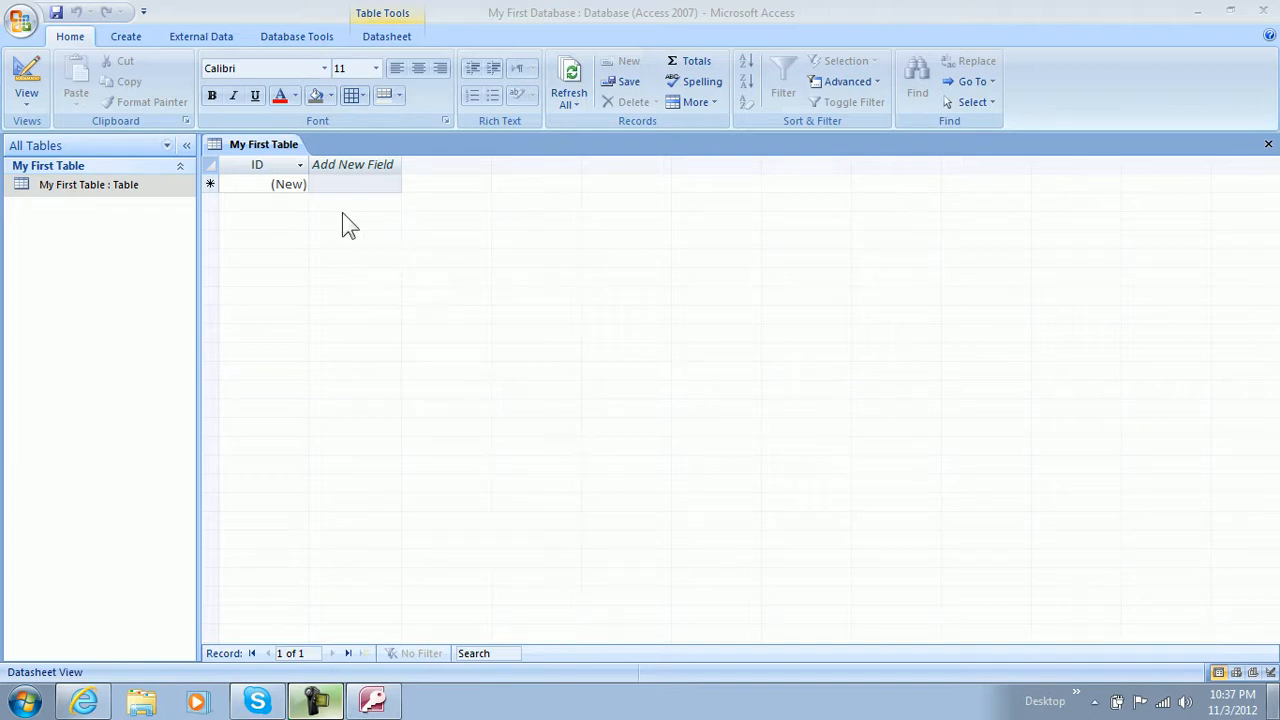
Open My First Table in Design View, make ID a Text field and rename it Name
{"action": "right_click", "coordinate": [80, 184]}
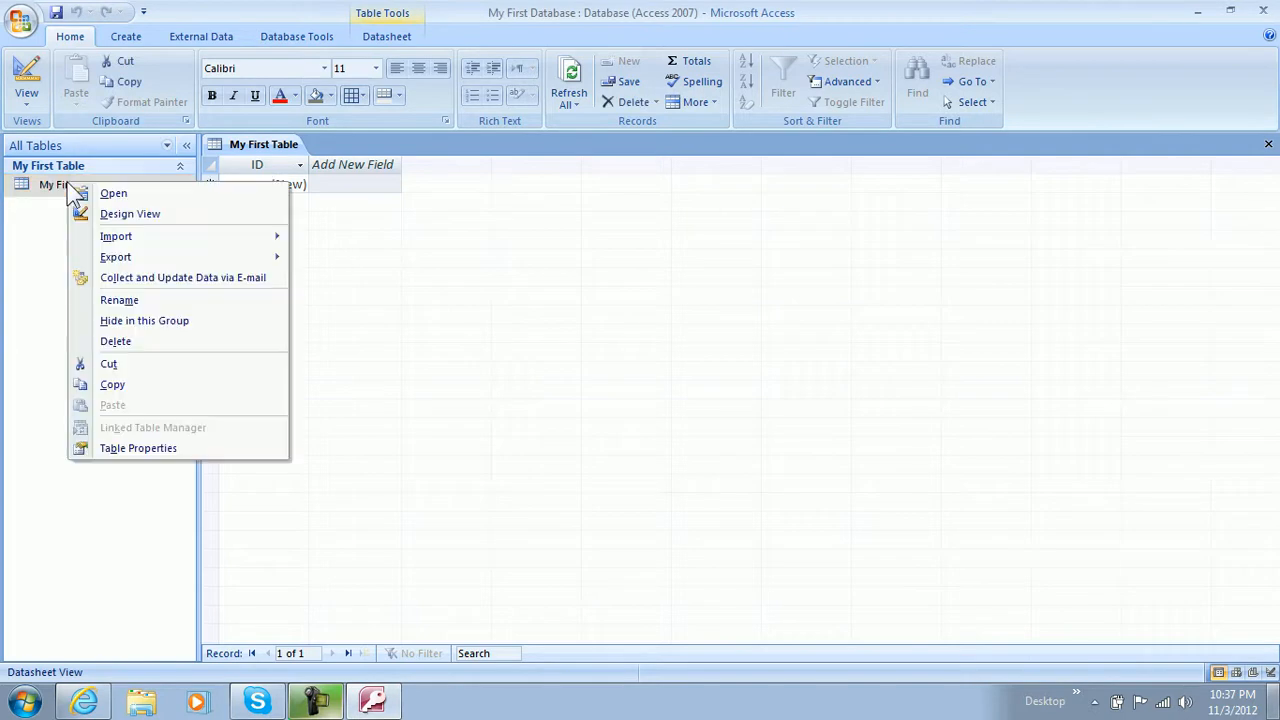
{"action": "mouse_move", "coordinate": [145, 222]}
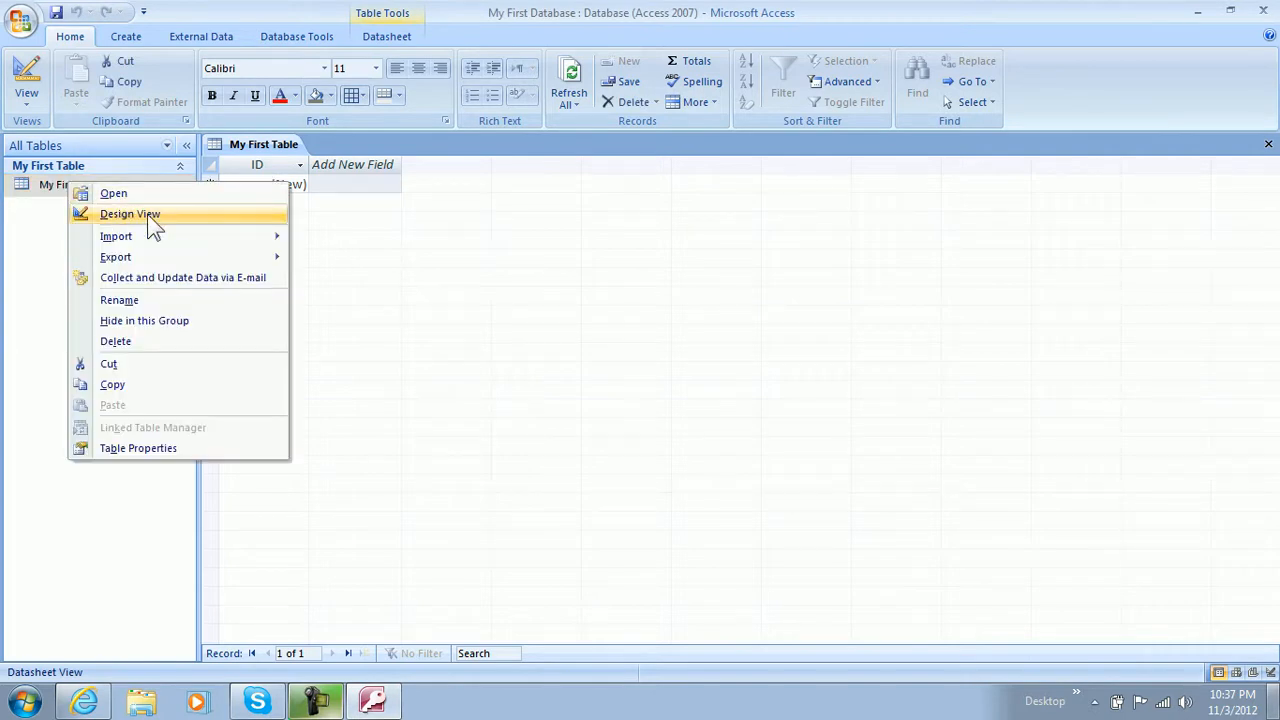
{"action": "left_click", "coordinate": [129, 213]}
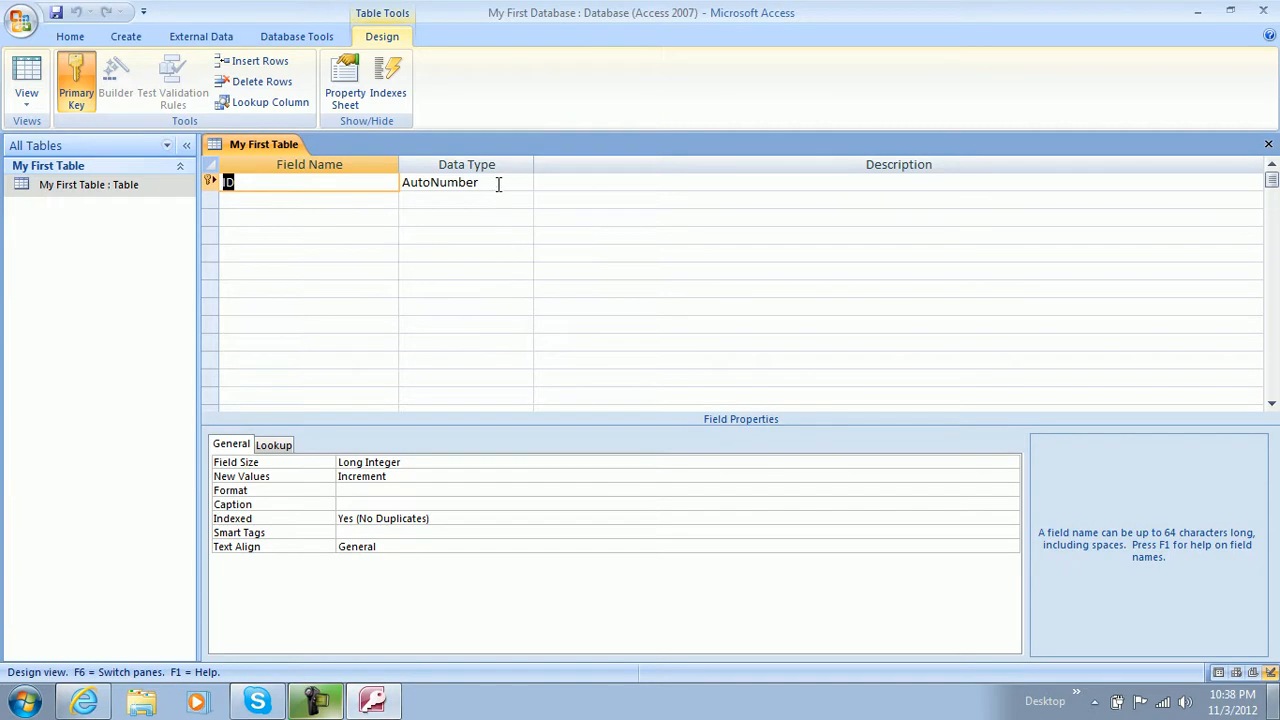
{"action": "left_click", "coordinate": [456, 182]}
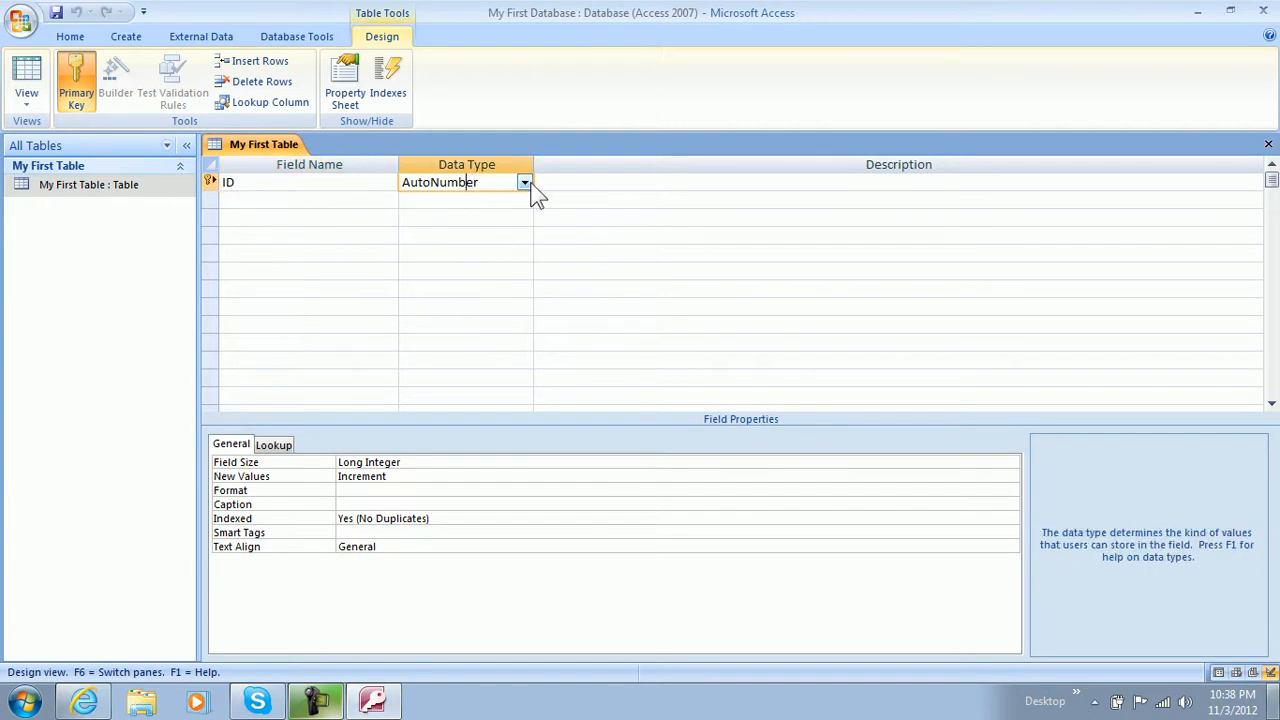
{"action": "left_click", "coordinate": [524, 182]}
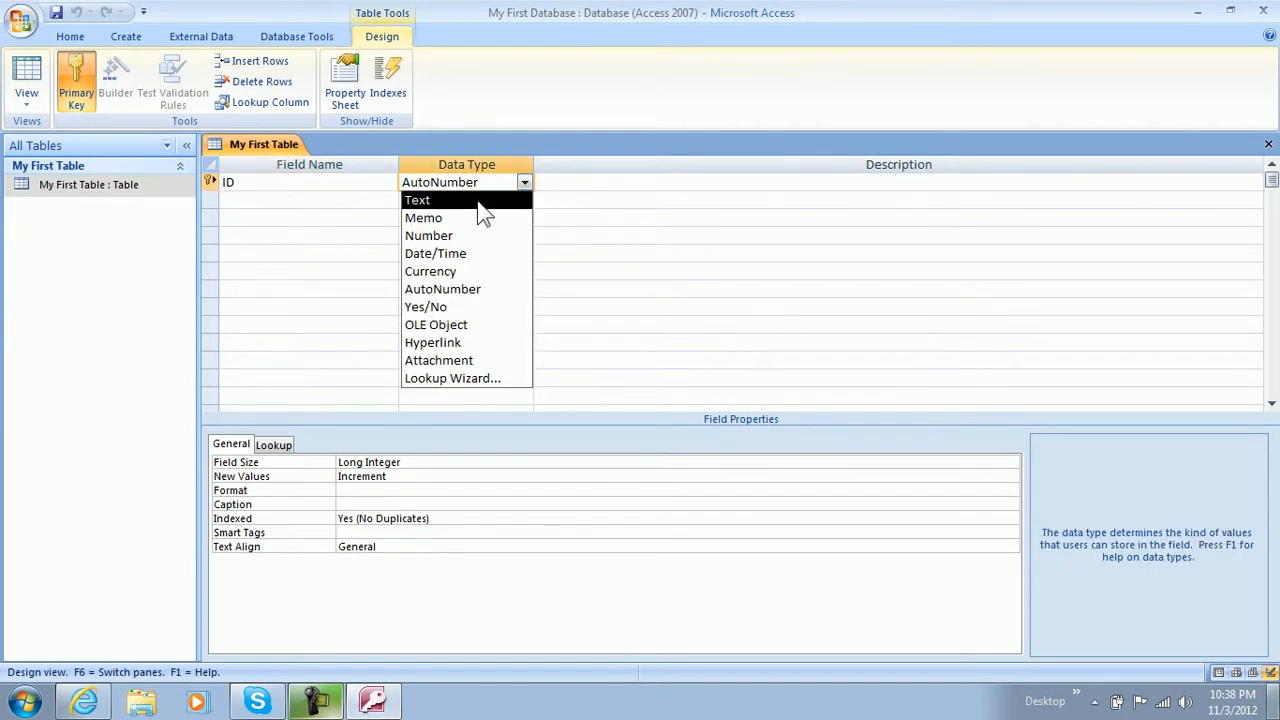
{"action": "left_click", "coordinate": [417, 199]}
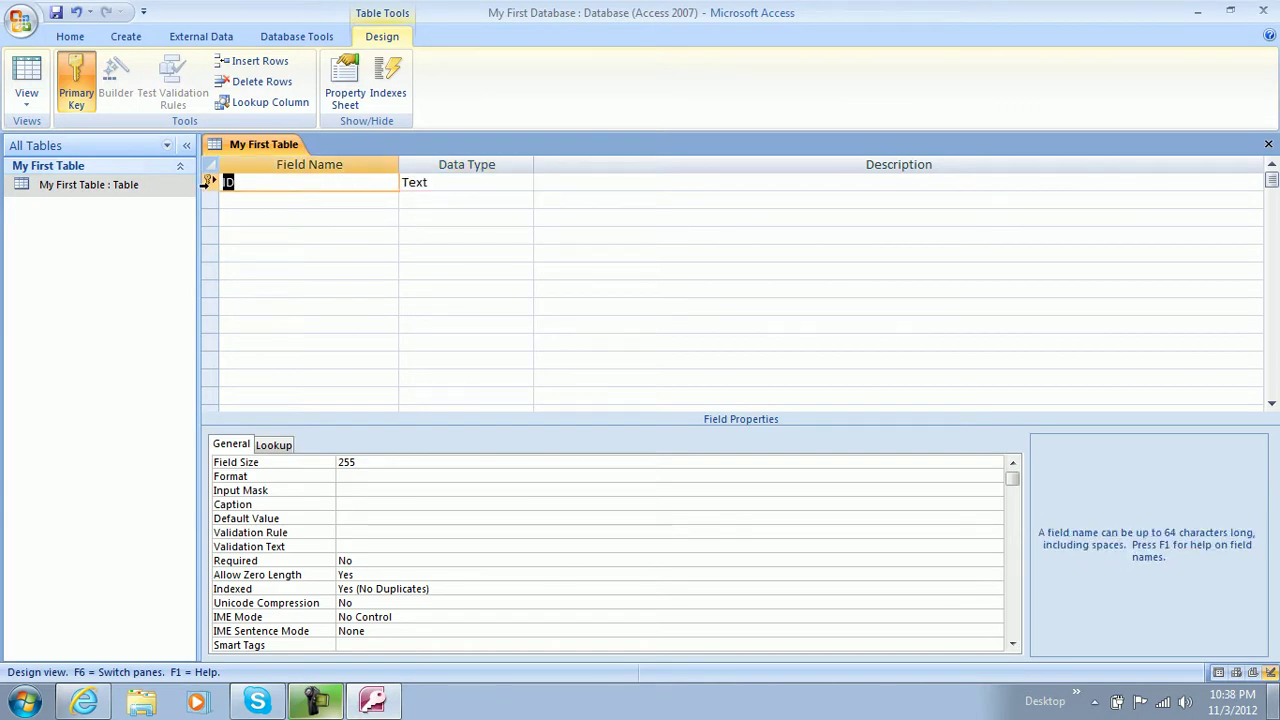
{"action": "type", "text": "Name"}
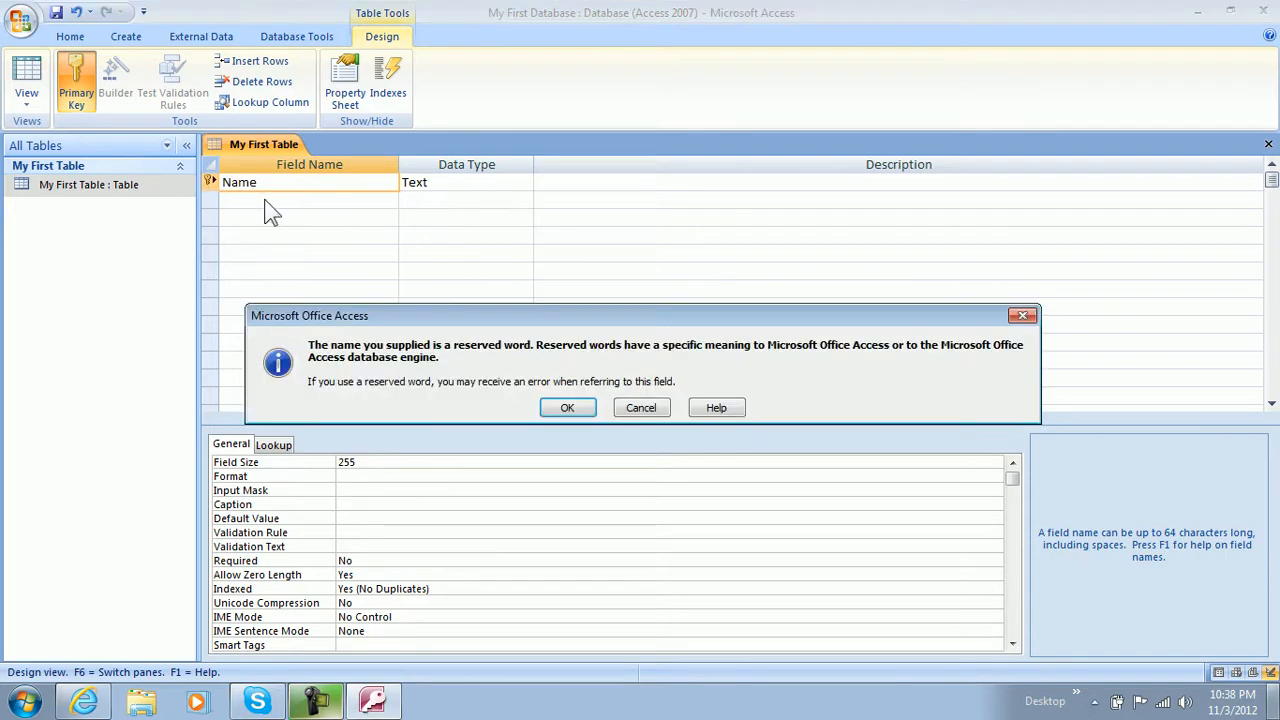
{"action": "mouse_move", "coordinate": [568, 408]}
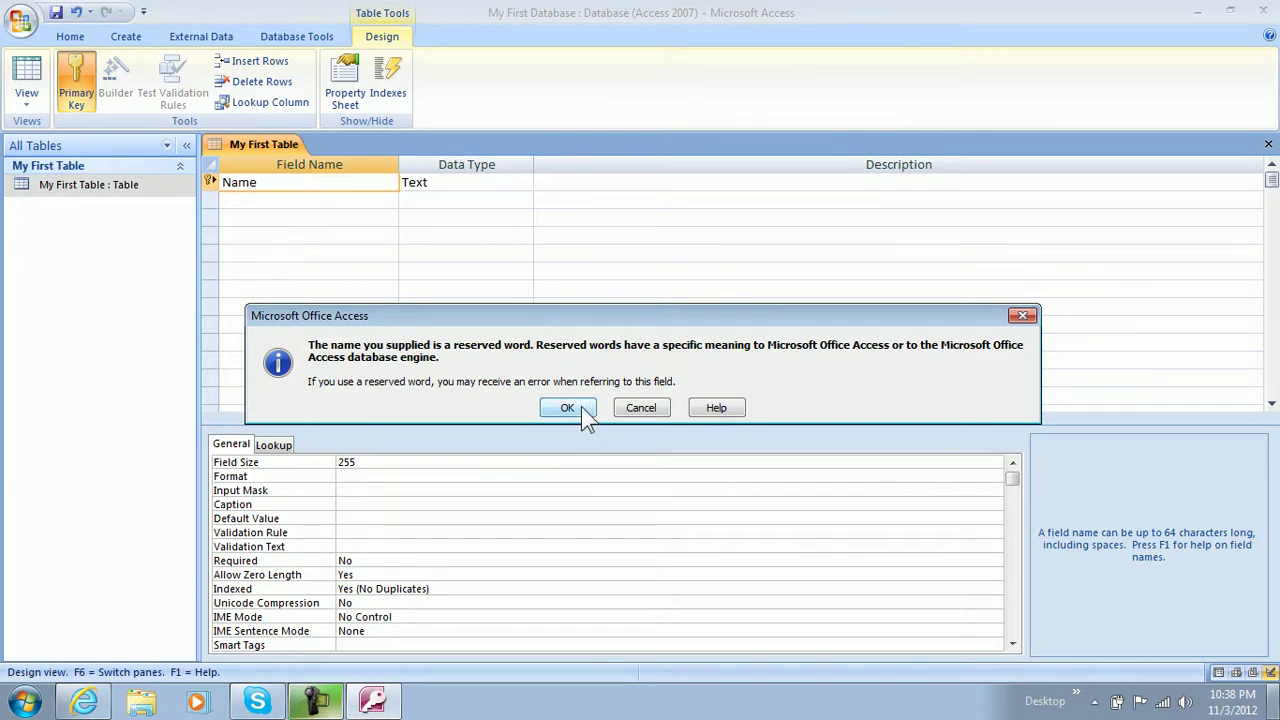
Dismiss the reserved-word warning and change the field name to Customer Name
{"action": "left_click", "coordinate": [567, 407]}
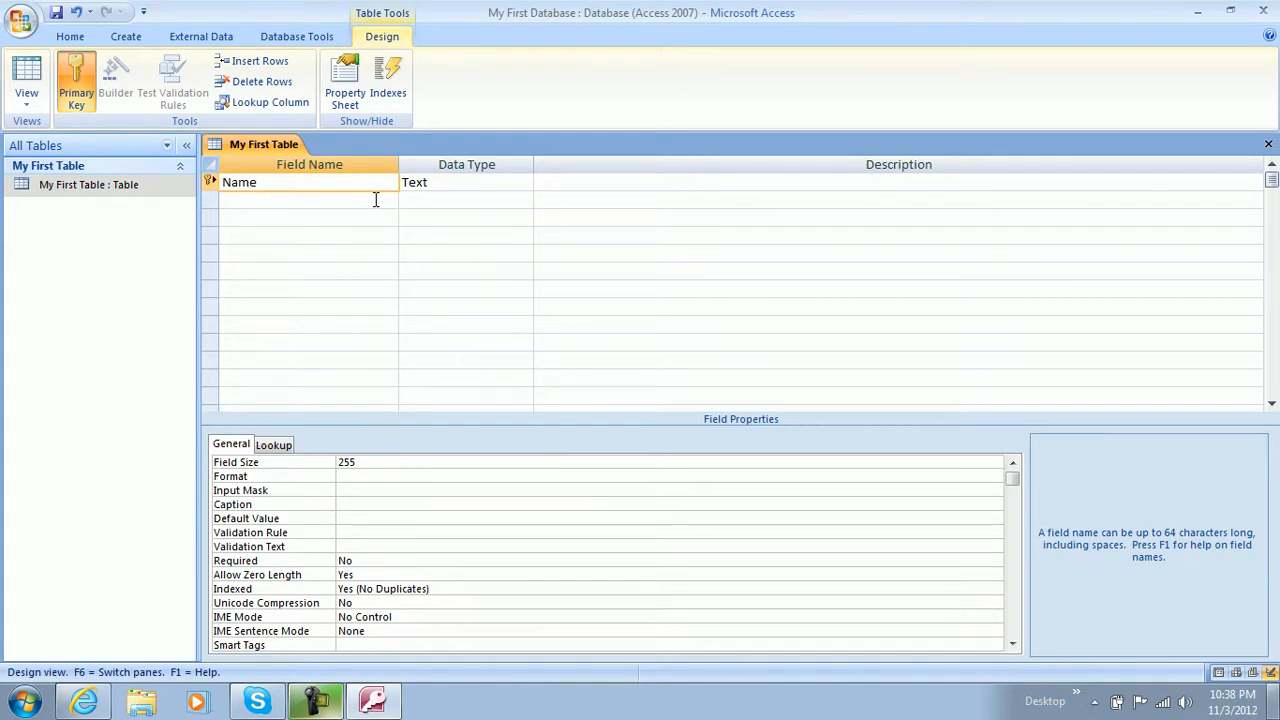
{"action": "left_click", "coordinate": [238, 182]}
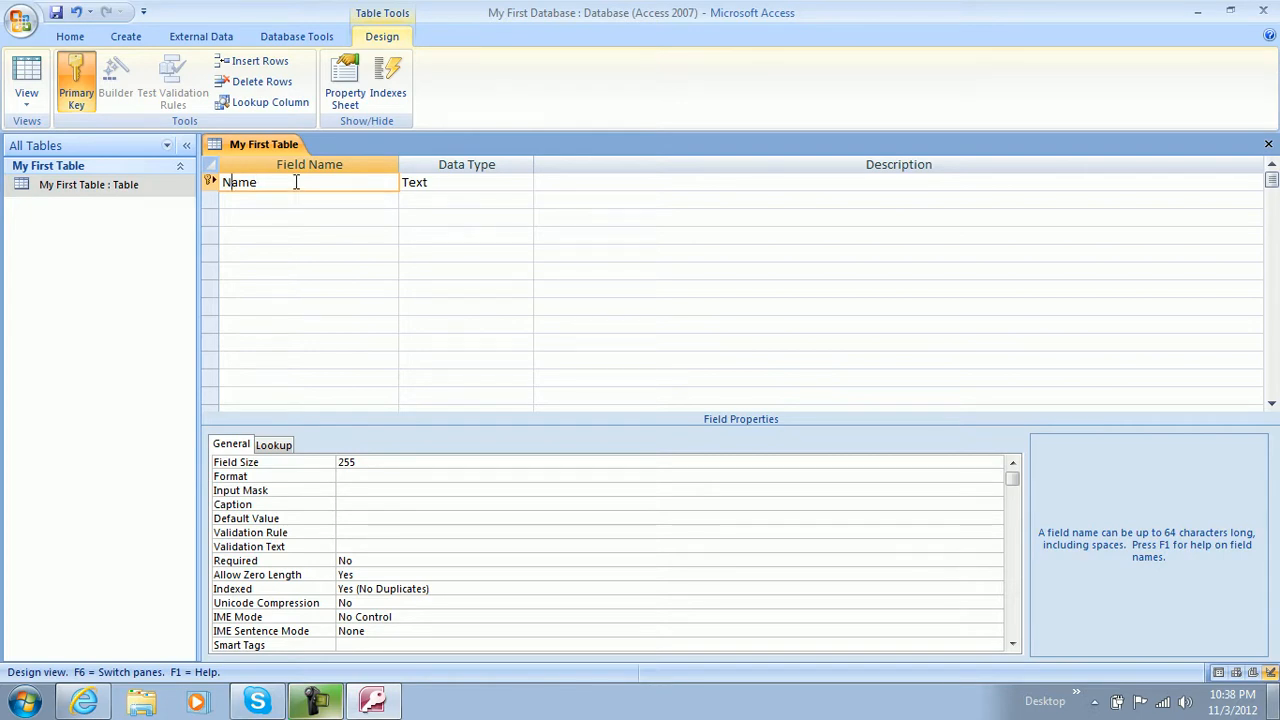
{"action": "type", "text": "Customer"}
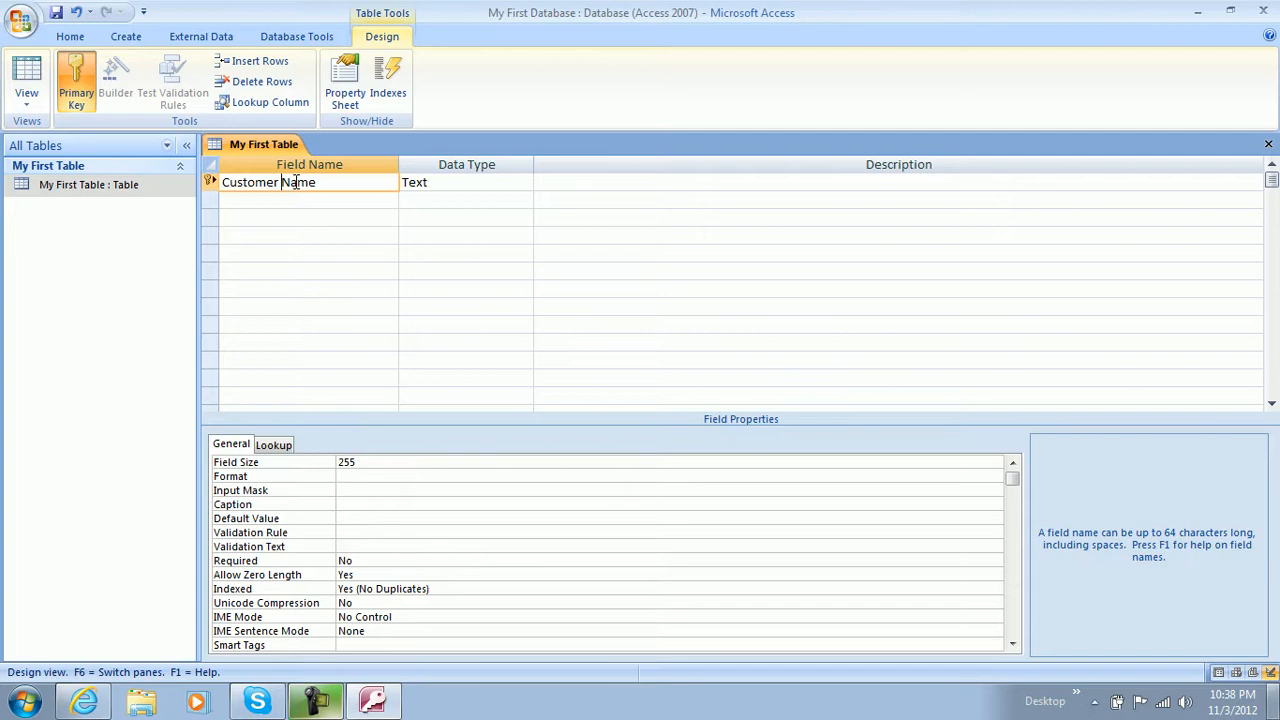
{"action": "left_click", "coordinate": [295, 200]}
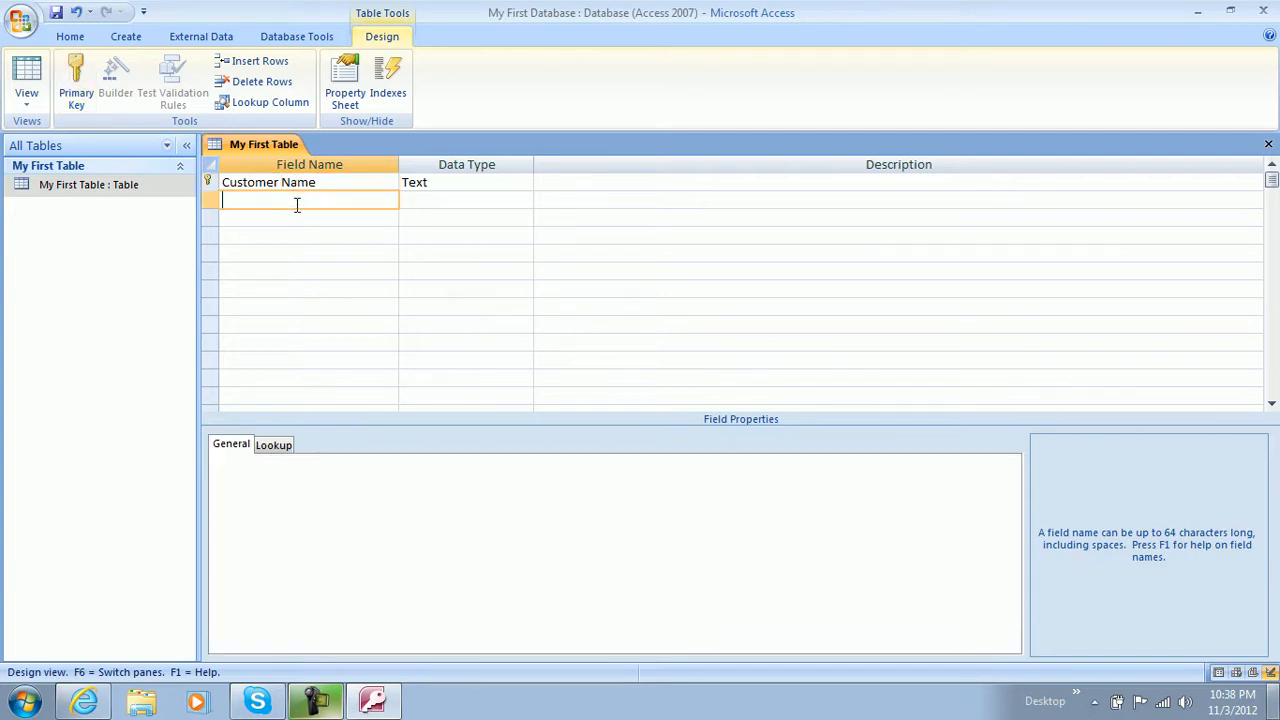
{"action": "mouse_move", "coordinate": [470, 182]}
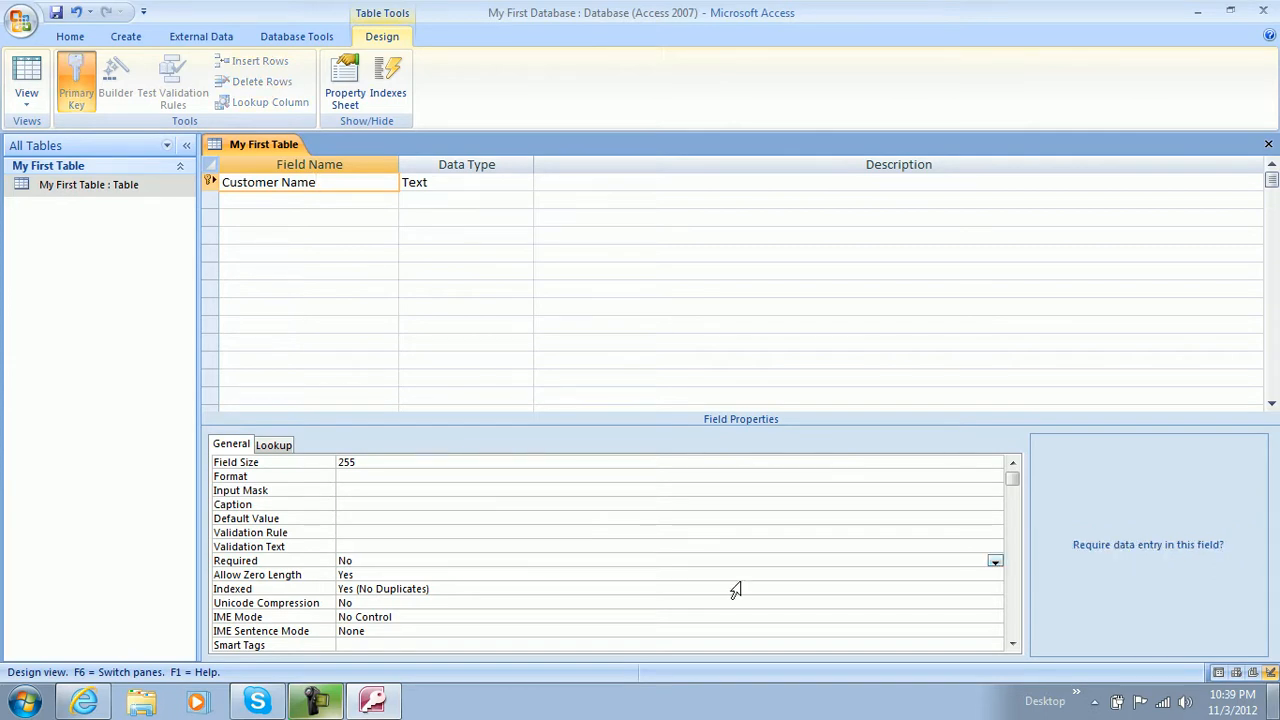
Set Customer Name's Required property to Yes and its Field Size to 25
{"action": "left_click", "coordinate": [996, 561]}
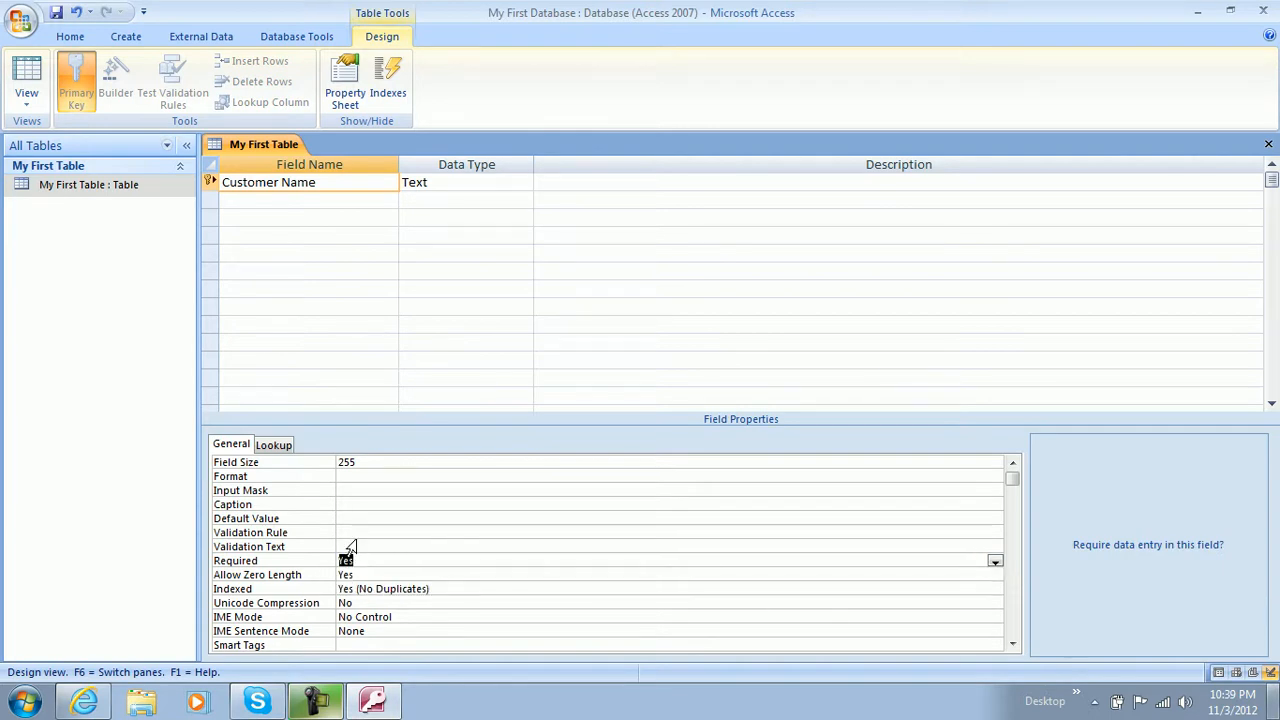
{"action": "left_click", "coordinate": [363, 532]}
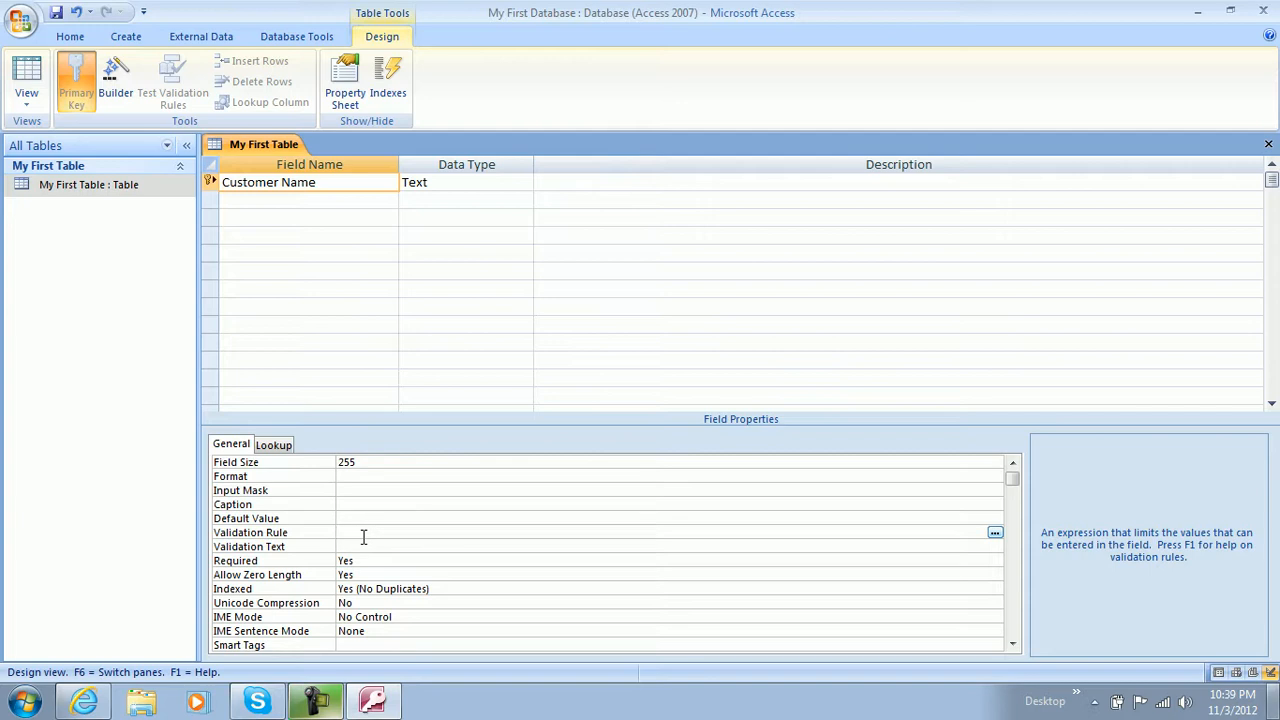
{"action": "left_click", "coordinate": [363, 532]}
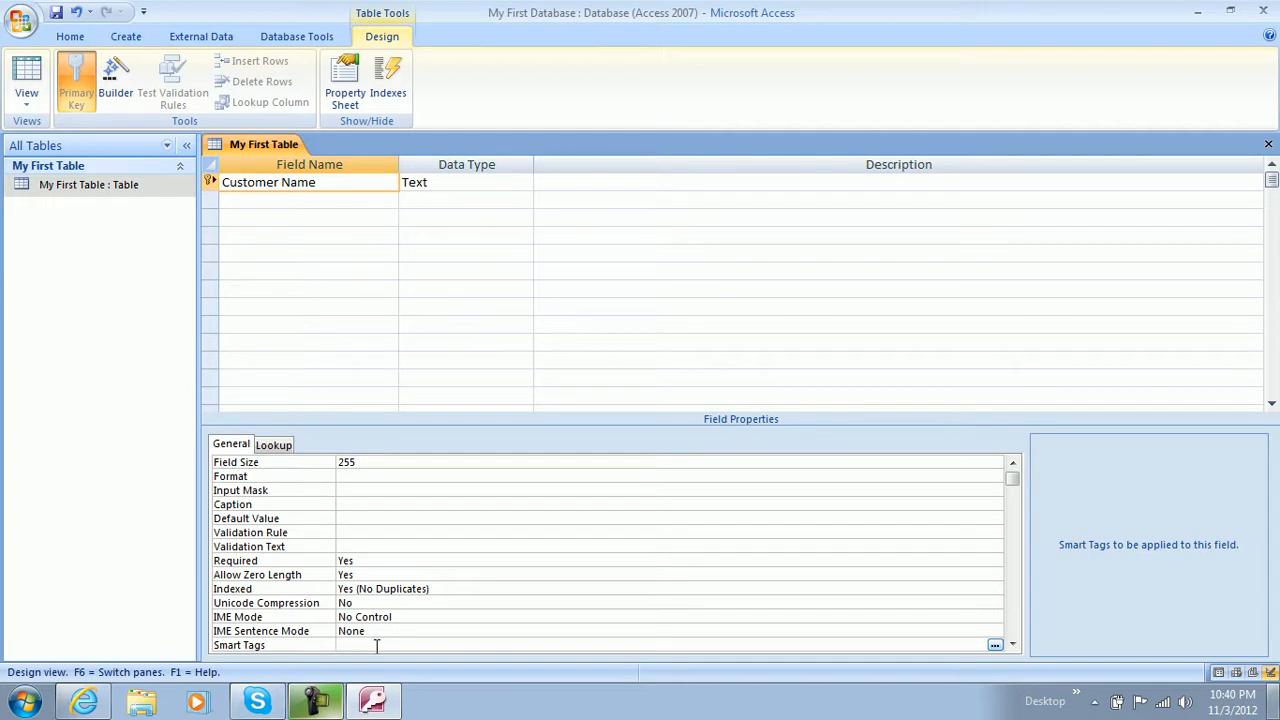
{"action": "left_click", "coordinate": [347, 462]}
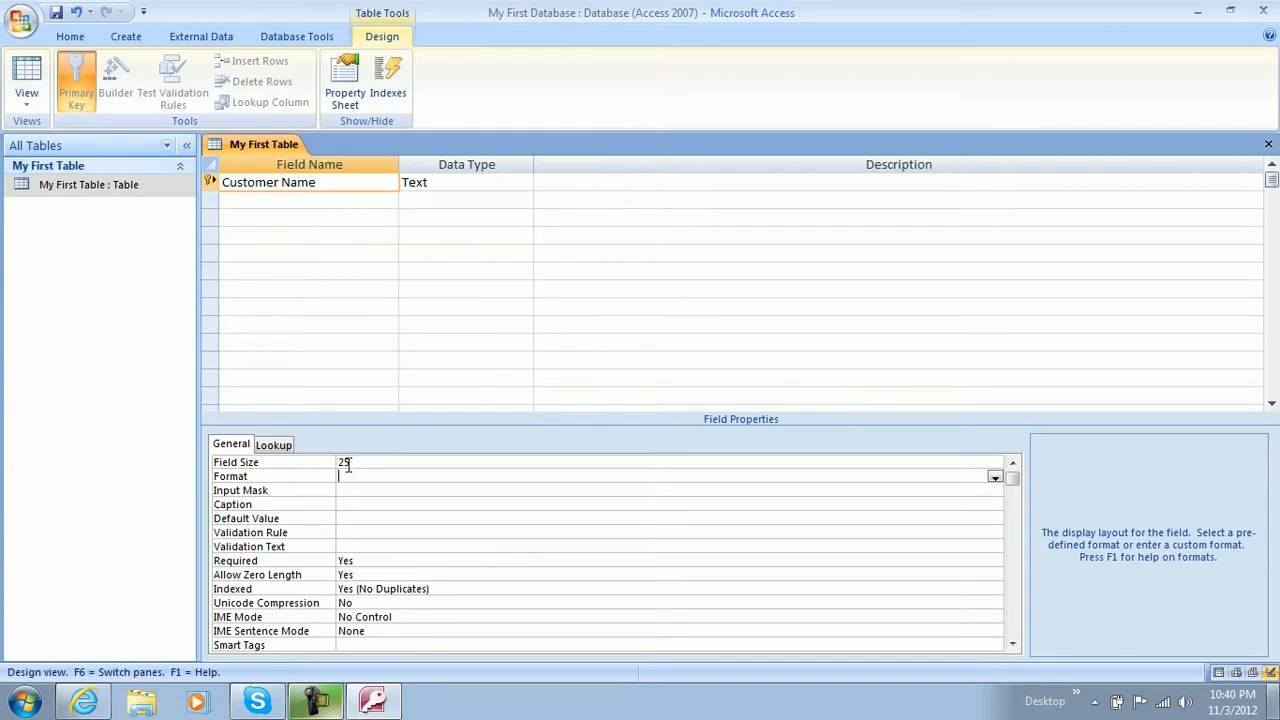
{"action": "left_click", "coordinate": [345, 462]}
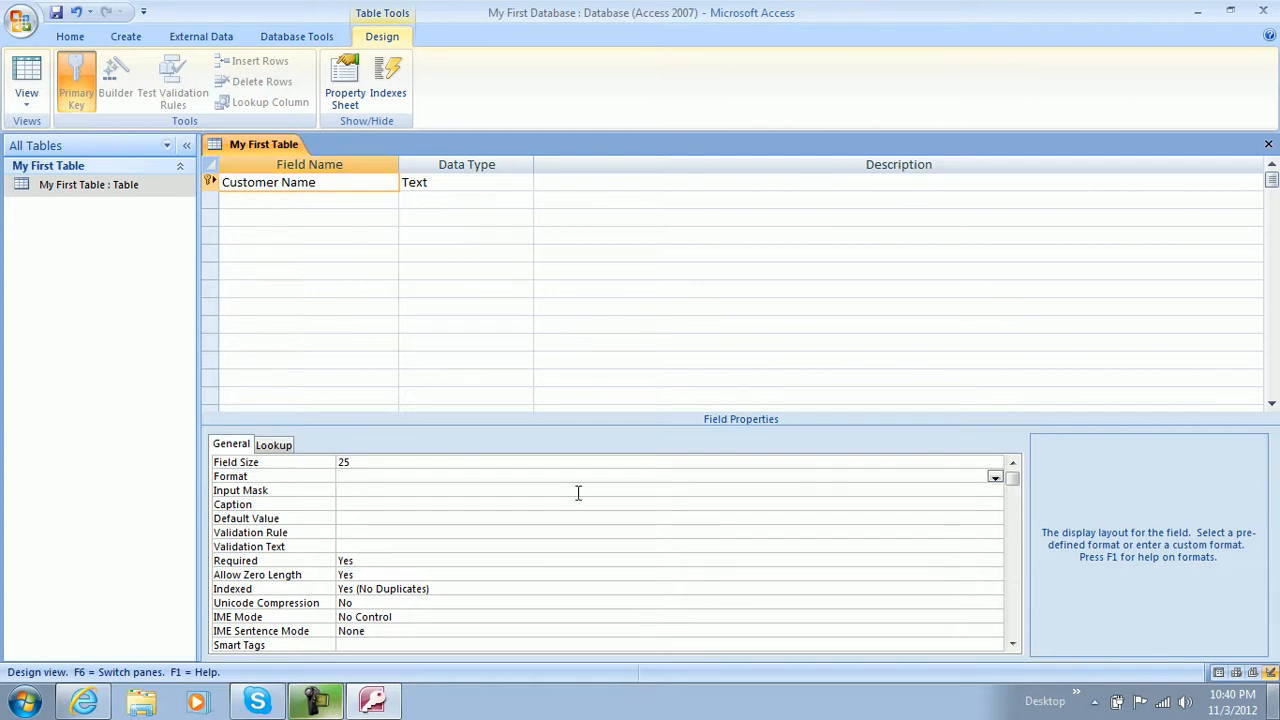
{"action": "left_click", "coordinate": [406, 490]}
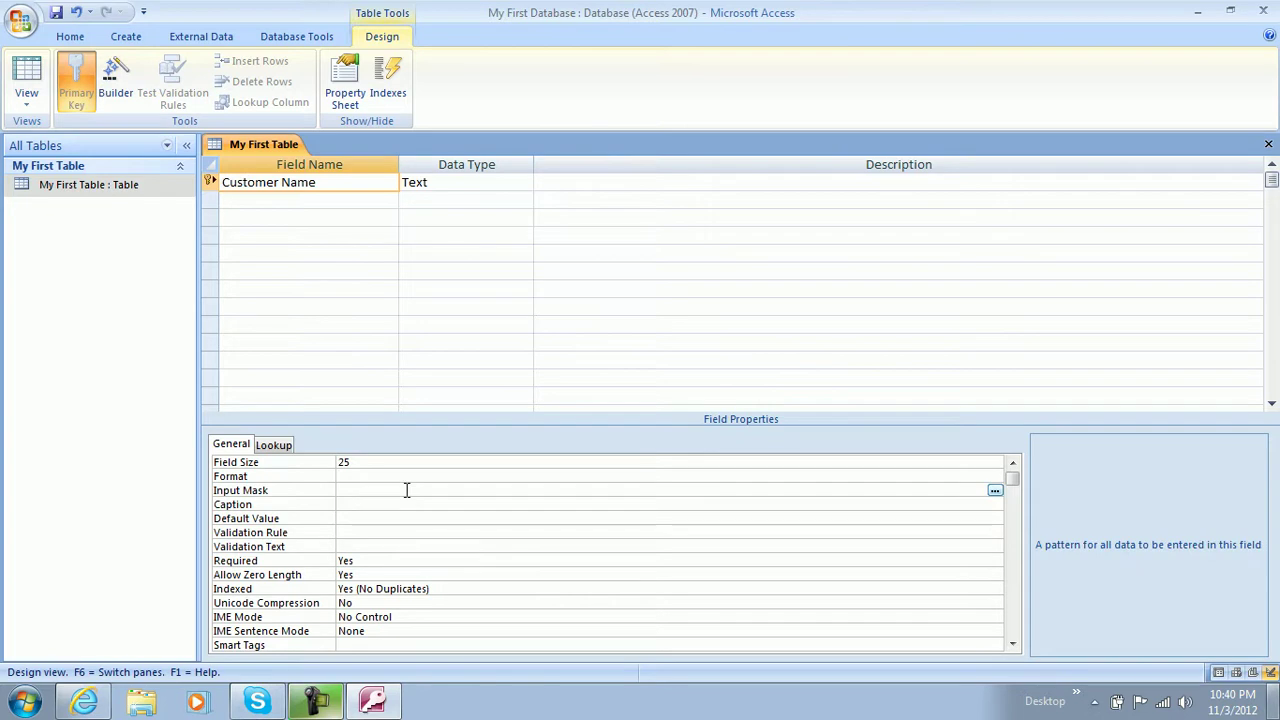
{"action": "mouse_move", "coordinate": [491, 497]}
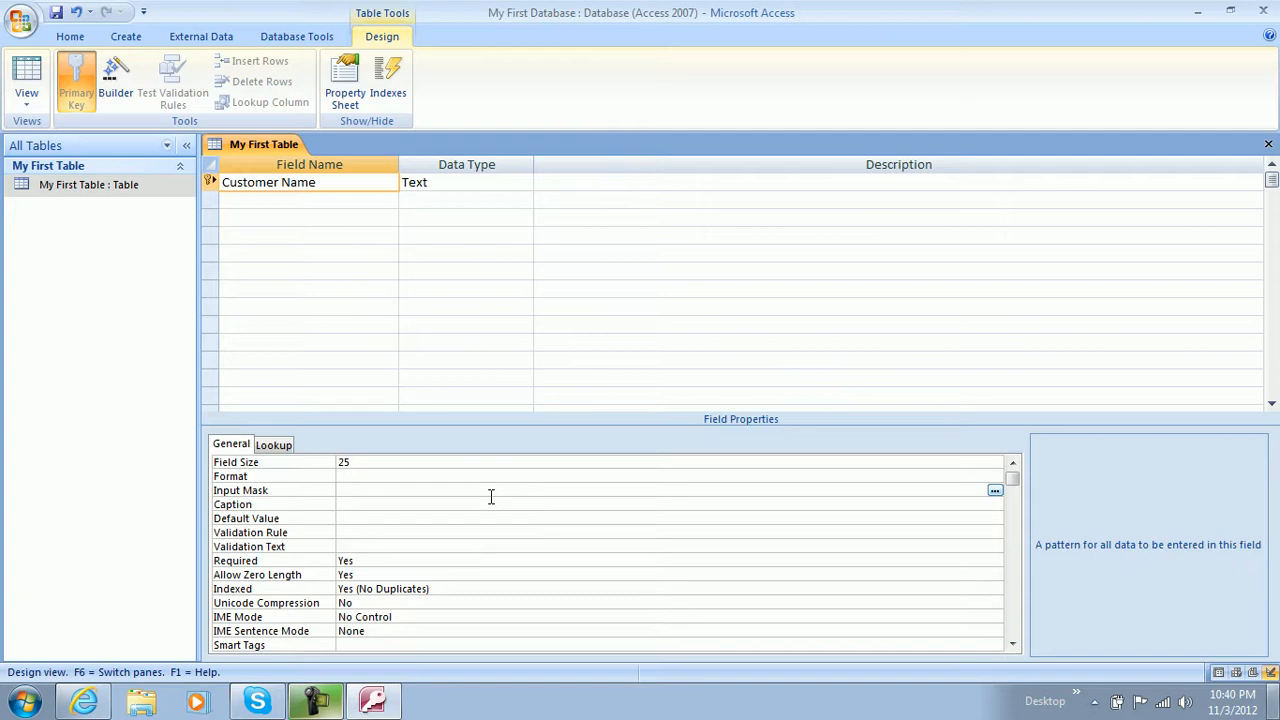
{"action": "left_click", "coordinate": [430, 490]}
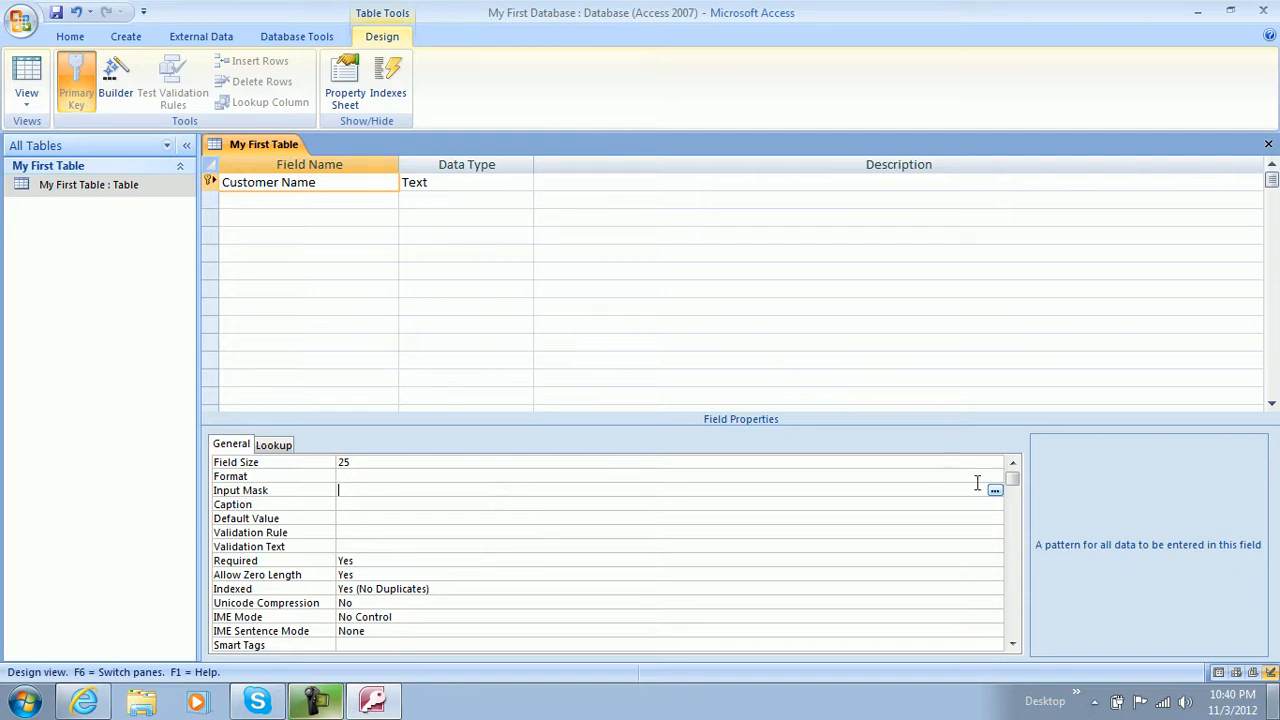
Save the table and apply the Phone Number input mask wizard's defaults to Customer Name
{"action": "left_click", "coordinate": [994, 489]}
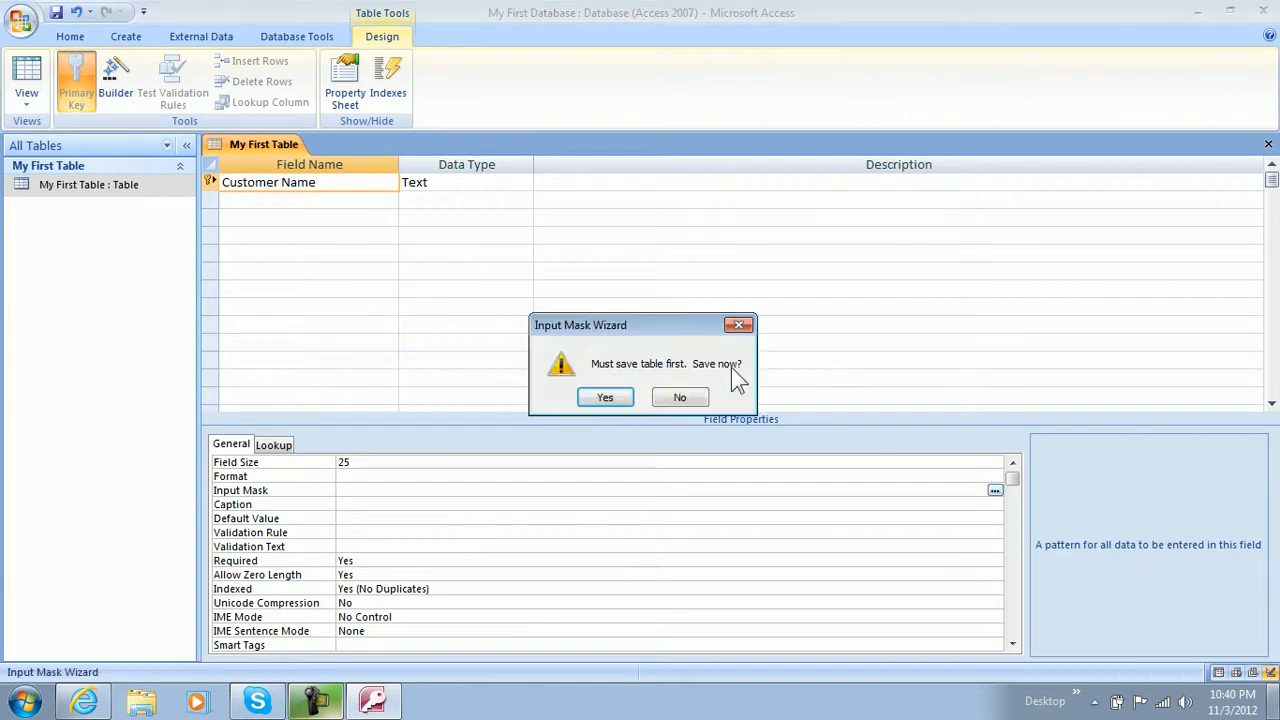
{"action": "left_click", "coordinate": [604, 397]}
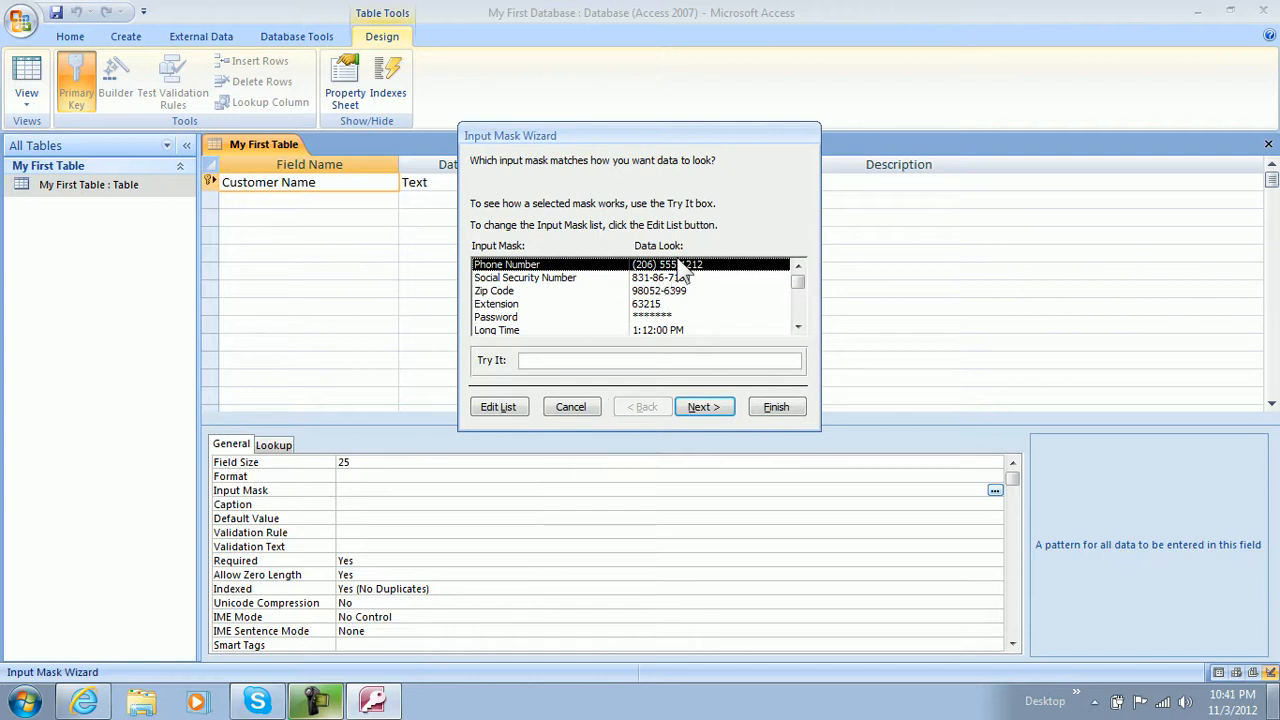
{"action": "mouse_move", "coordinate": [703, 381]}
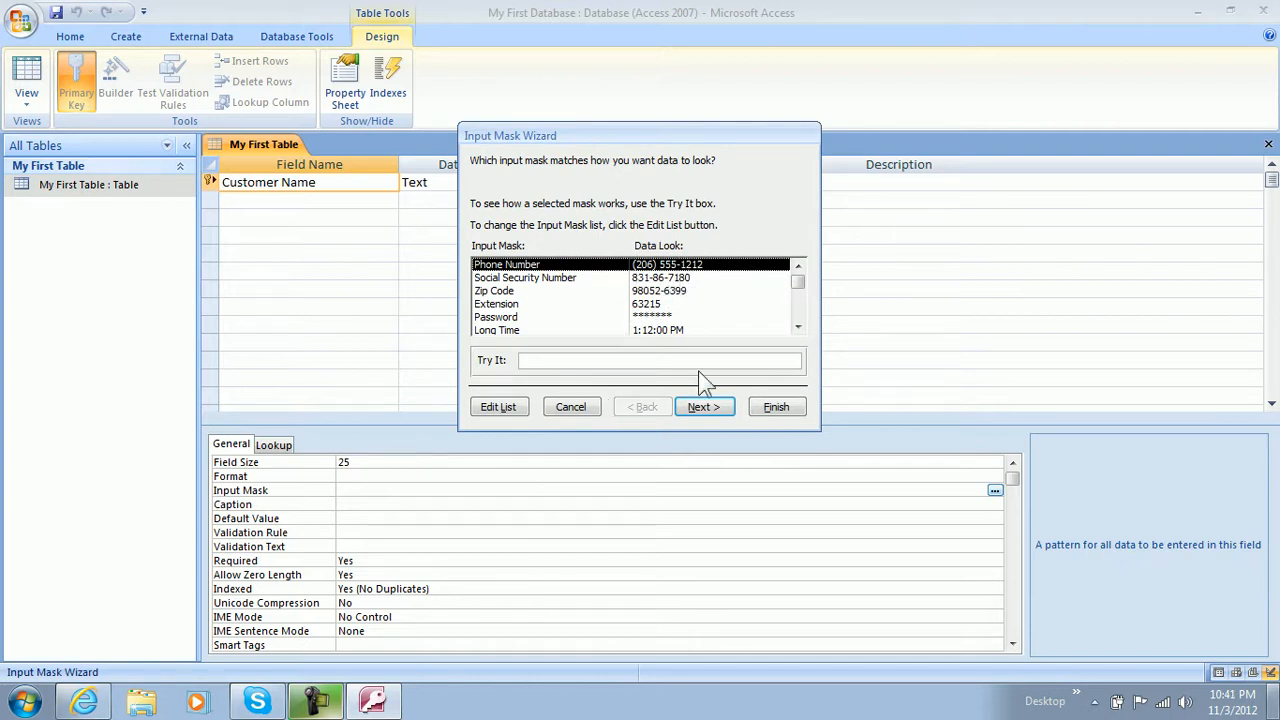
{"action": "left_click", "coordinate": [704, 406]}
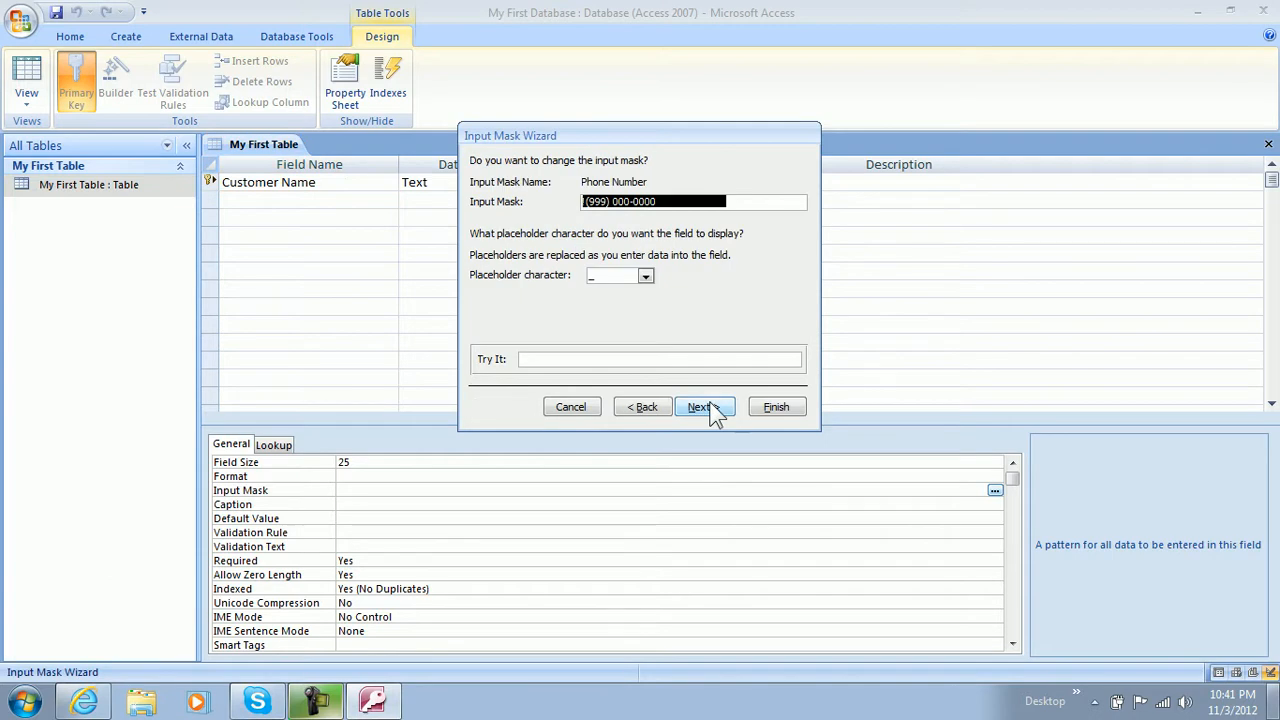
{"action": "left_click", "coordinate": [702, 406]}
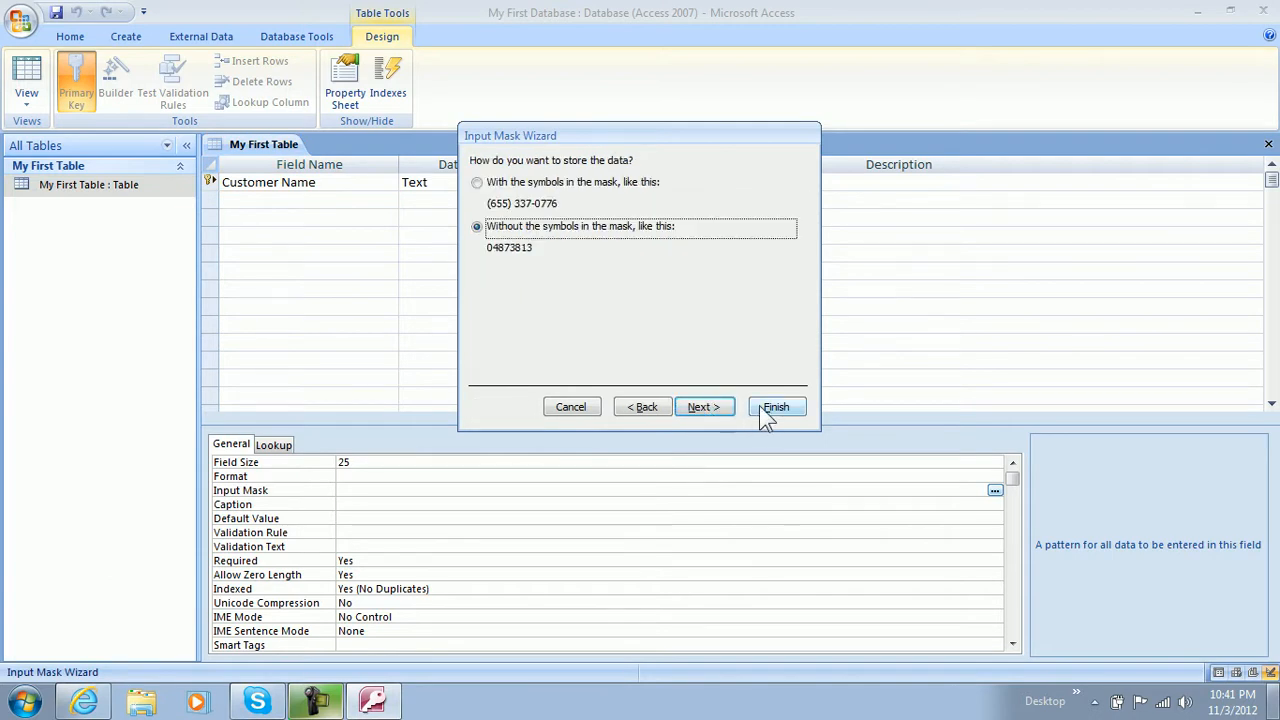
{"action": "left_click", "coordinate": [776, 406]}
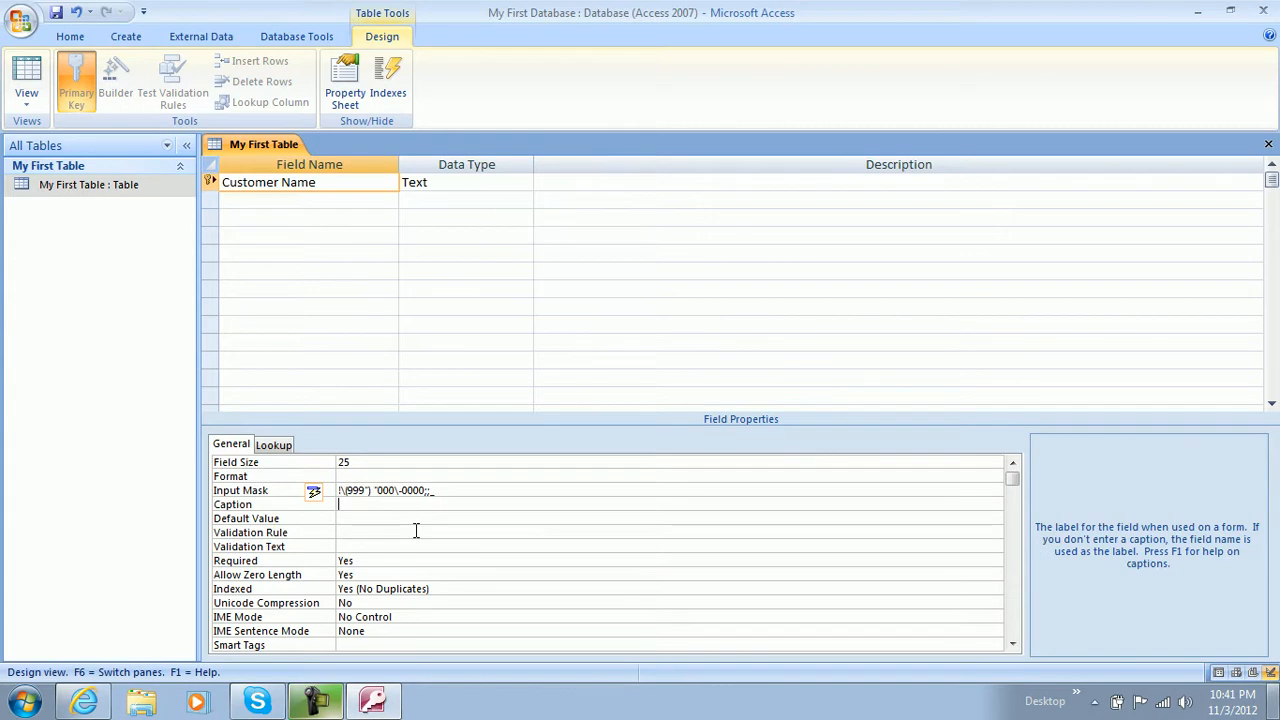
Enter CN as Customer Name's caption and select the empty field row below
{"action": "type", "text": "CN"}
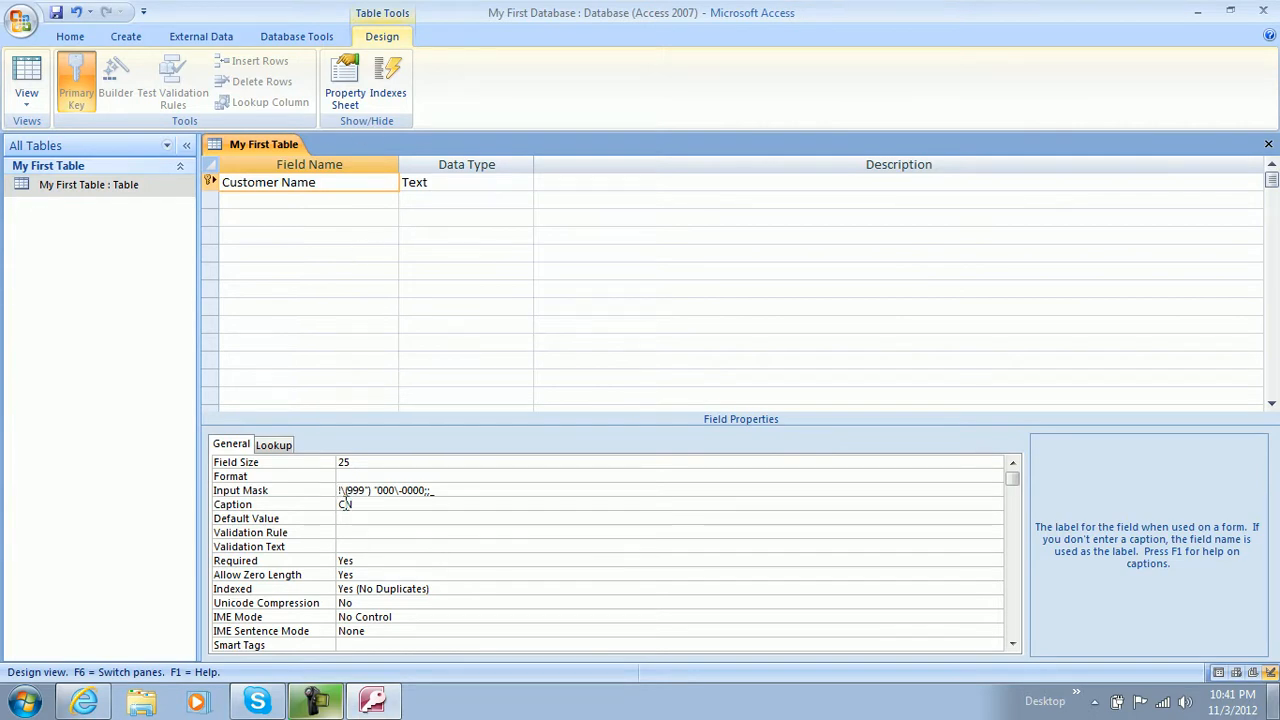
{"action": "type", "text": "N"}
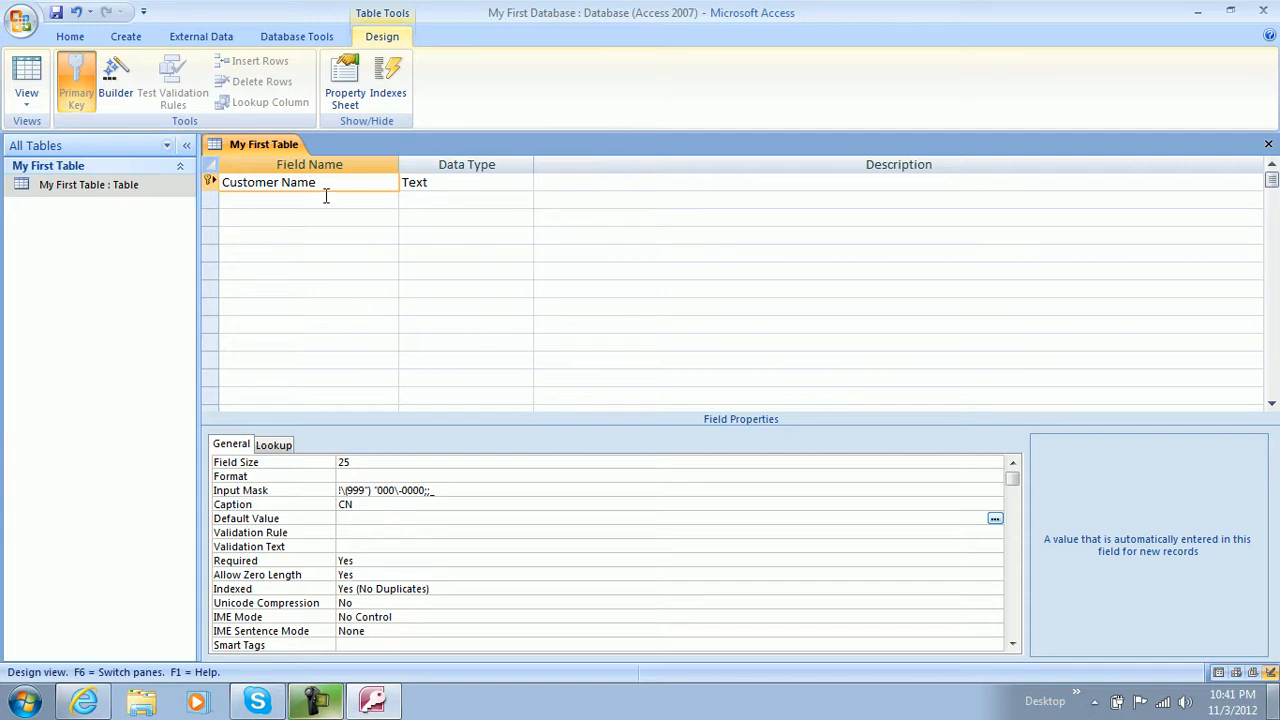
{"action": "left_click", "coordinate": [309, 199]}
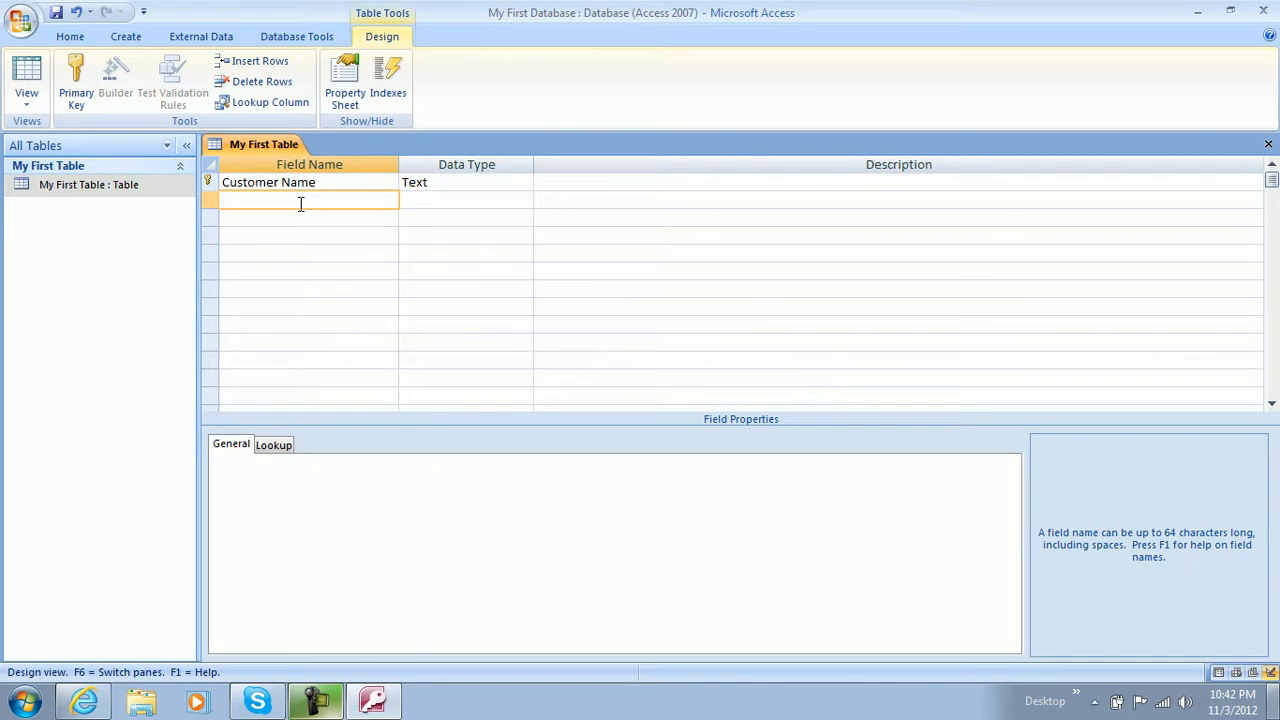
Add City, State and Zip Code as Text fields below Customer Name
{"action": "type", "text": "City"}
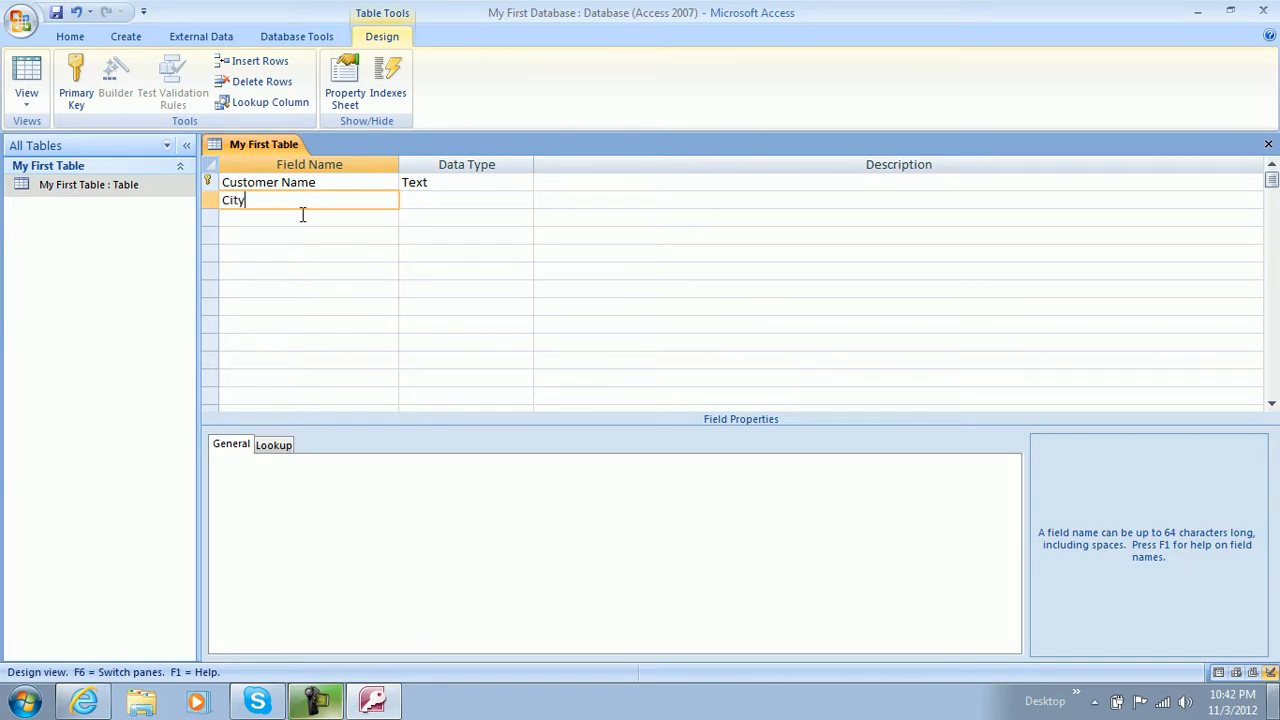
{"action": "type", "text": "Stat"}
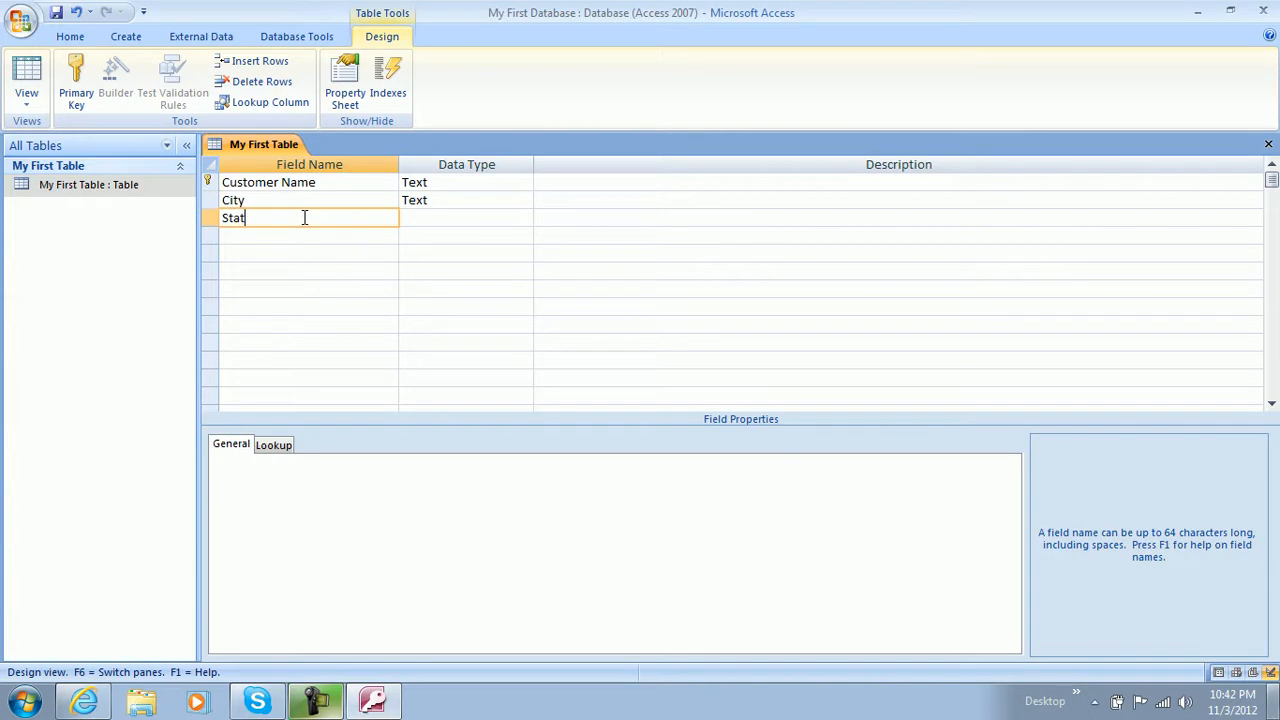
{"action": "type", "text": "e"}
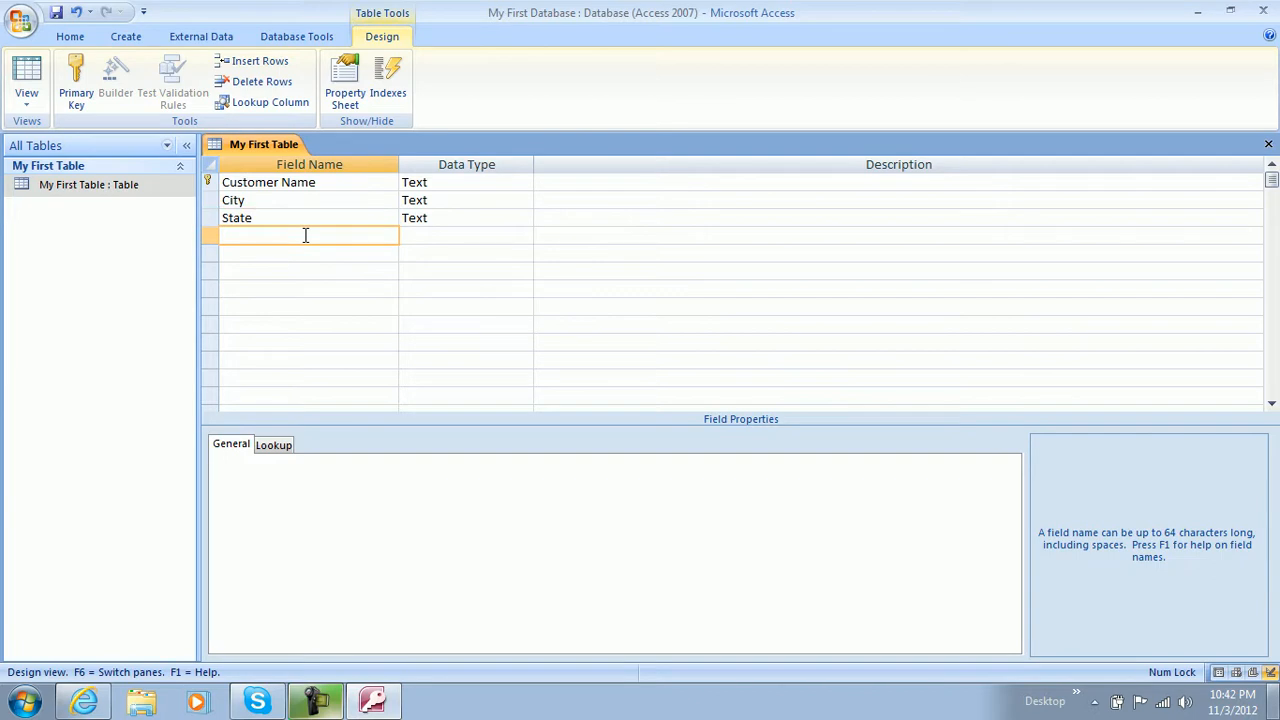
{"action": "type", "text": "Zip Code"}
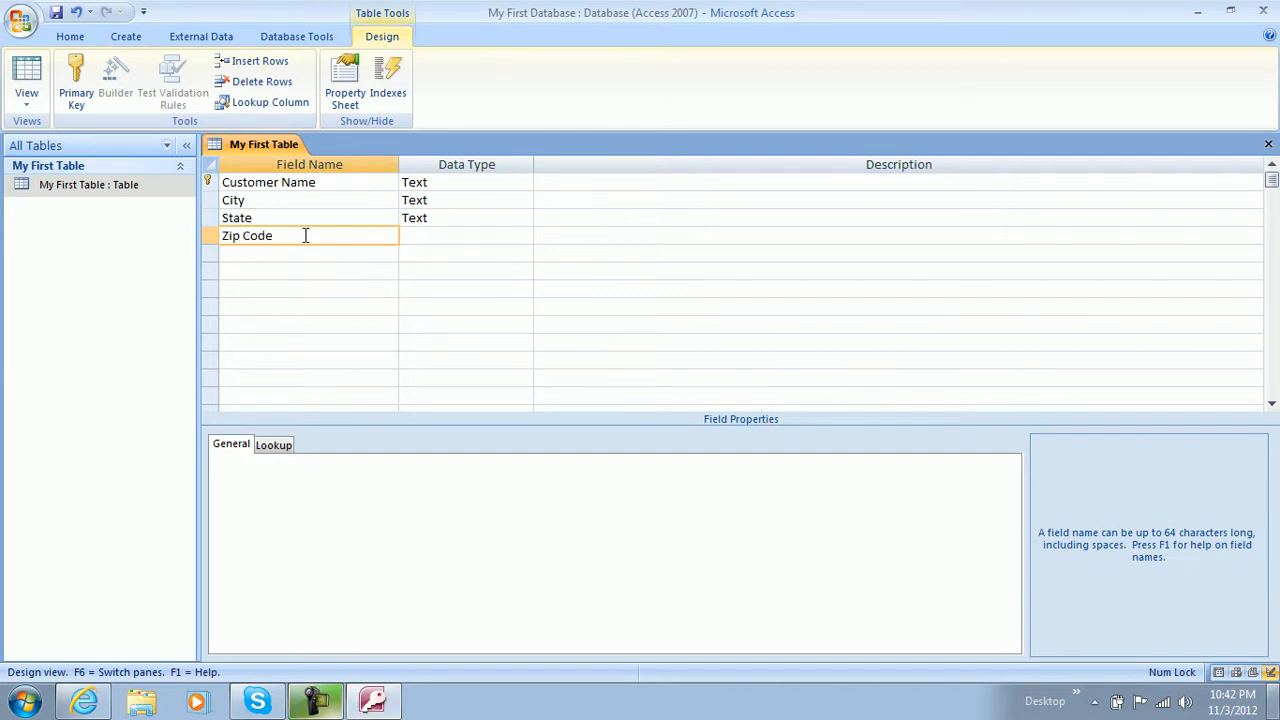
{"action": "left_click", "coordinate": [460, 235]}
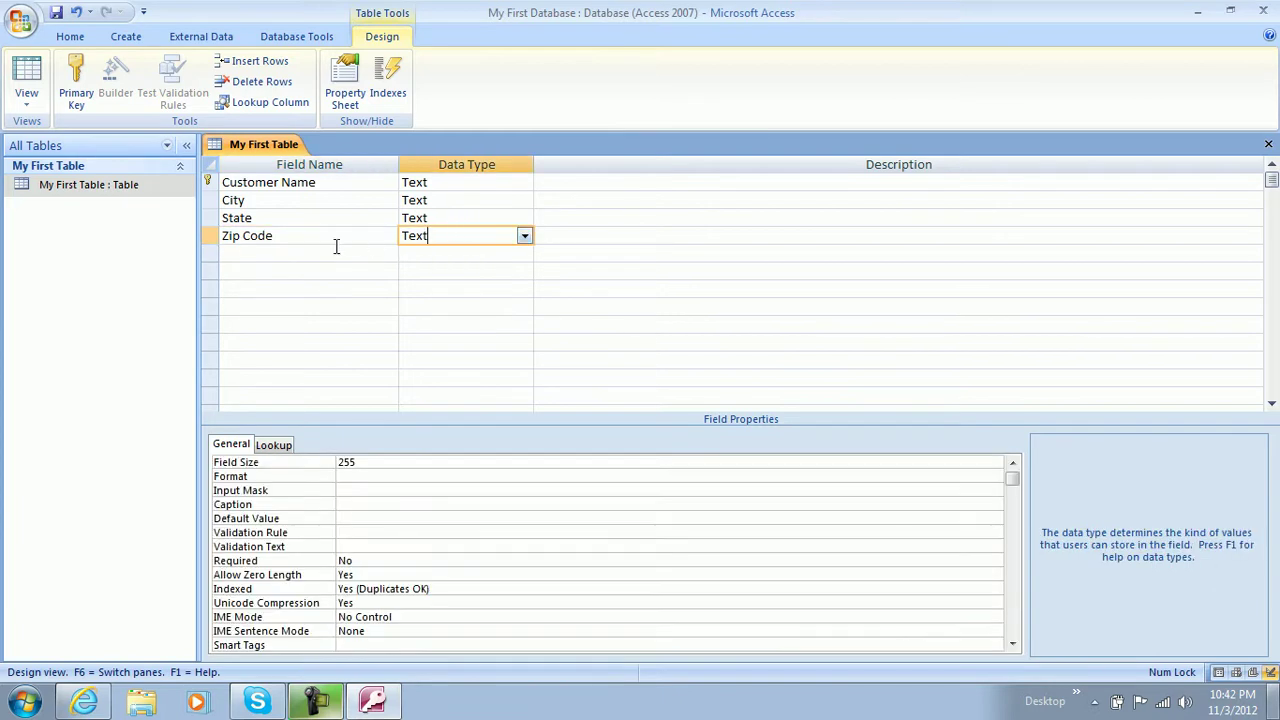
{"action": "left_click", "coordinate": [300, 252]}
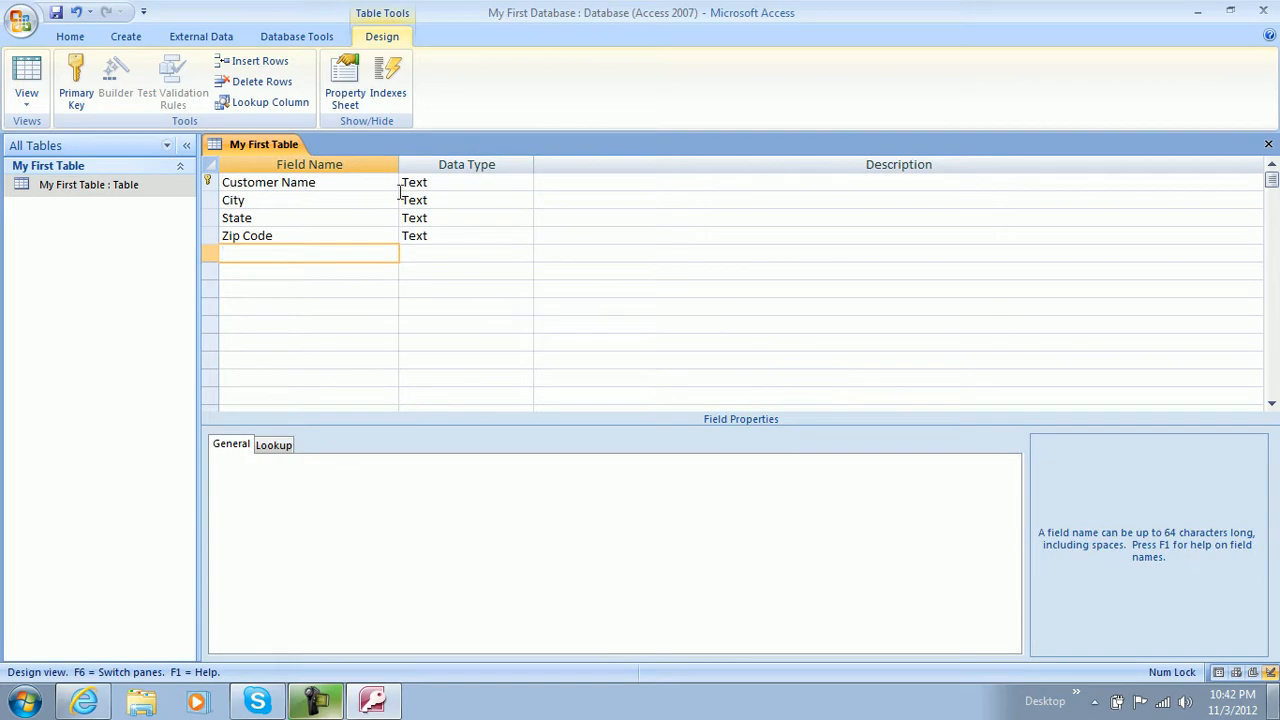
{"action": "left_click", "coordinate": [268, 182]}
{"action": "type", "text": "CN"}
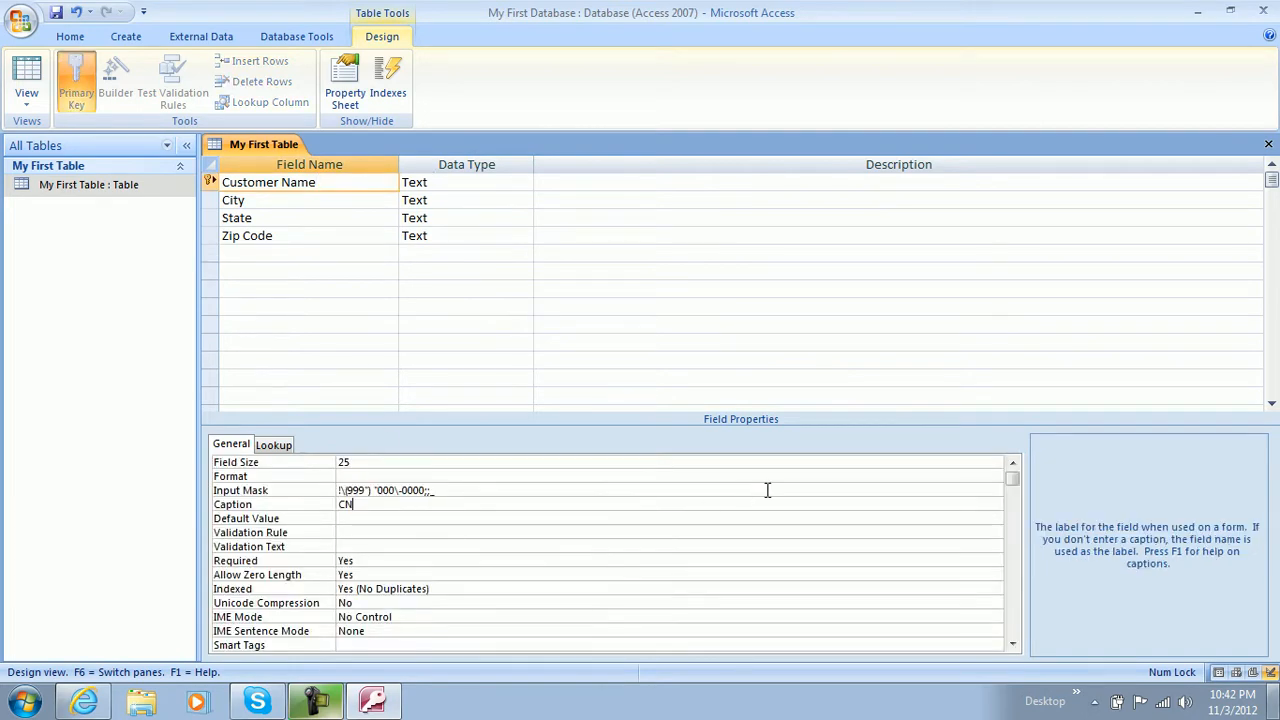
{"action": "left_click", "coordinate": [994, 491]}
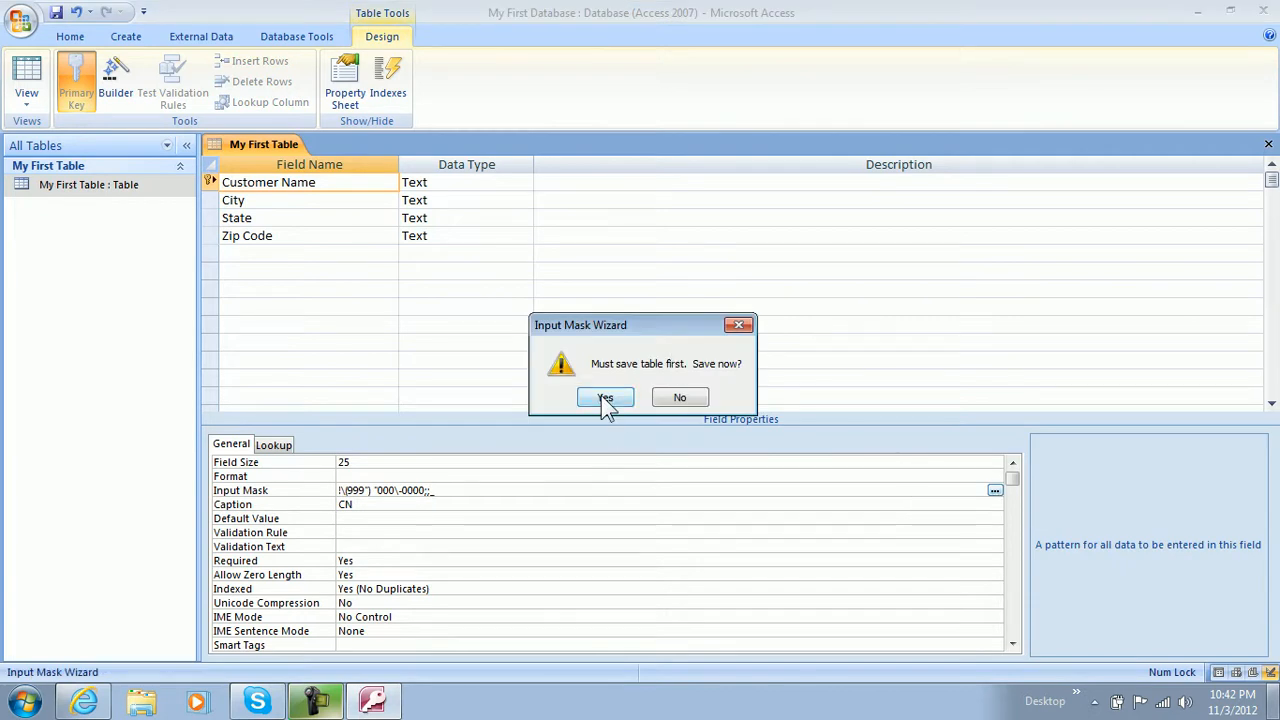
{"action": "left_click", "coordinate": [605, 397]}
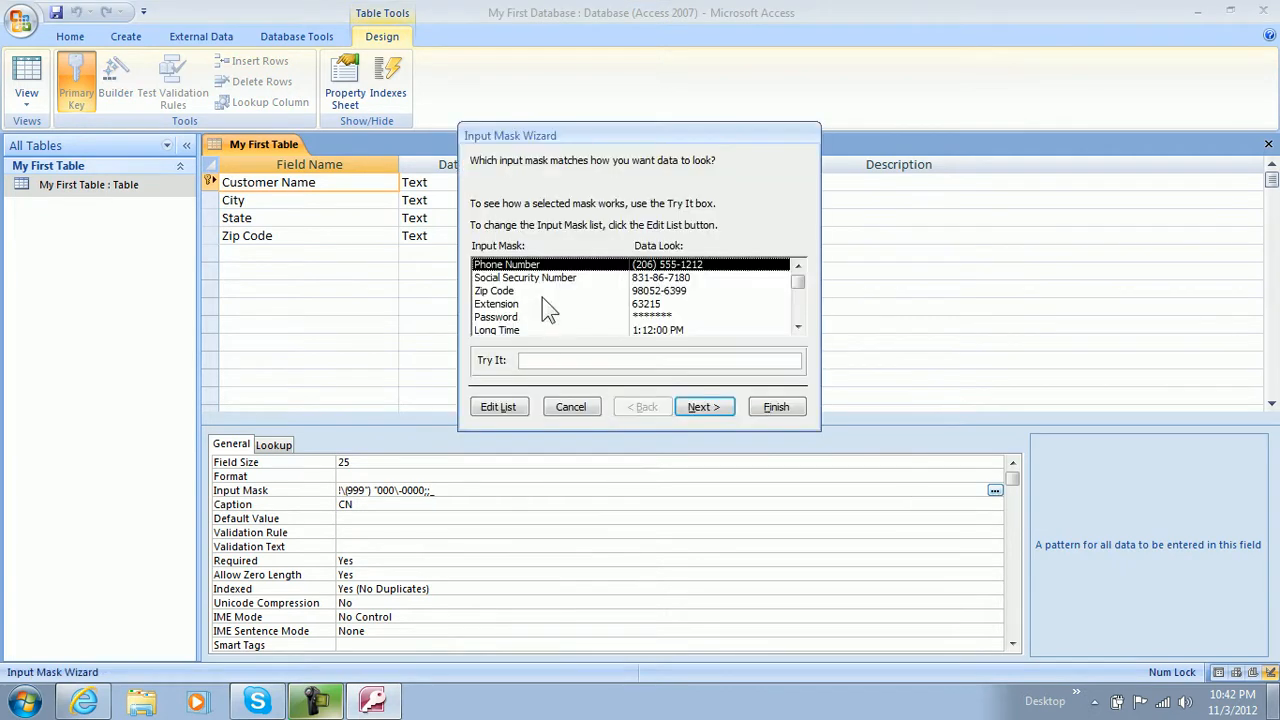
{"action": "left_click", "coordinate": [537, 330]}
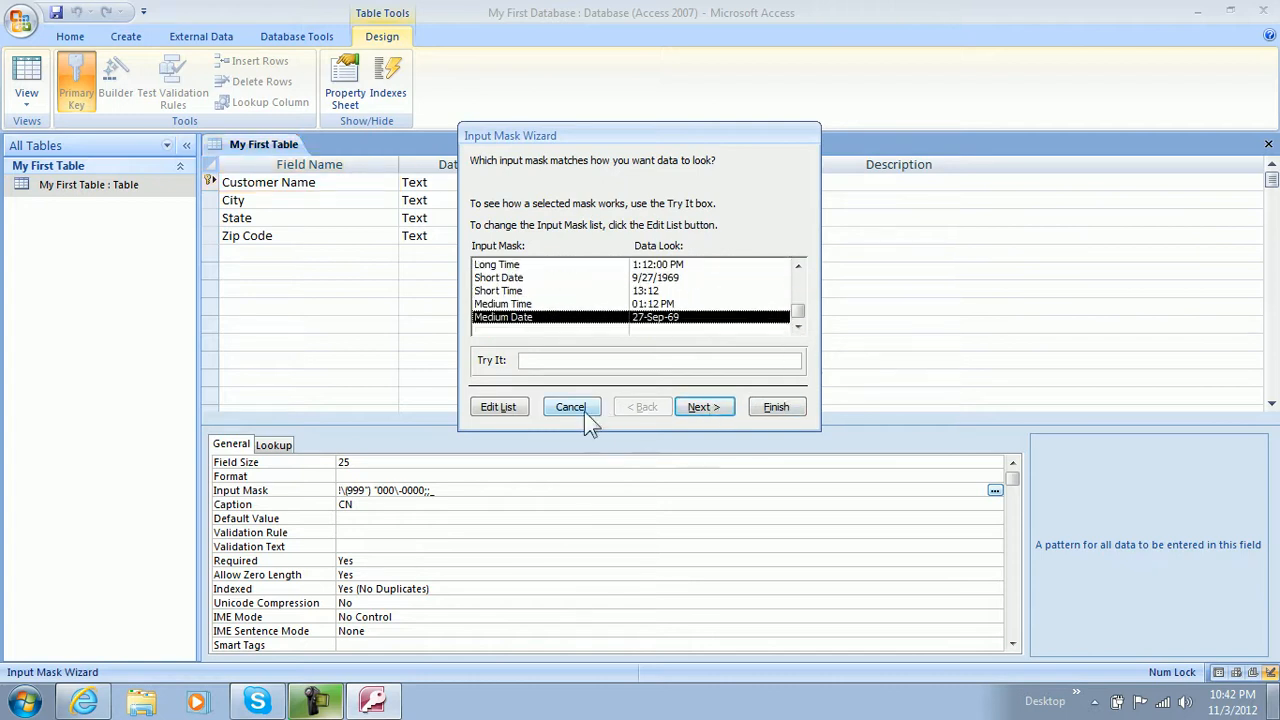
{"action": "left_click", "coordinate": [571, 407]}
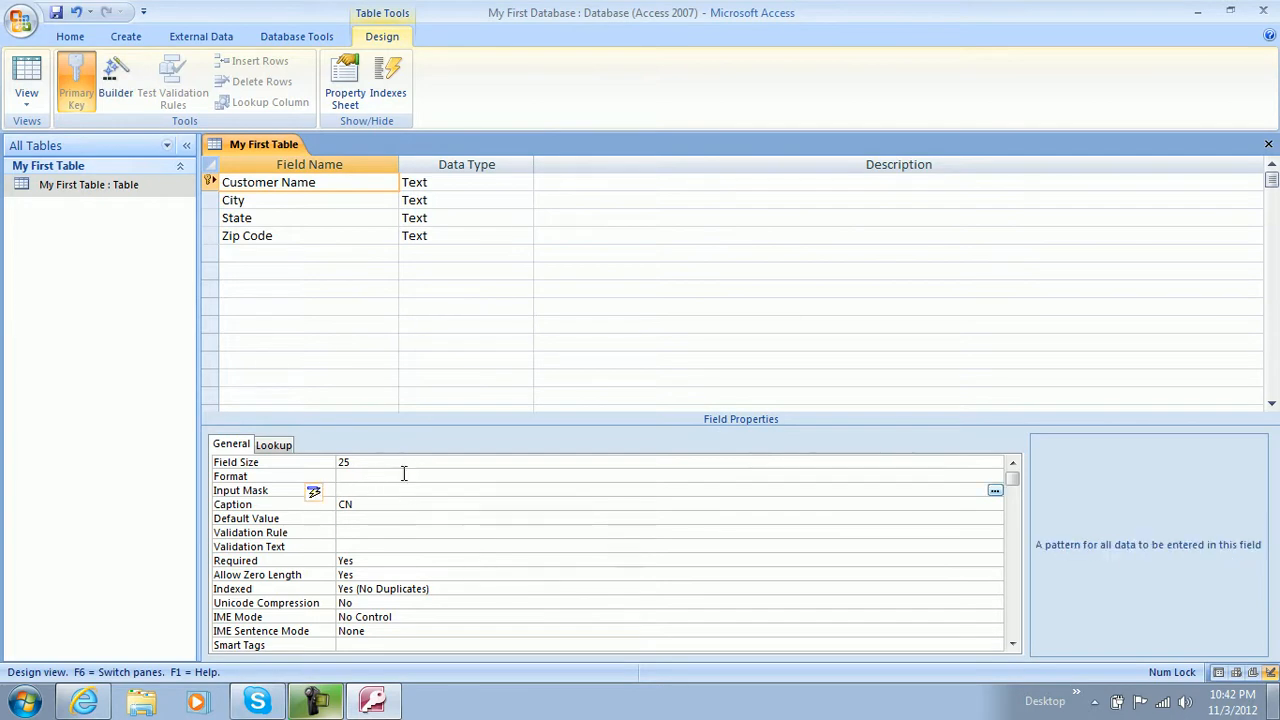
{"action": "left_click", "coordinate": [247, 235]}
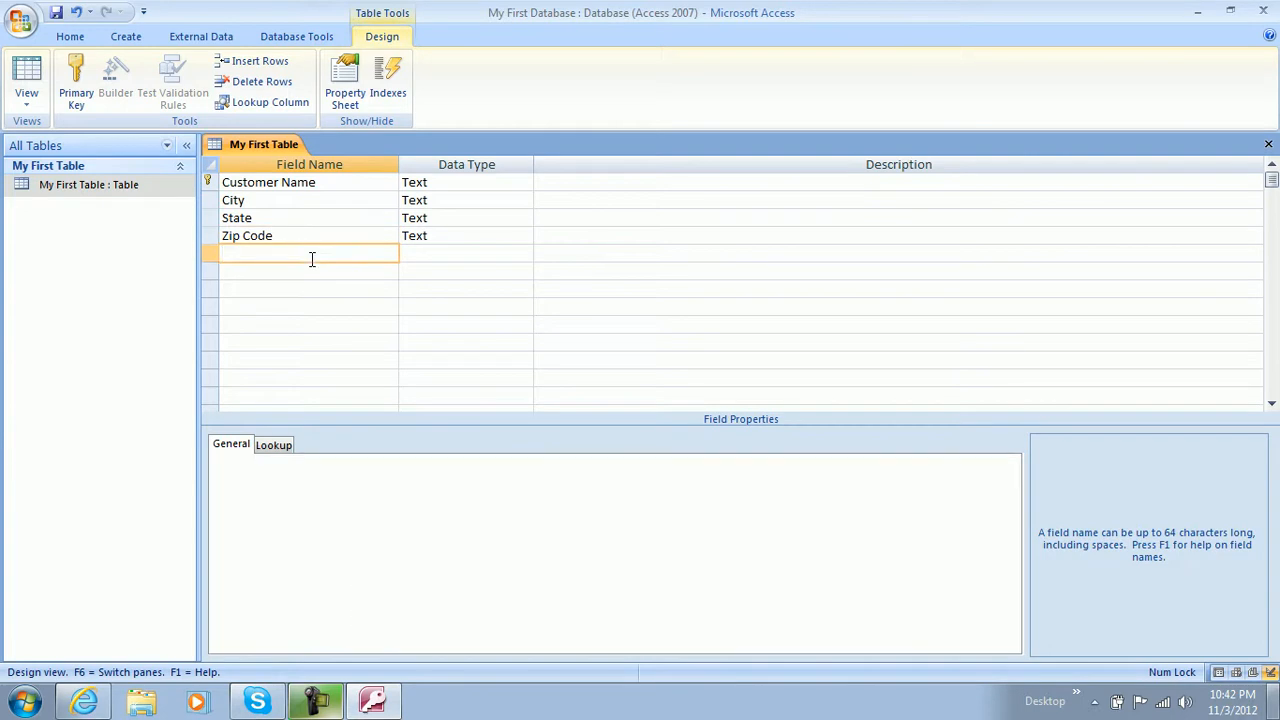
Add a Phone Number Text field with Field Size 10
{"action": "type", "text": "Phone"}
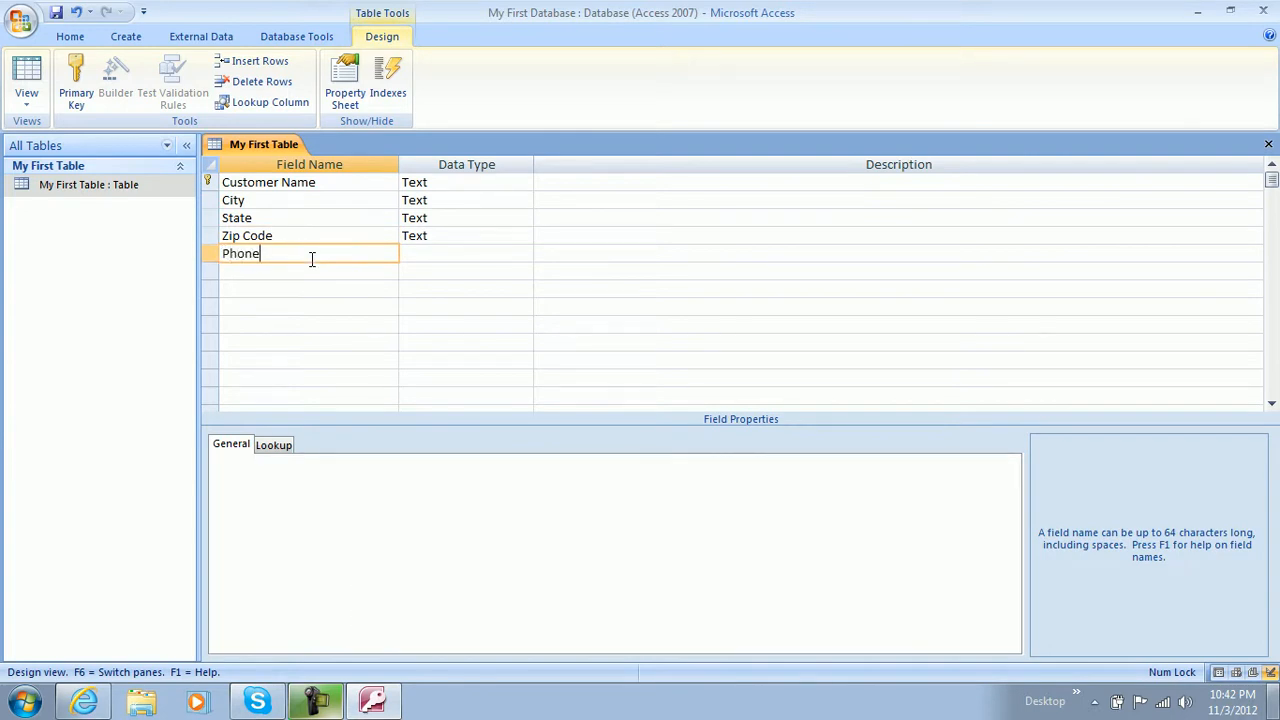
{"action": "type", "text": "Numb"}
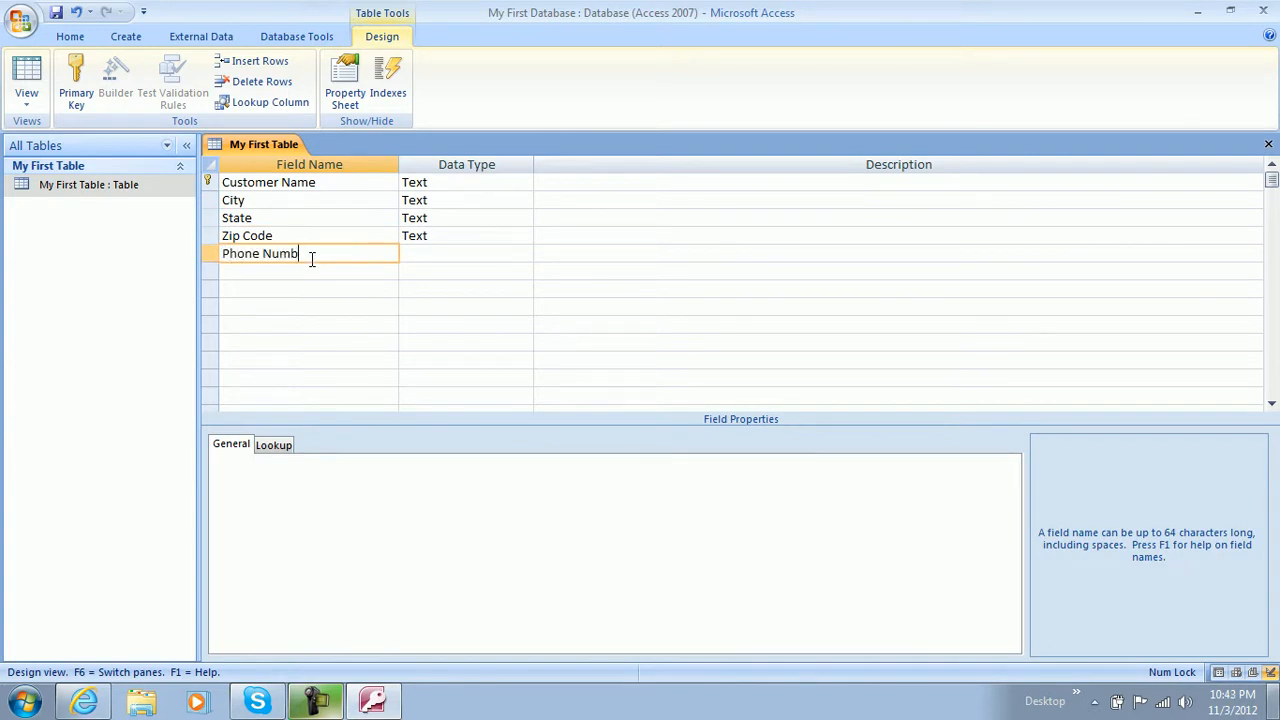
{"action": "left_click", "coordinate": [460, 253]}
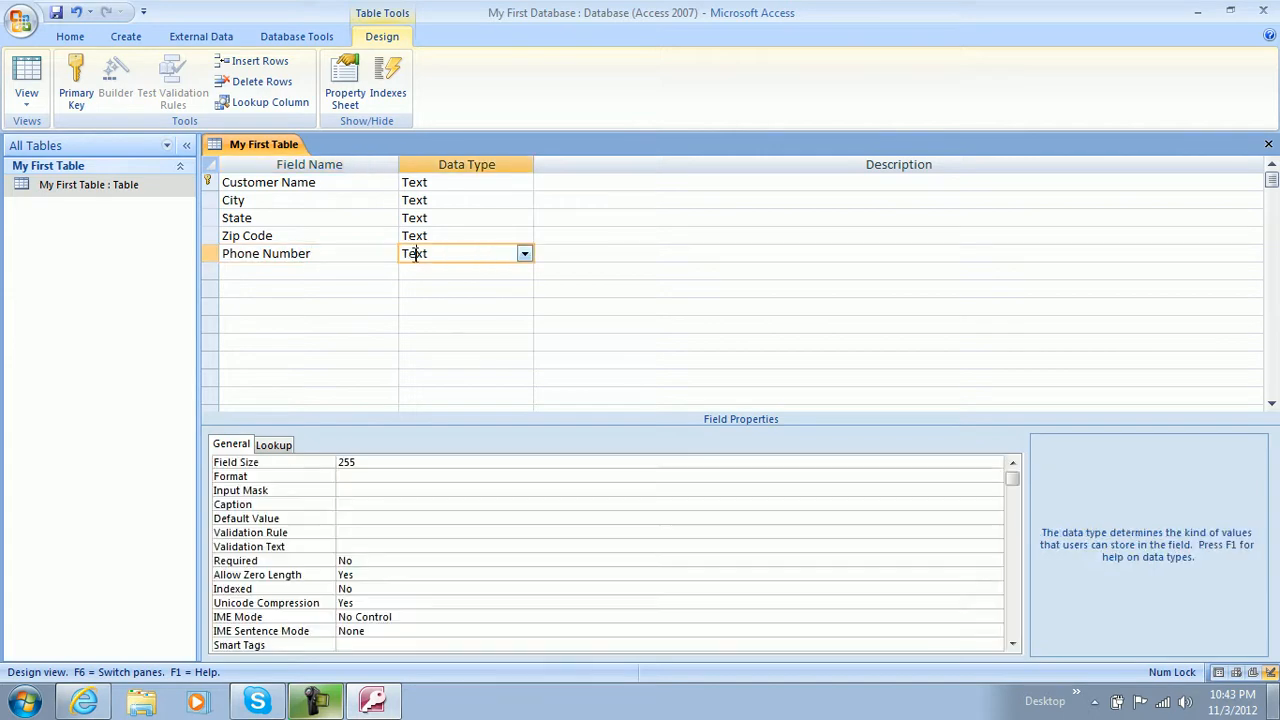
{"action": "left_click", "coordinate": [524, 253]}
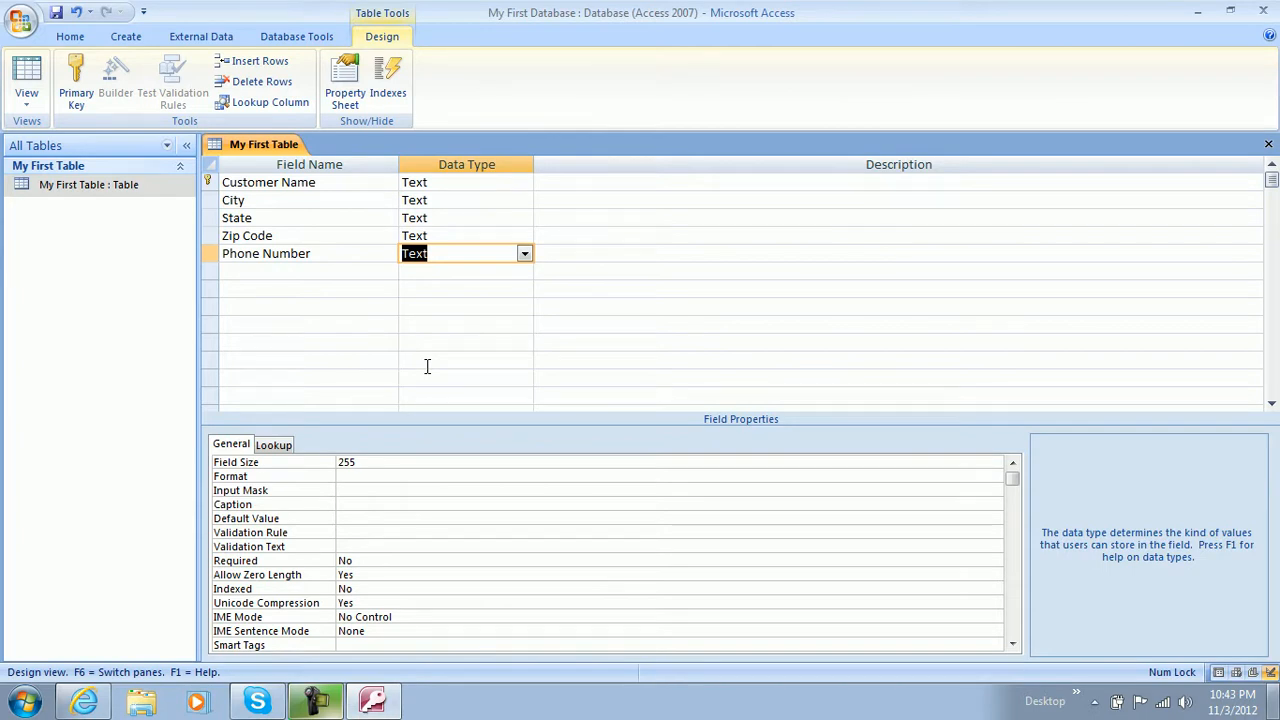
{"action": "left_click", "coordinate": [345, 462]}
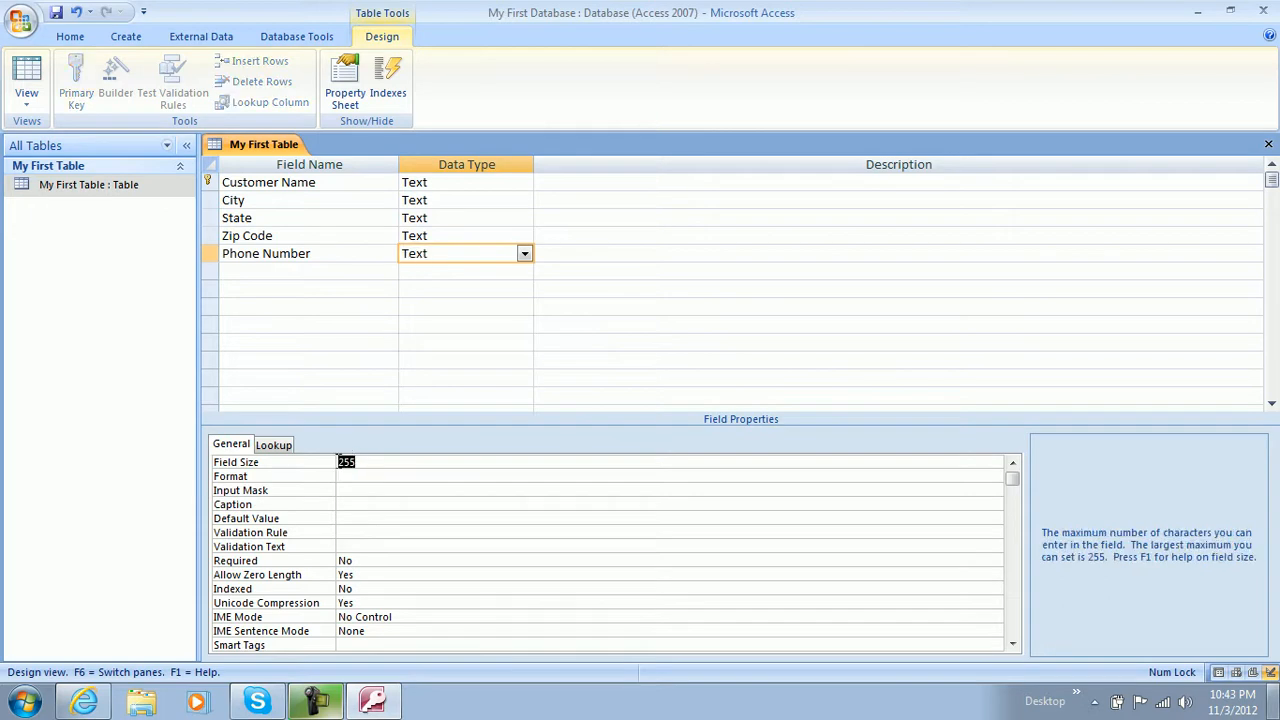
{"action": "type", "text": "10"}
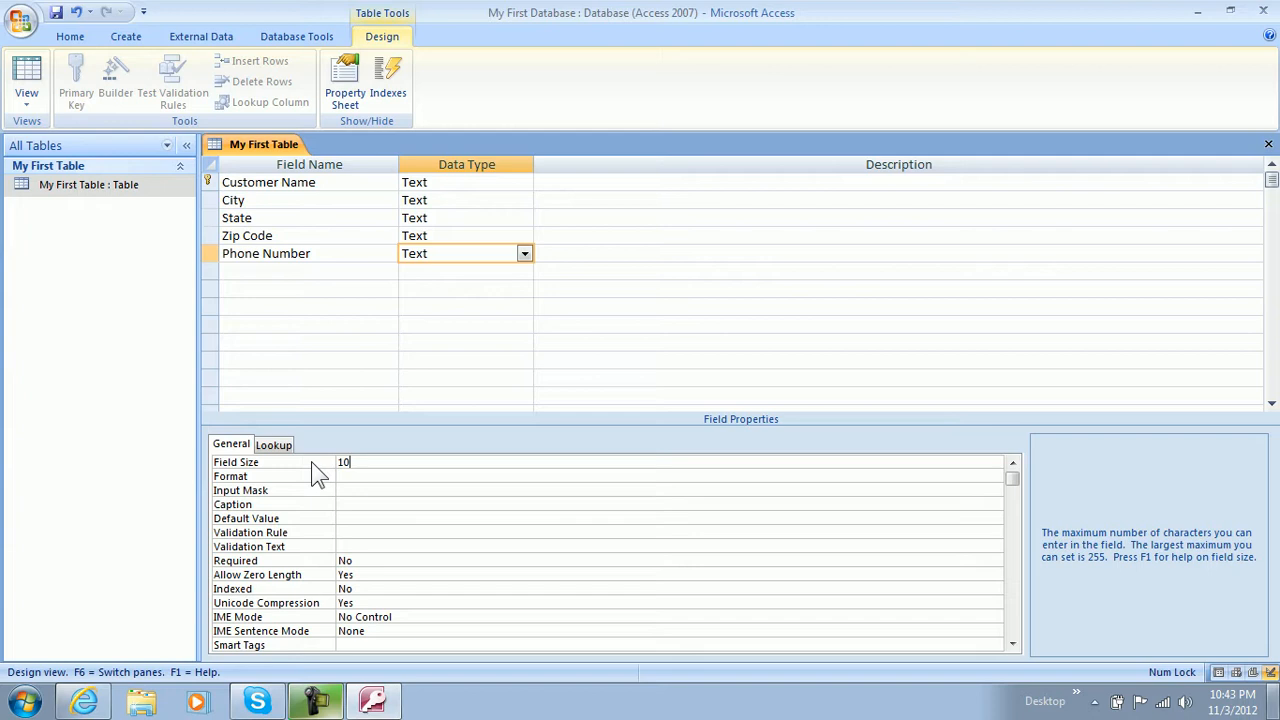
{"action": "mouse_move", "coordinate": [368, 490]}
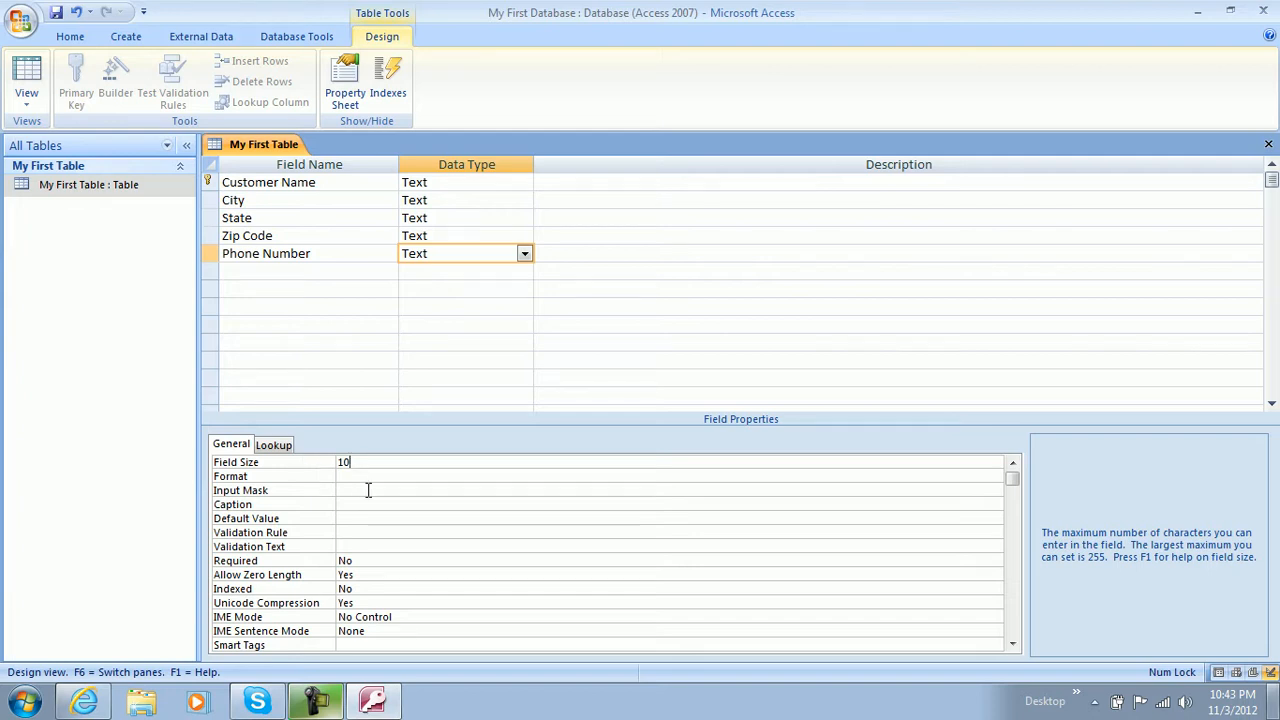
Save the table and apply the Phone Number input mask to the Phone Number field
{"action": "left_click", "coordinate": [994, 491]}
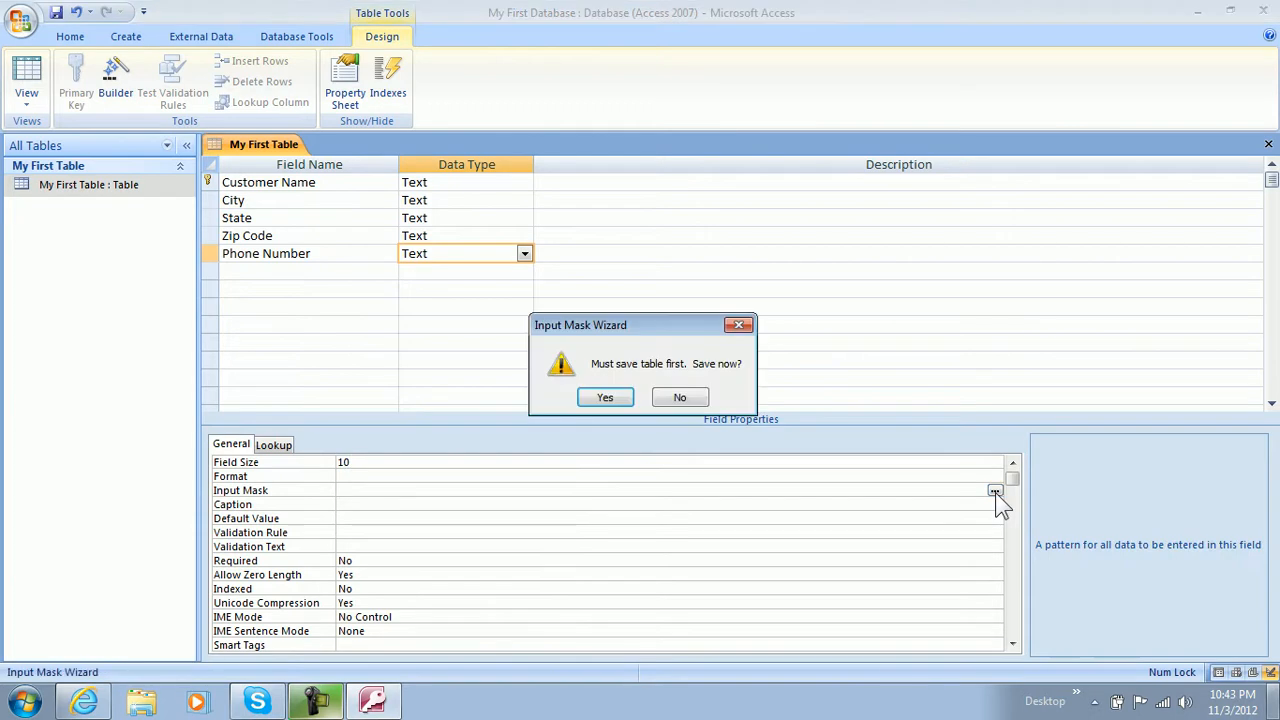
{"action": "left_click", "coordinate": [604, 397]}
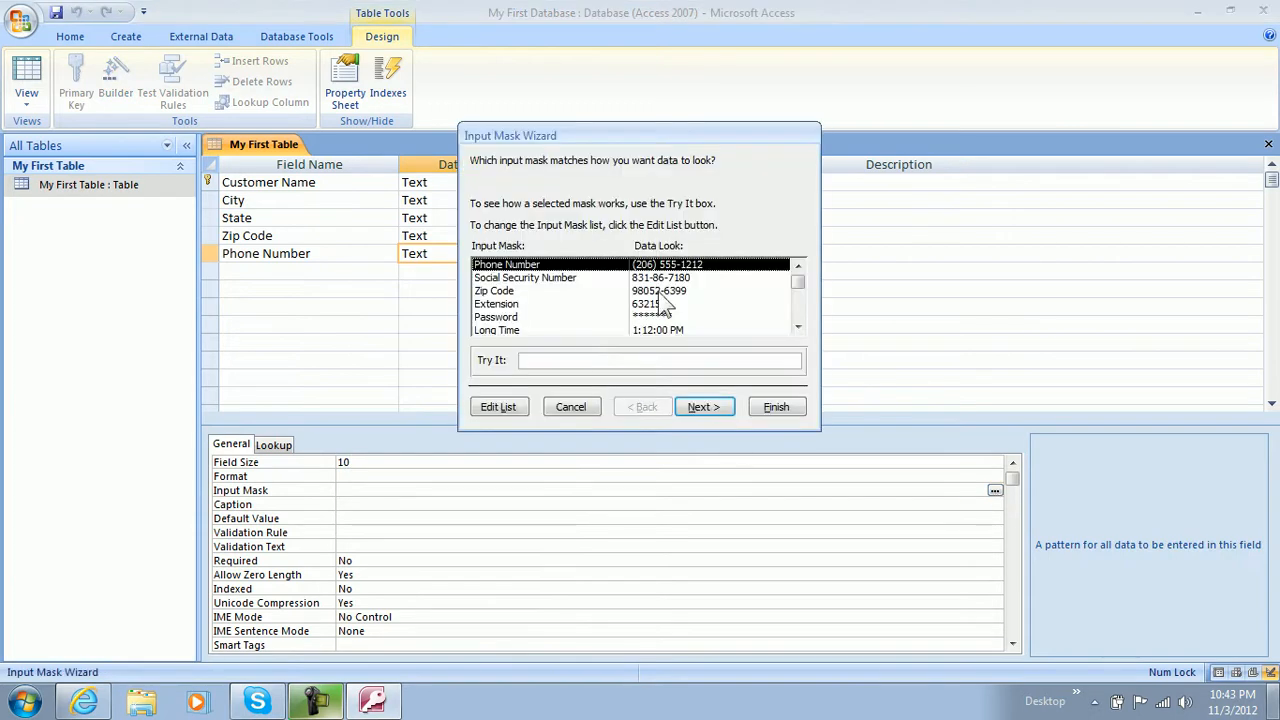
{"action": "left_click", "coordinate": [704, 407]}
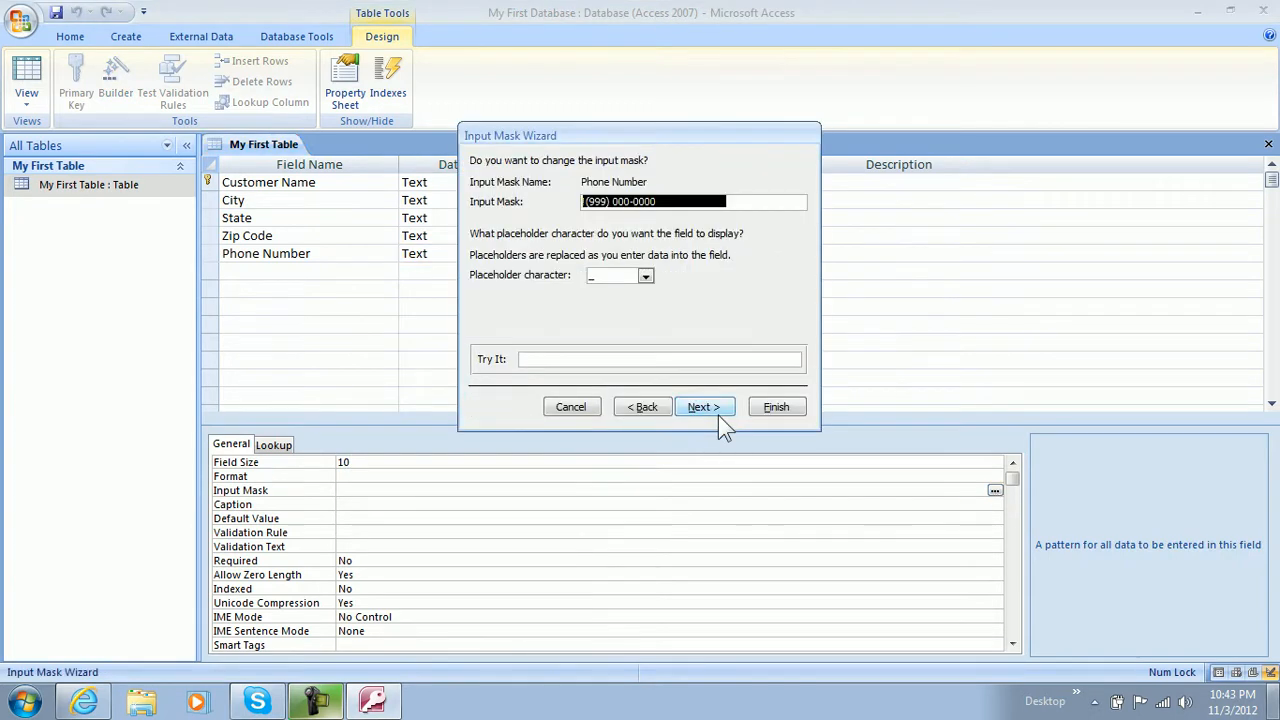
{"action": "left_click", "coordinate": [704, 406]}
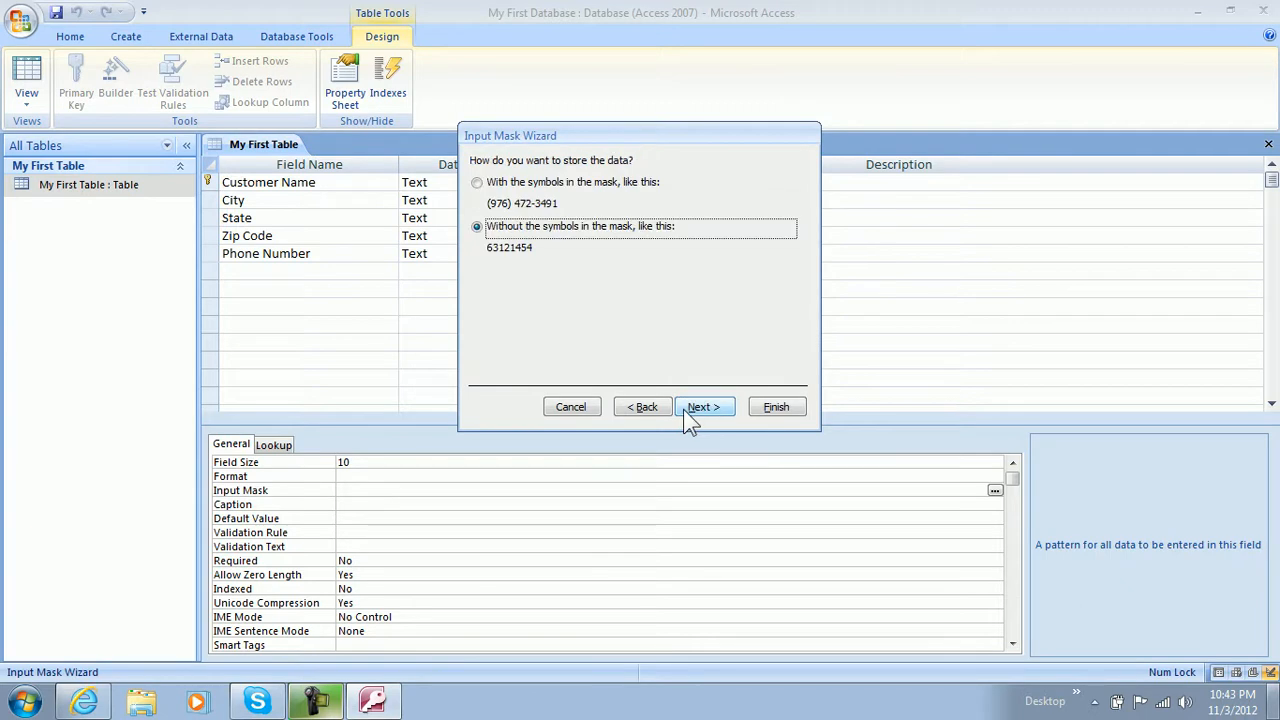
{"action": "left_click", "coordinate": [776, 406]}
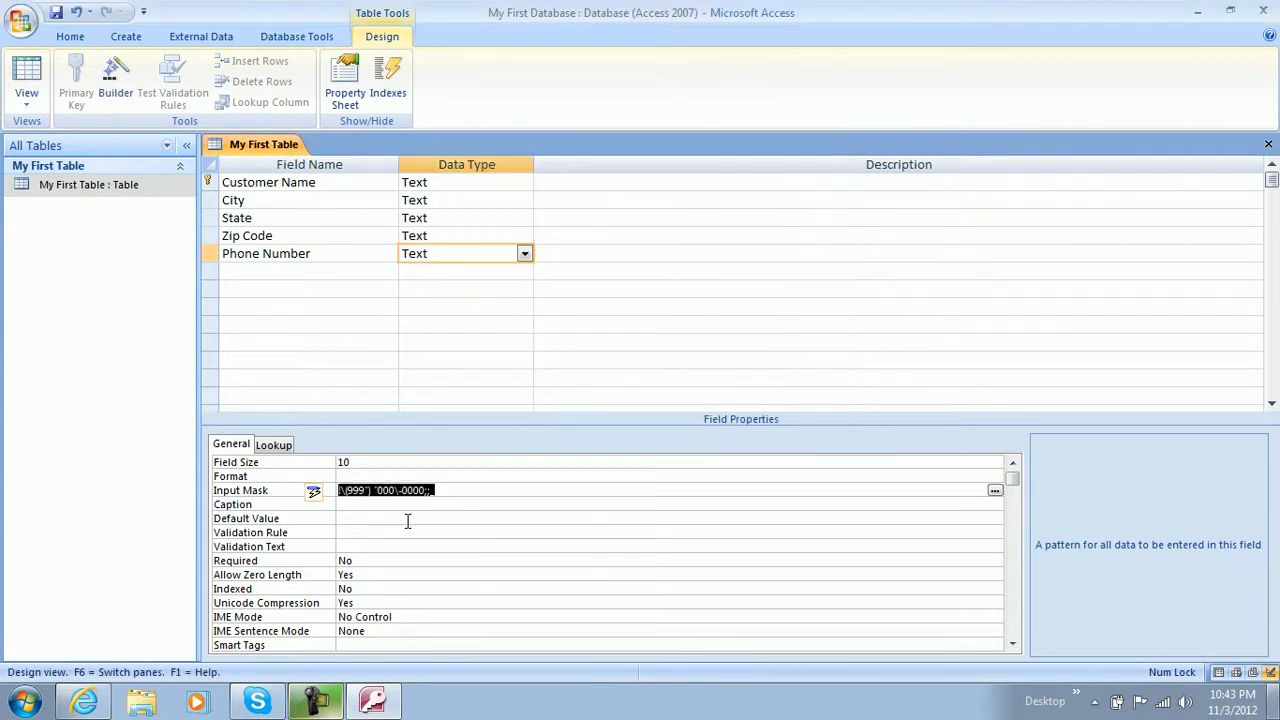
Set Phone Number's caption to '#' and review its format and field size properties
{"action": "left_click", "coordinate": [382, 508]}
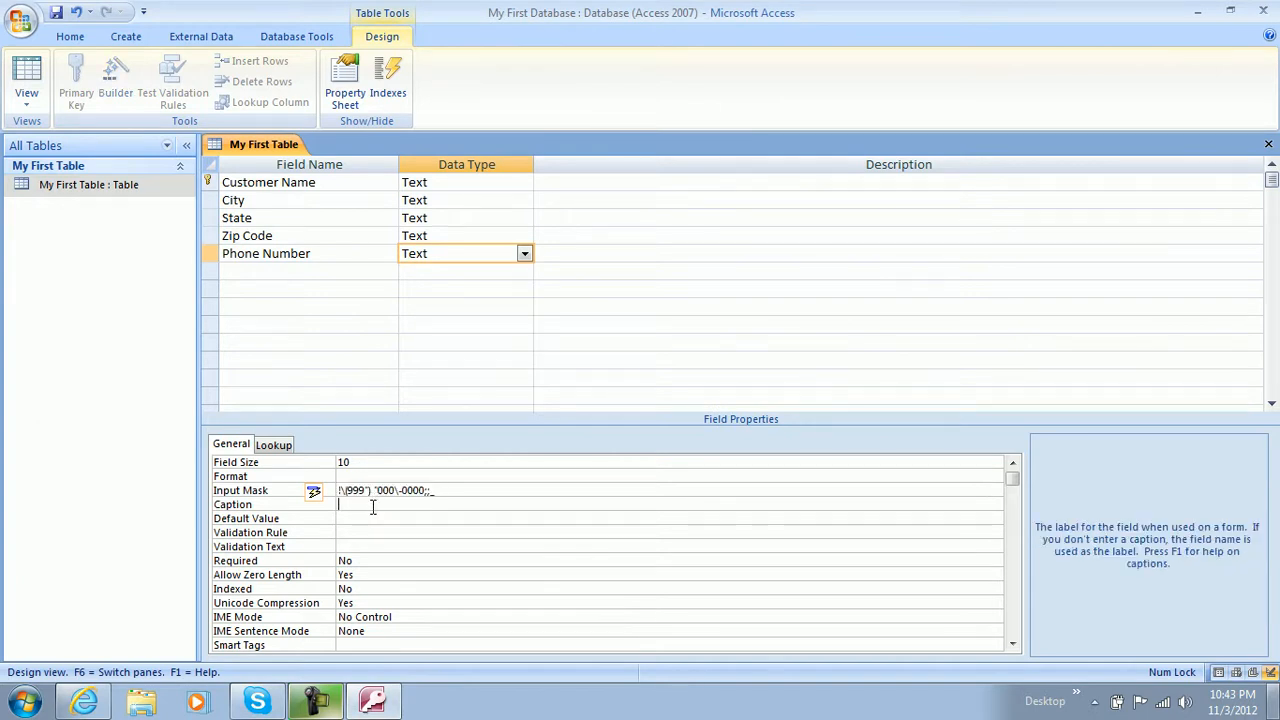
{"action": "type", "text": "#"}
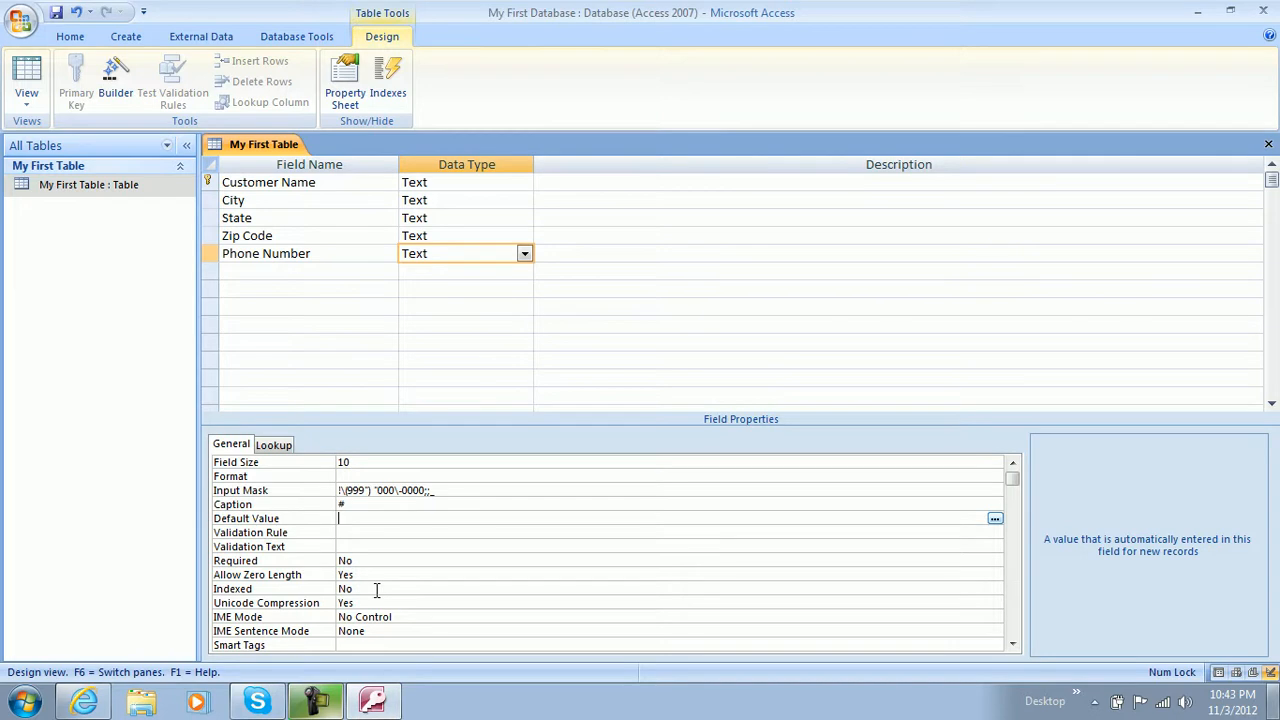
{"action": "mouse_move", "coordinate": [404, 574]}
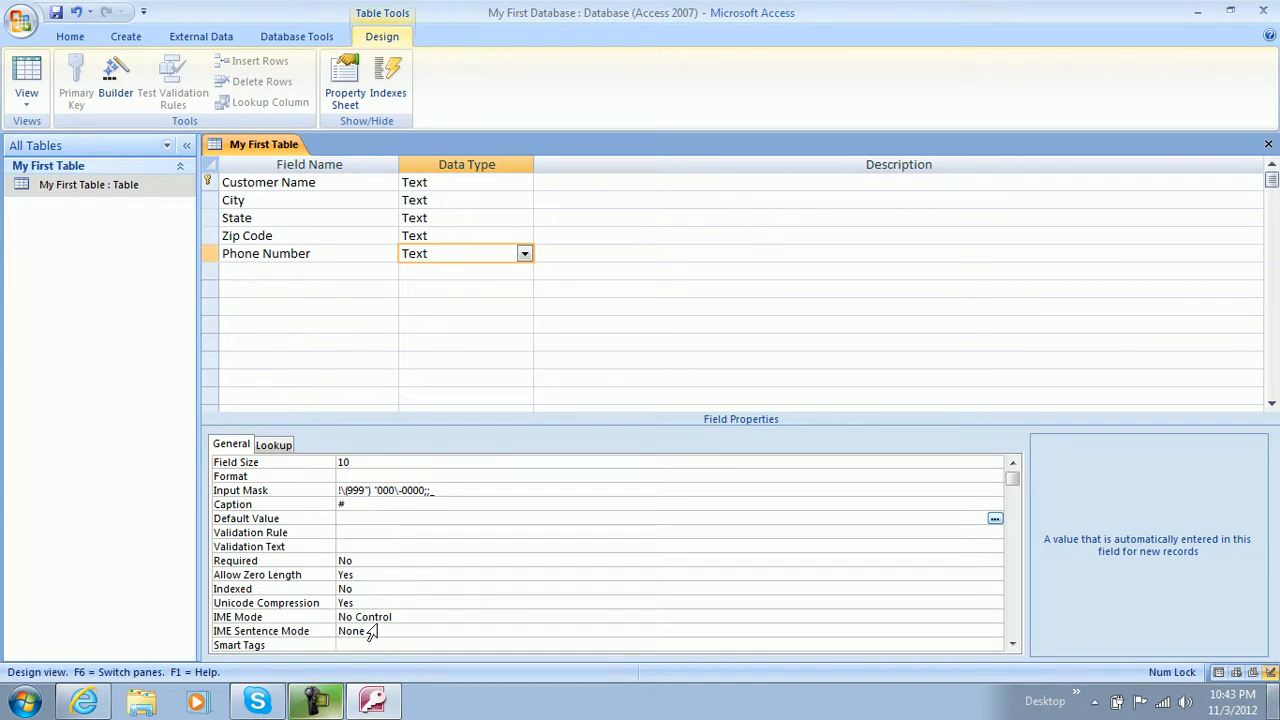
{"action": "mouse_move", "coordinate": [374, 617]}
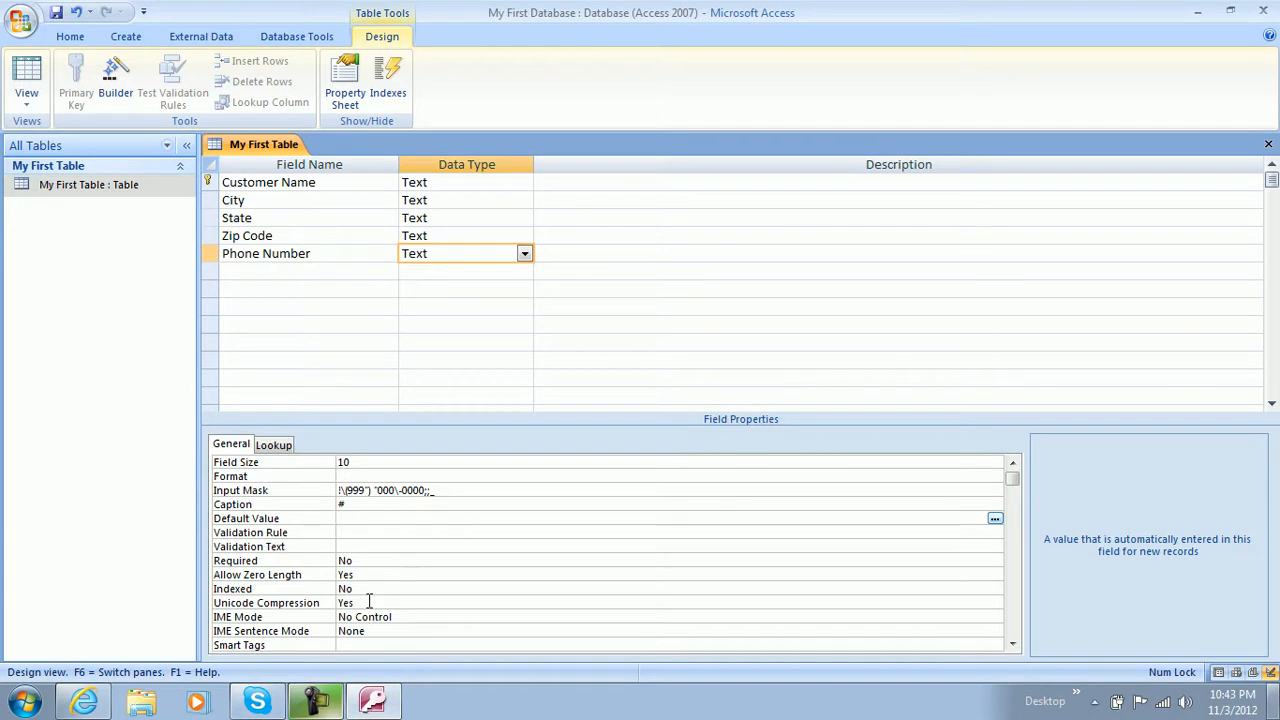
{"action": "left_click", "coordinate": [390, 518]}
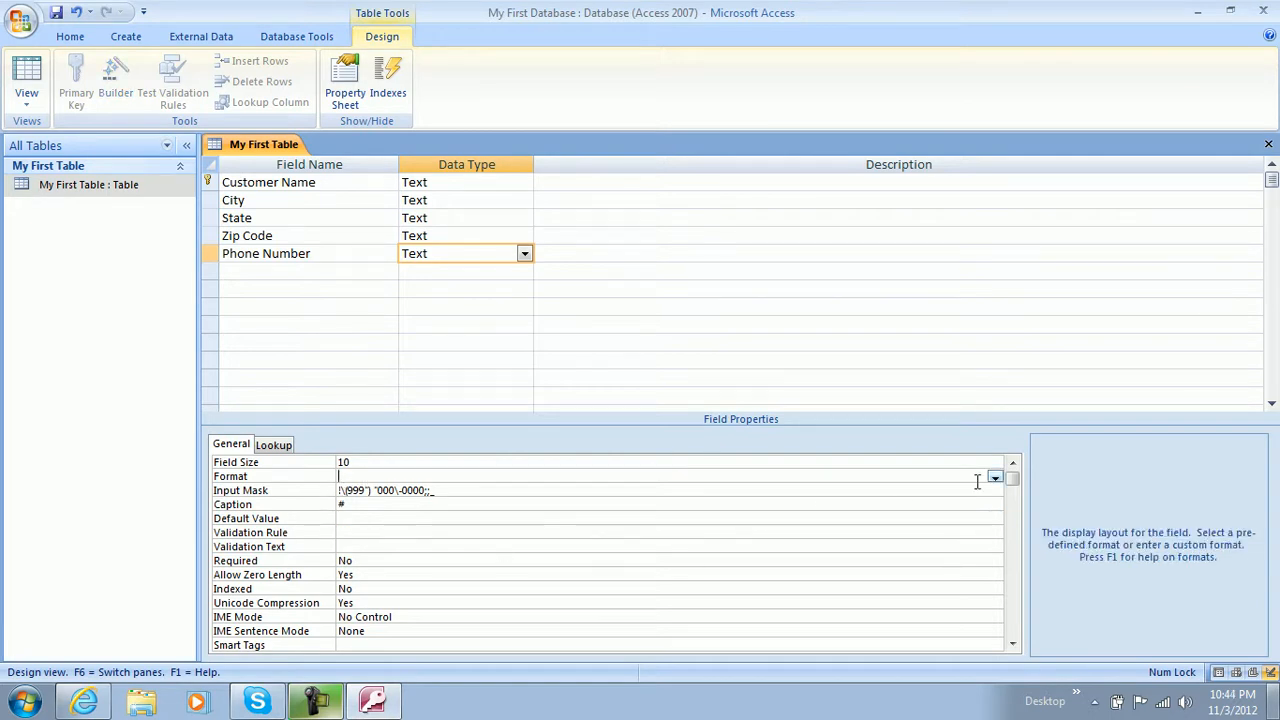
{"action": "mouse_move", "coordinate": [701, 504]}
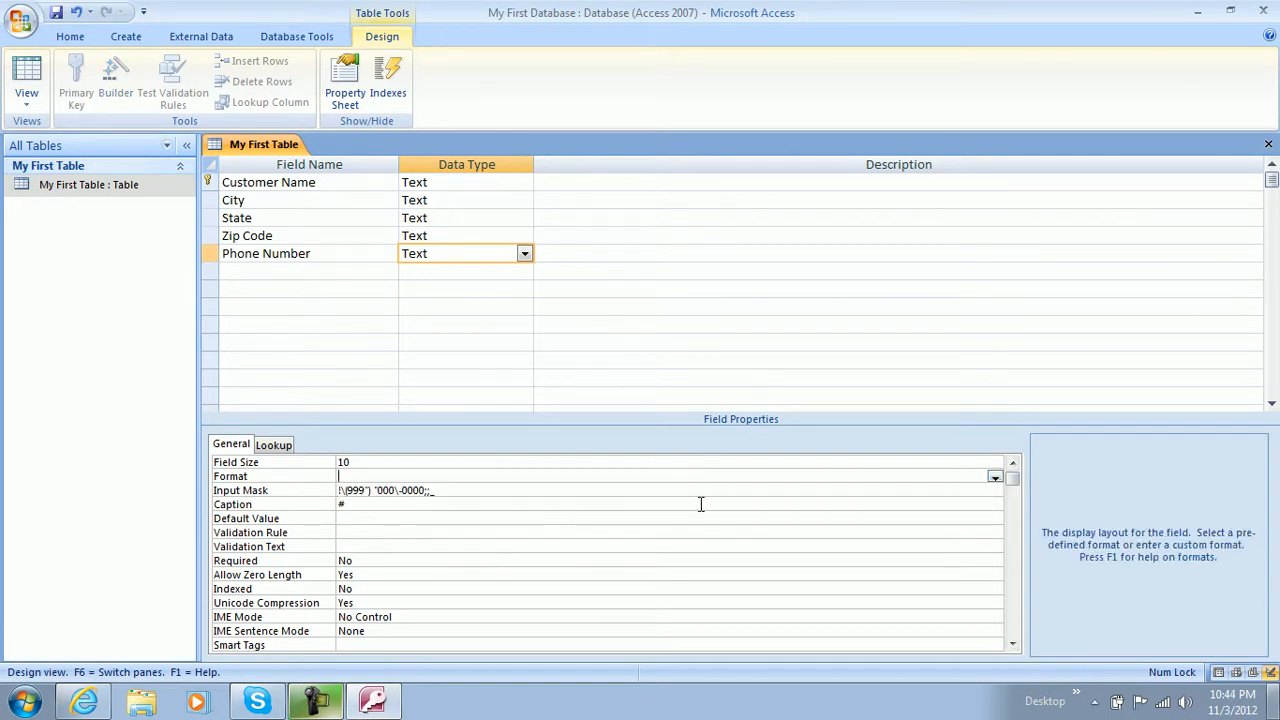
{"action": "left_click", "coordinate": [273, 444]}
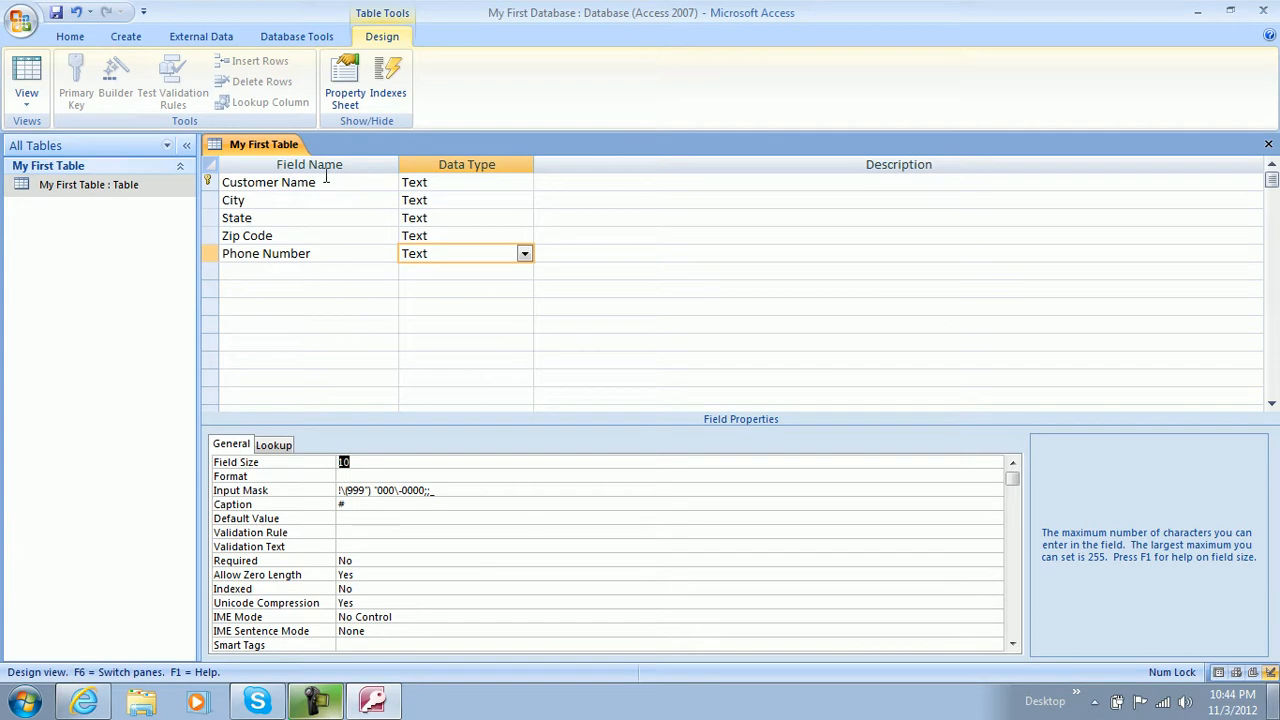
Save My First Table, preview its datasheet with CN and # headers, and return to Design View
{"action": "left_click", "coordinate": [90, 184]}
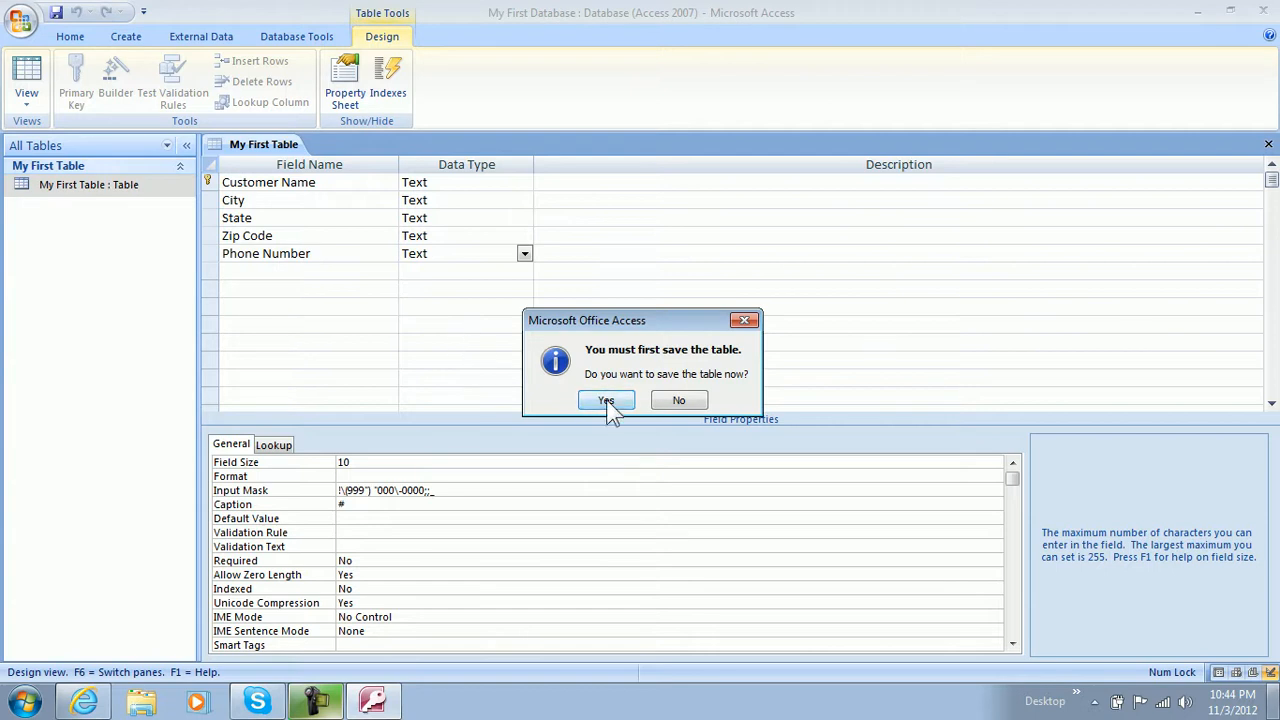
{"action": "left_click", "coordinate": [605, 400]}
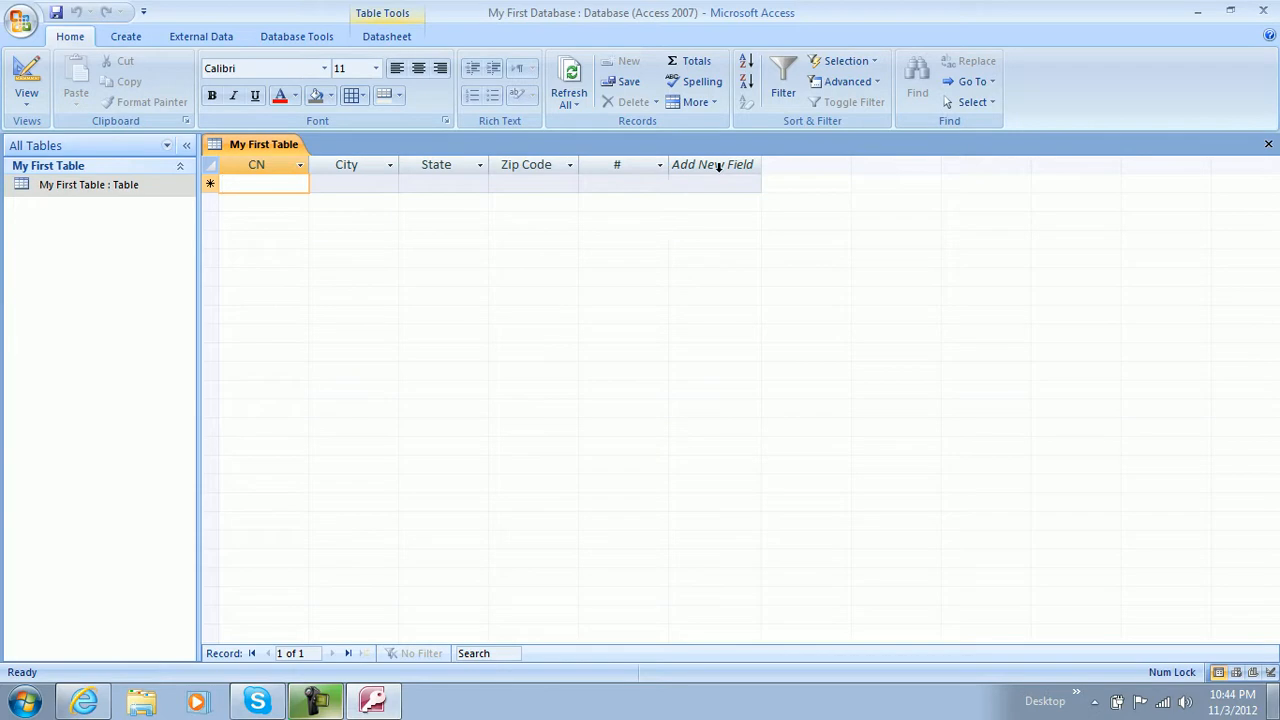
{"action": "left_click", "coordinate": [712, 164]}
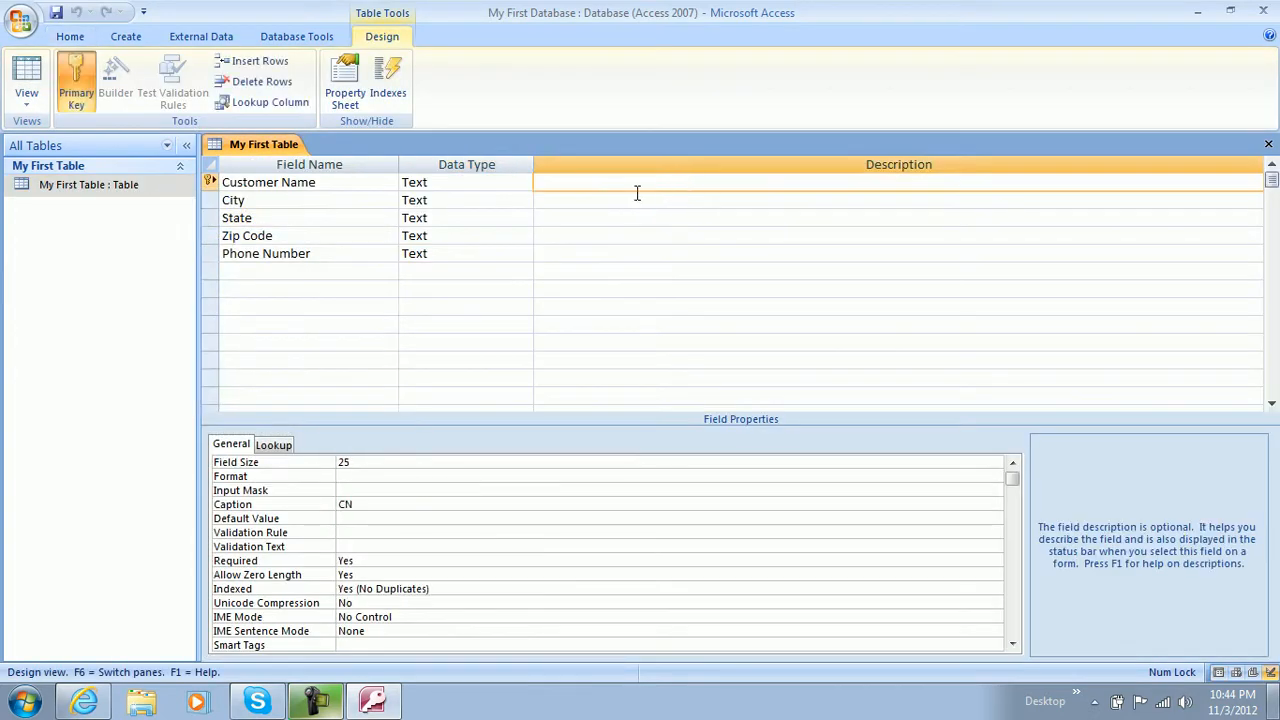
Give Customer Name the description 'Name of customer', then save and show the datasheet
{"action": "type", "text": "MN"}
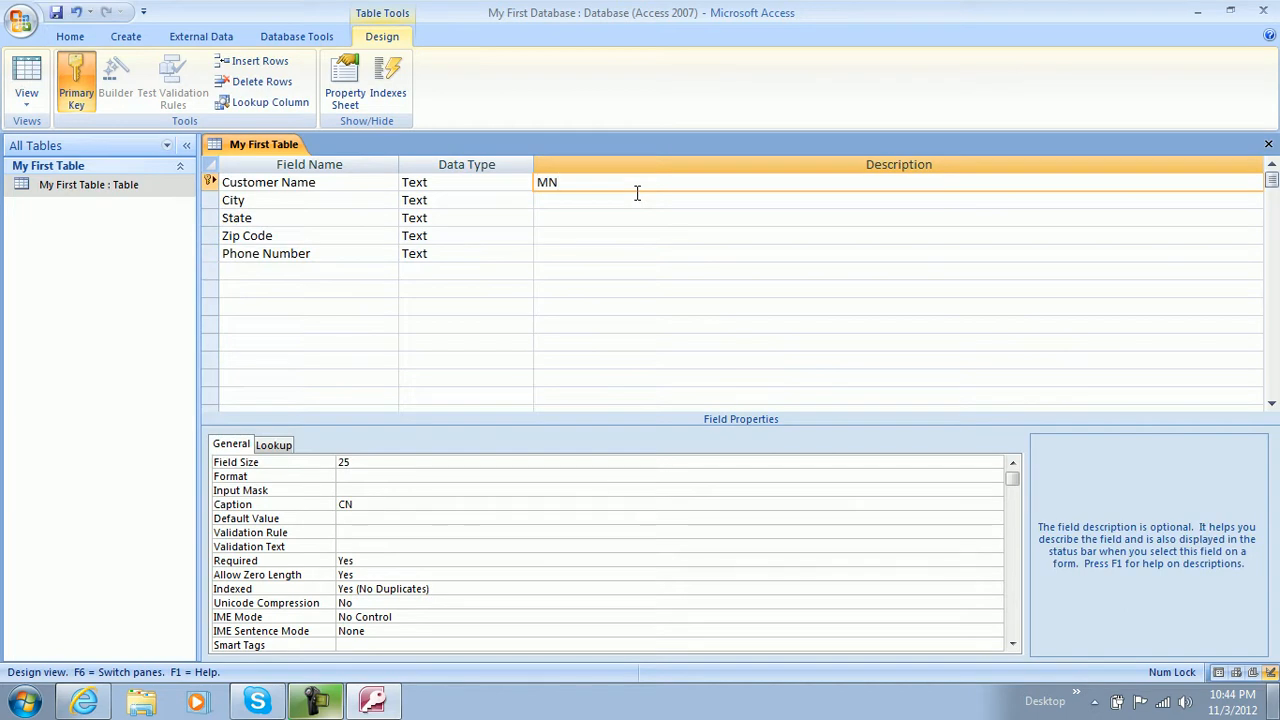
{"action": "type", "text": "Name of cus"}
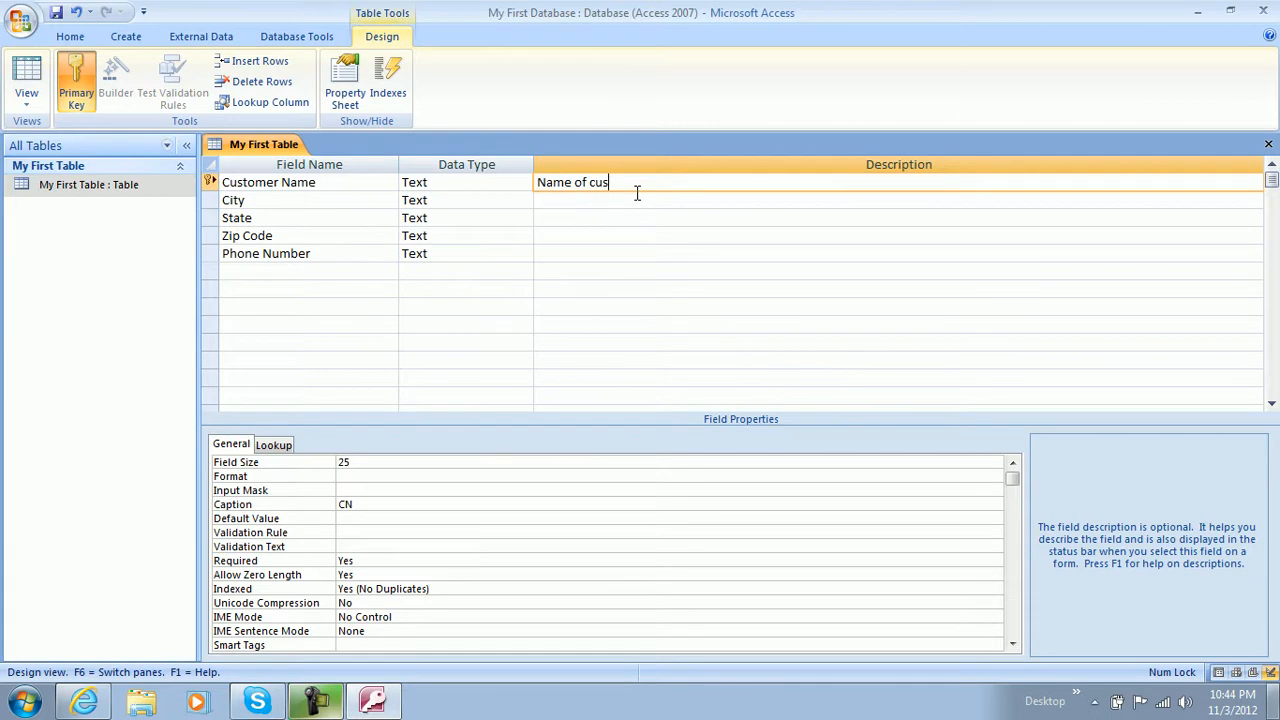
{"action": "type", "text": "tomer"}
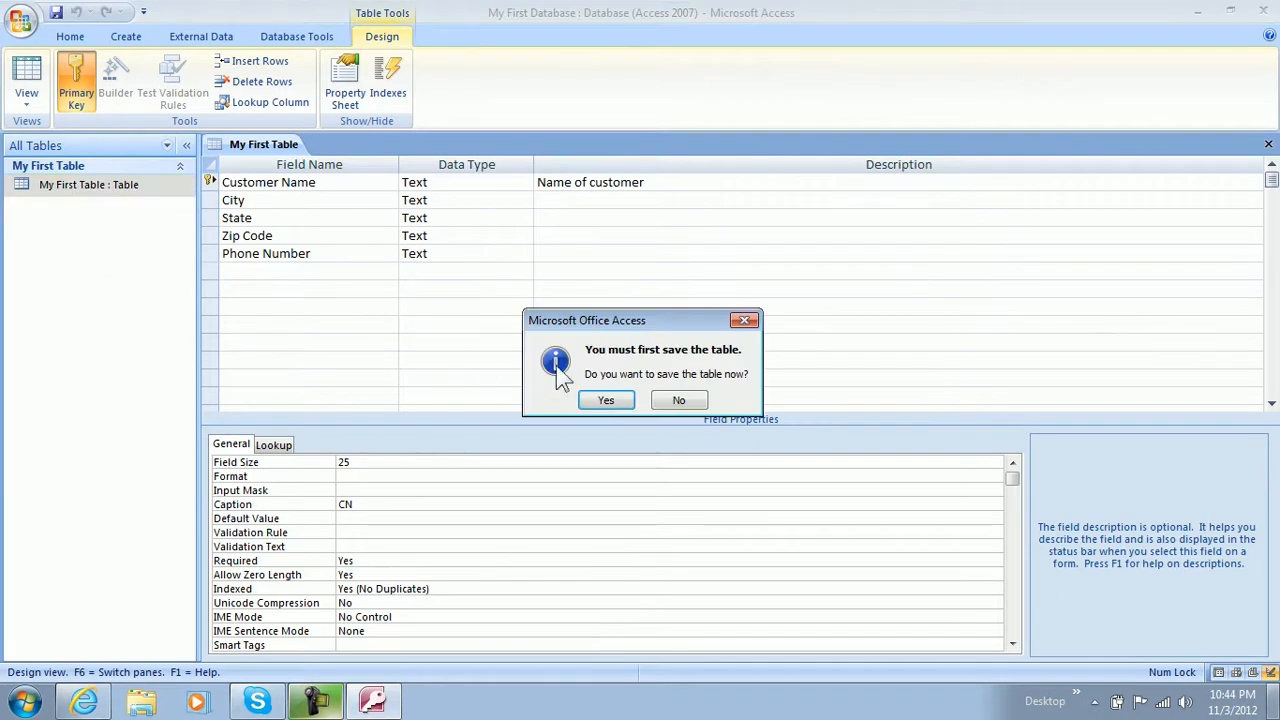
{"action": "left_click", "coordinate": [605, 400]}
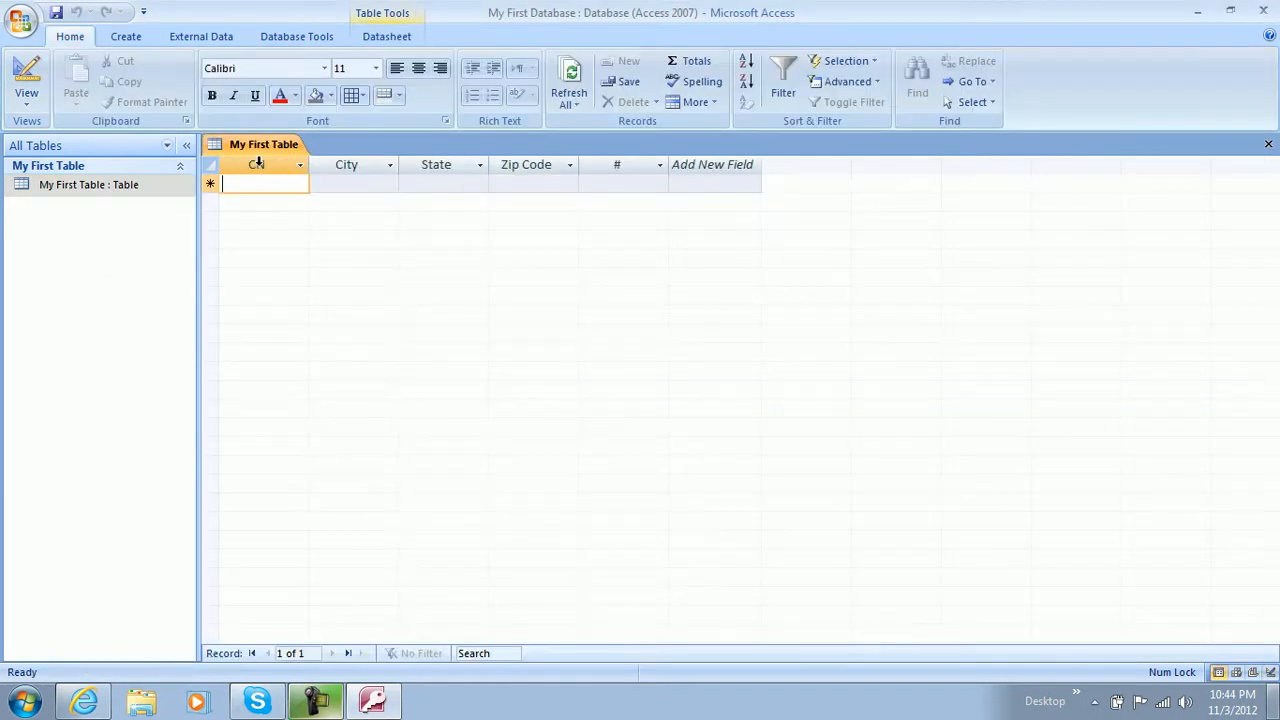
{"action": "type", "text": "N"}
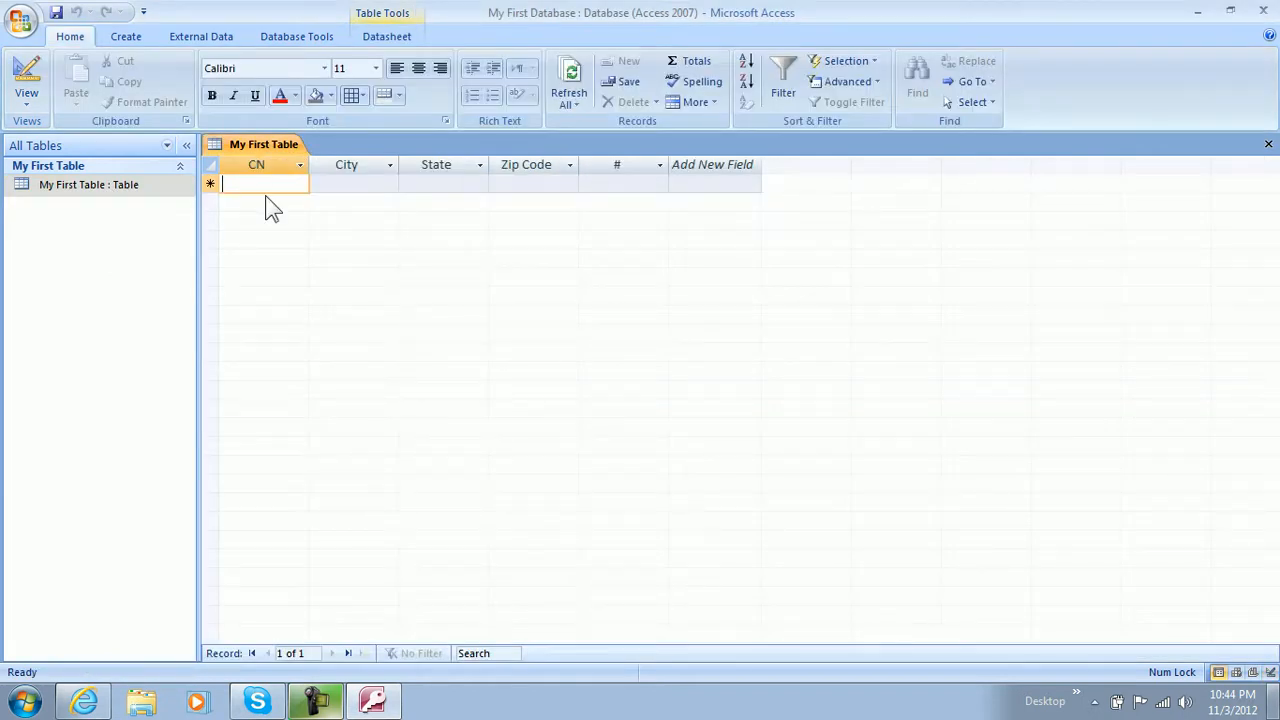
{"action": "left_click", "coordinate": [299, 164]}
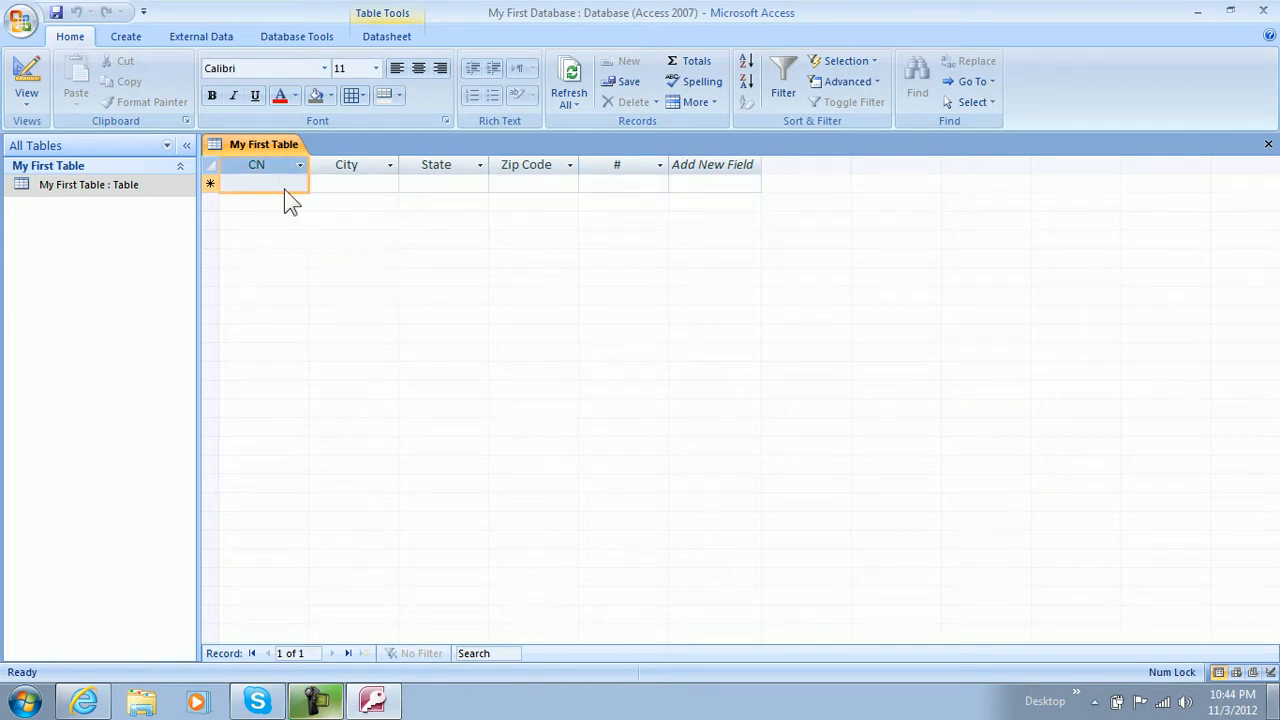
{"action": "left_click", "coordinate": [260, 183]}
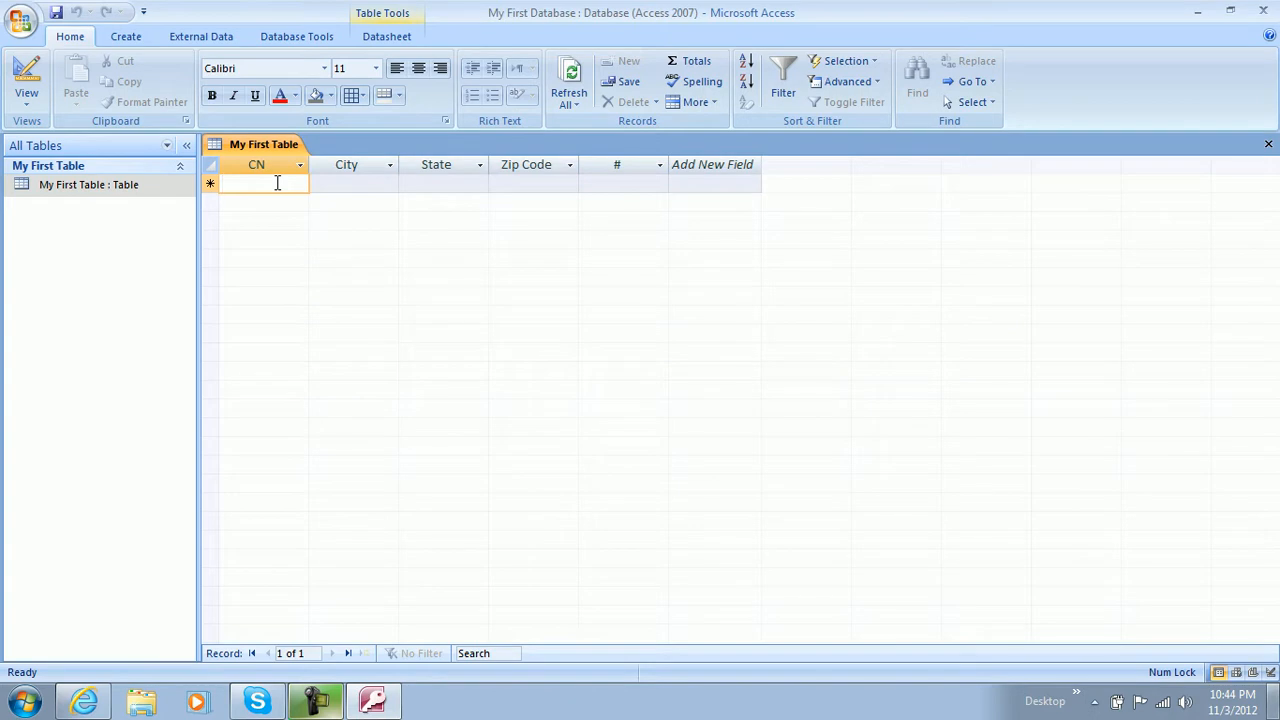
{"action": "type", "text": "Joe"}
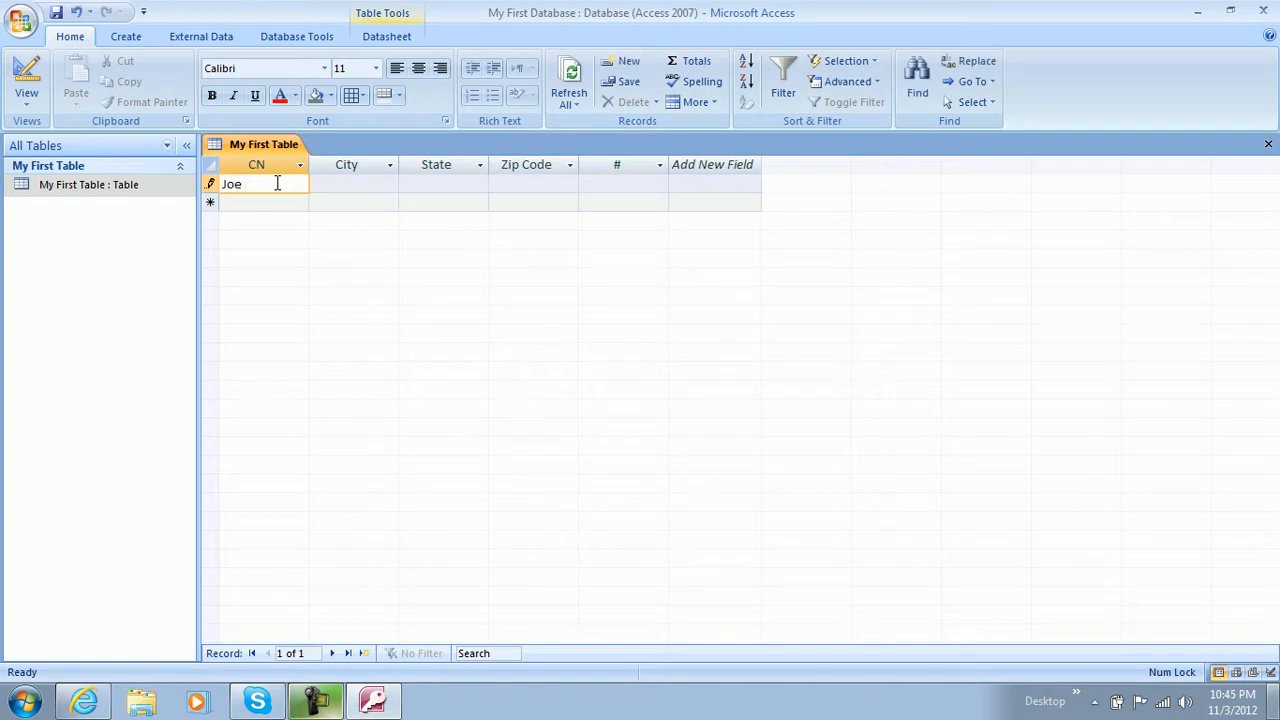
{"action": "type", "text": "Finkle"}
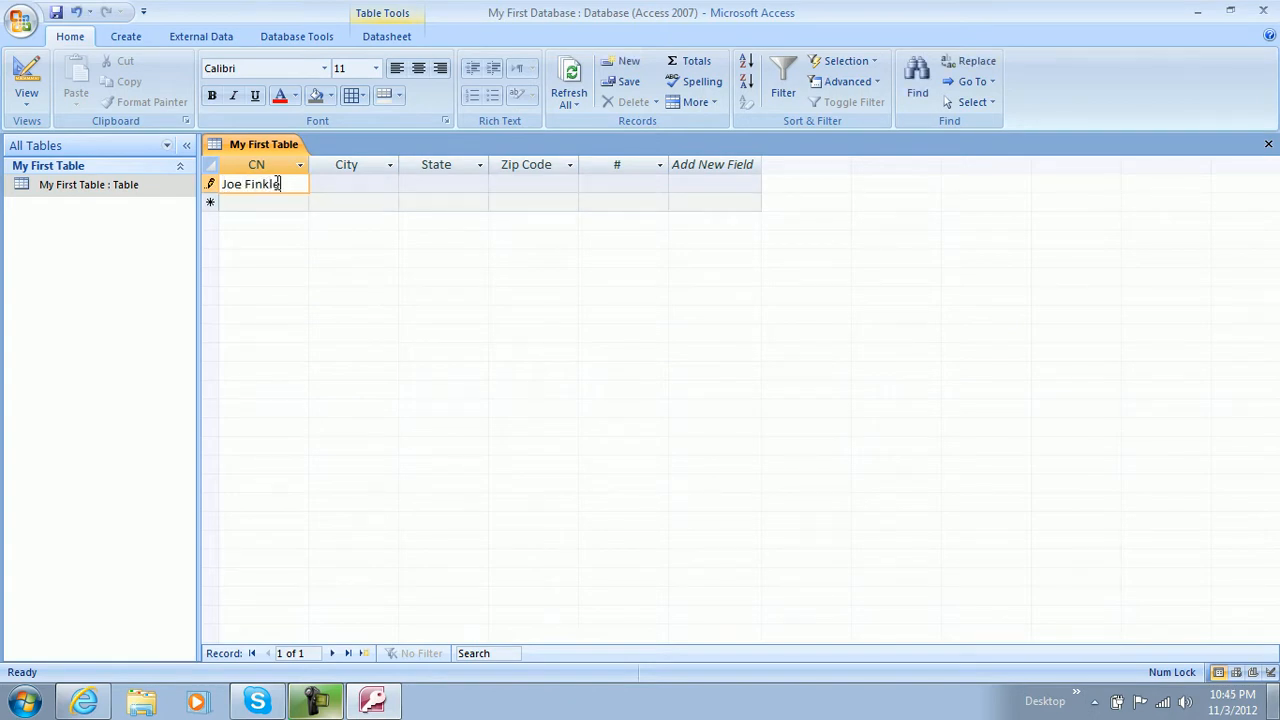
{"action": "left_click", "coordinate": [354, 184]}
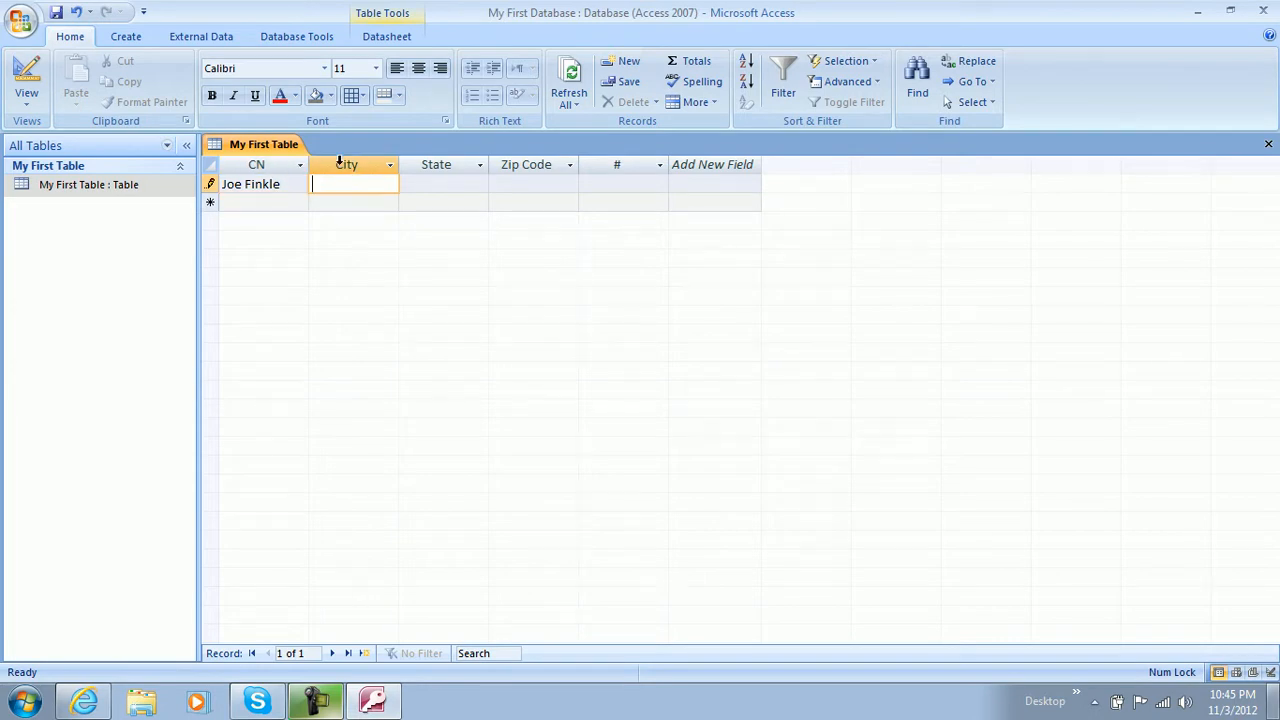
{"action": "right_click", "coordinate": [88, 184]}
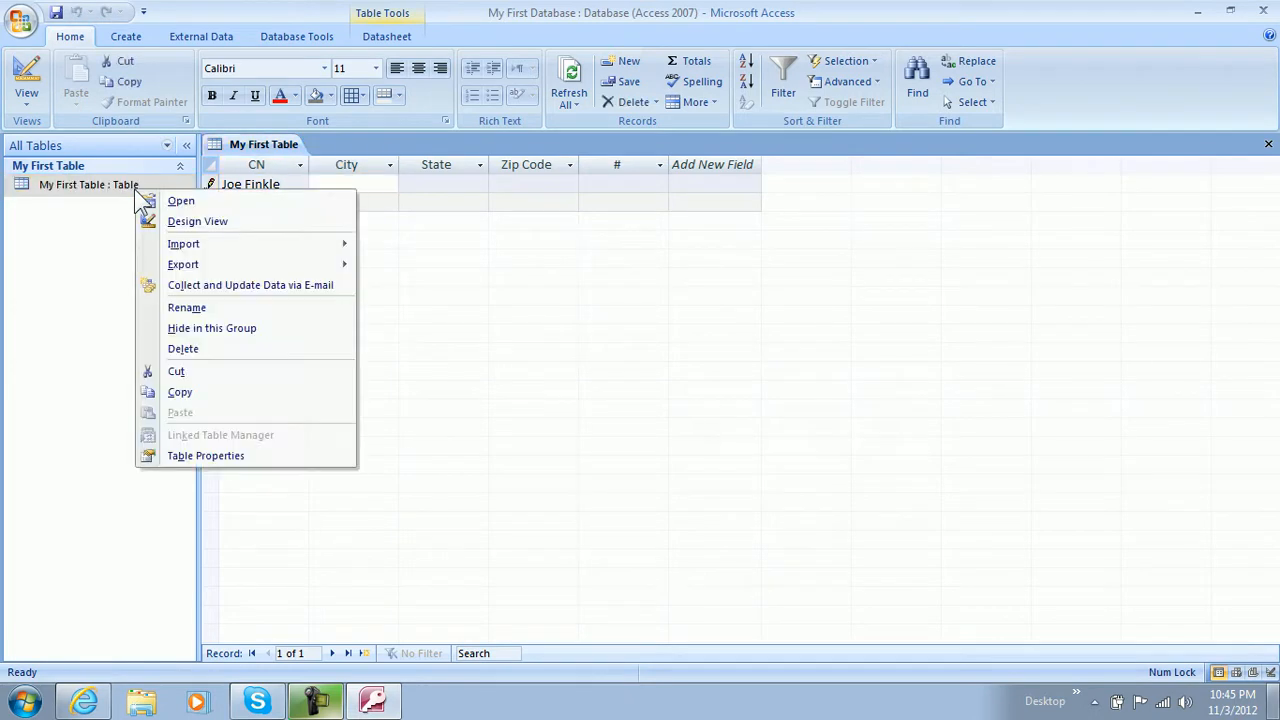
{"action": "left_click", "coordinate": [438, 184]}
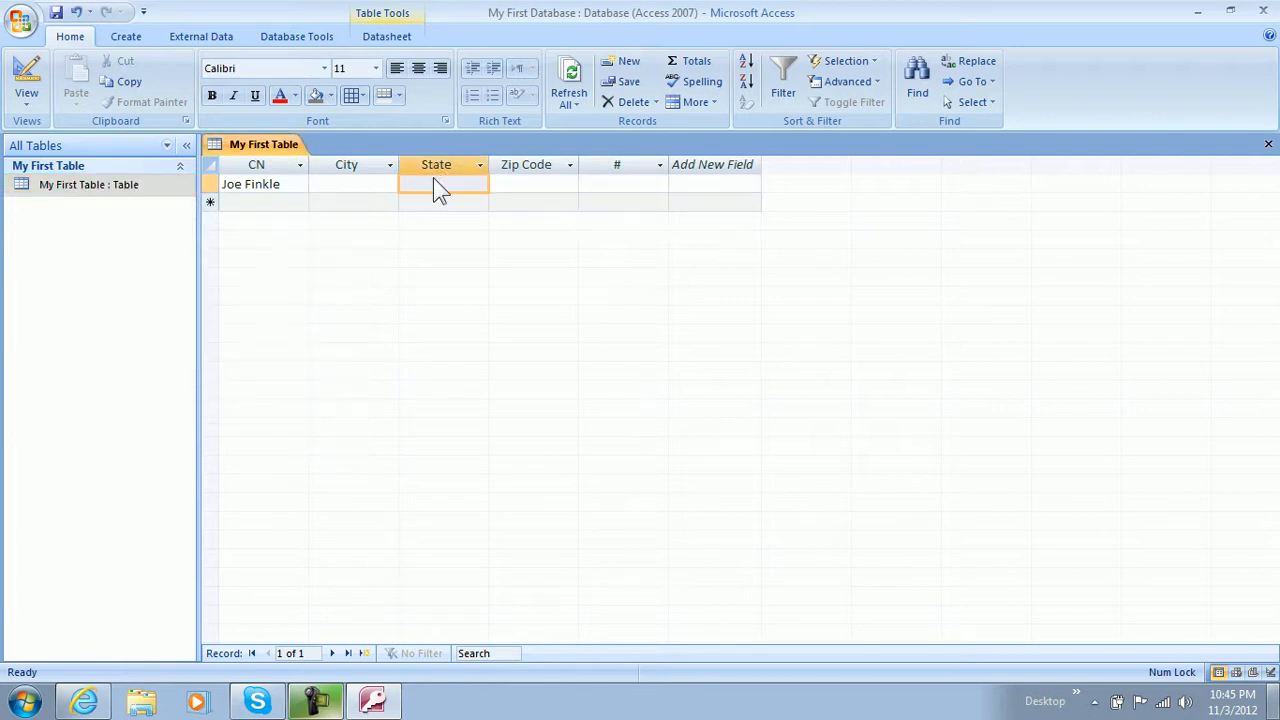
{"action": "mouse_move", "coordinate": [457, 188]}
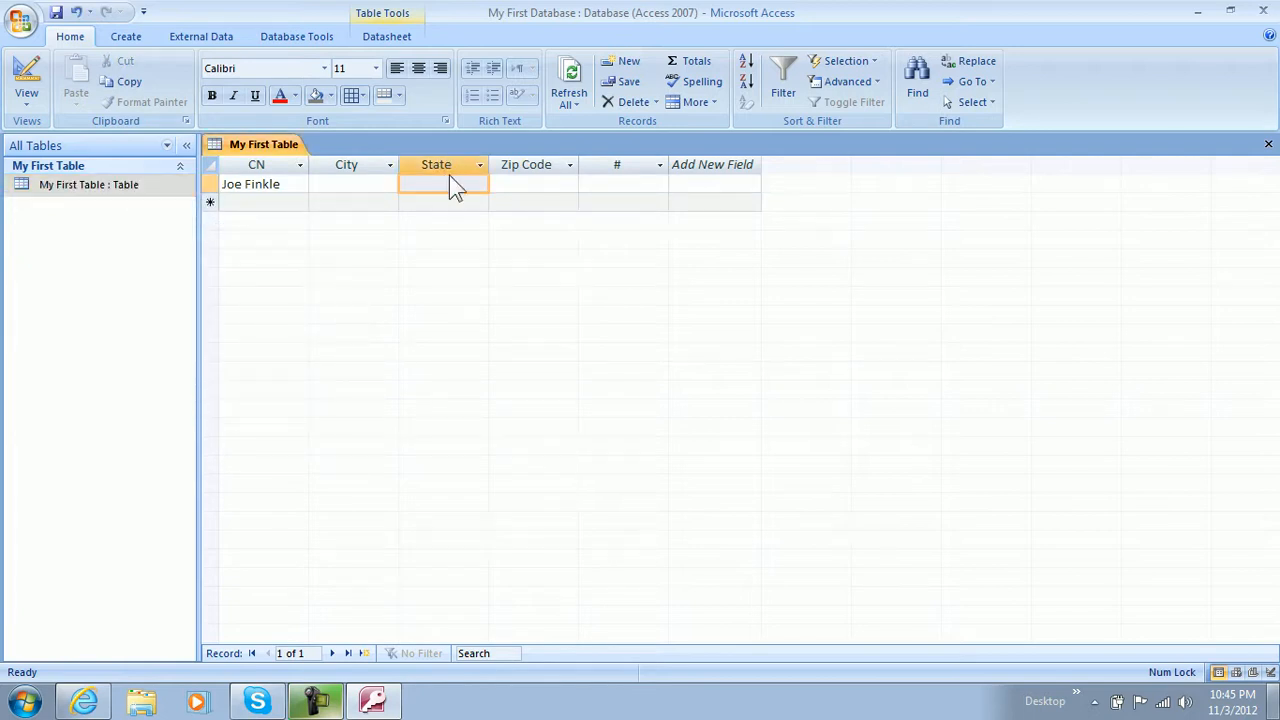
Reopen My First Table in Design View and set the State Field Size to 2
{"action": "right_click", "coordinate": [88, 184]}
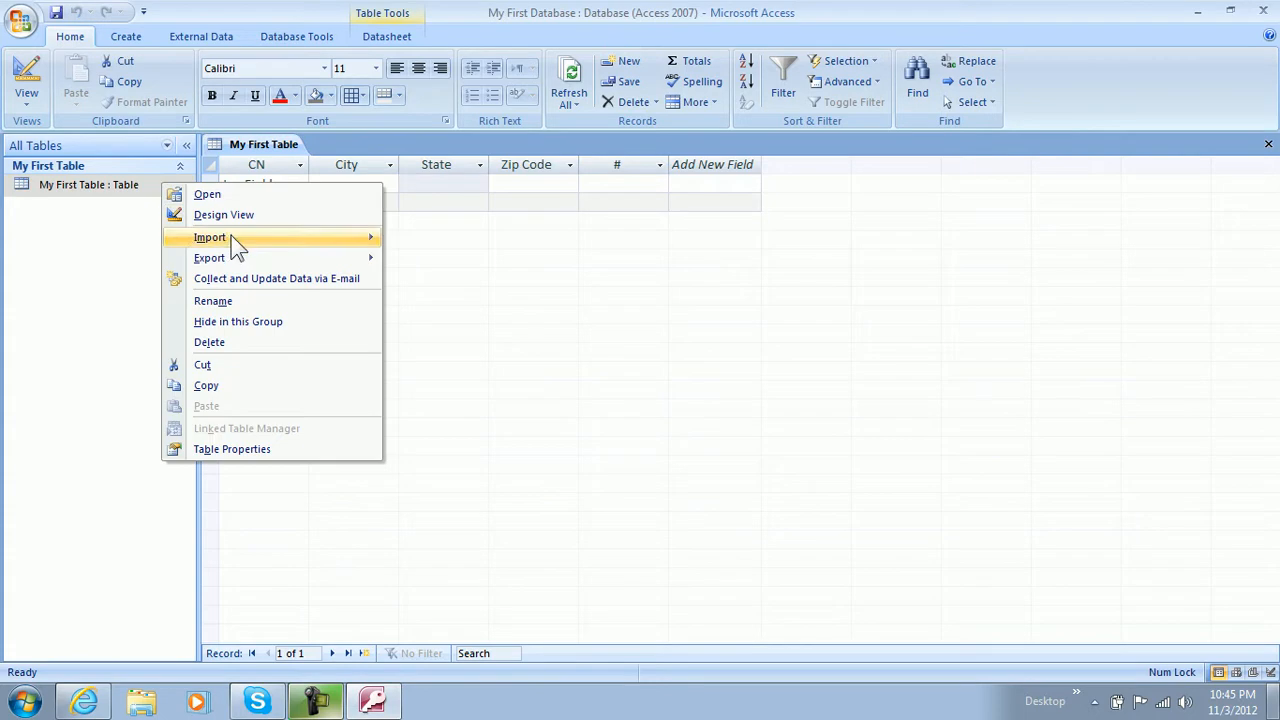
{"action": "left_click", "coordinate": [224, 214]}
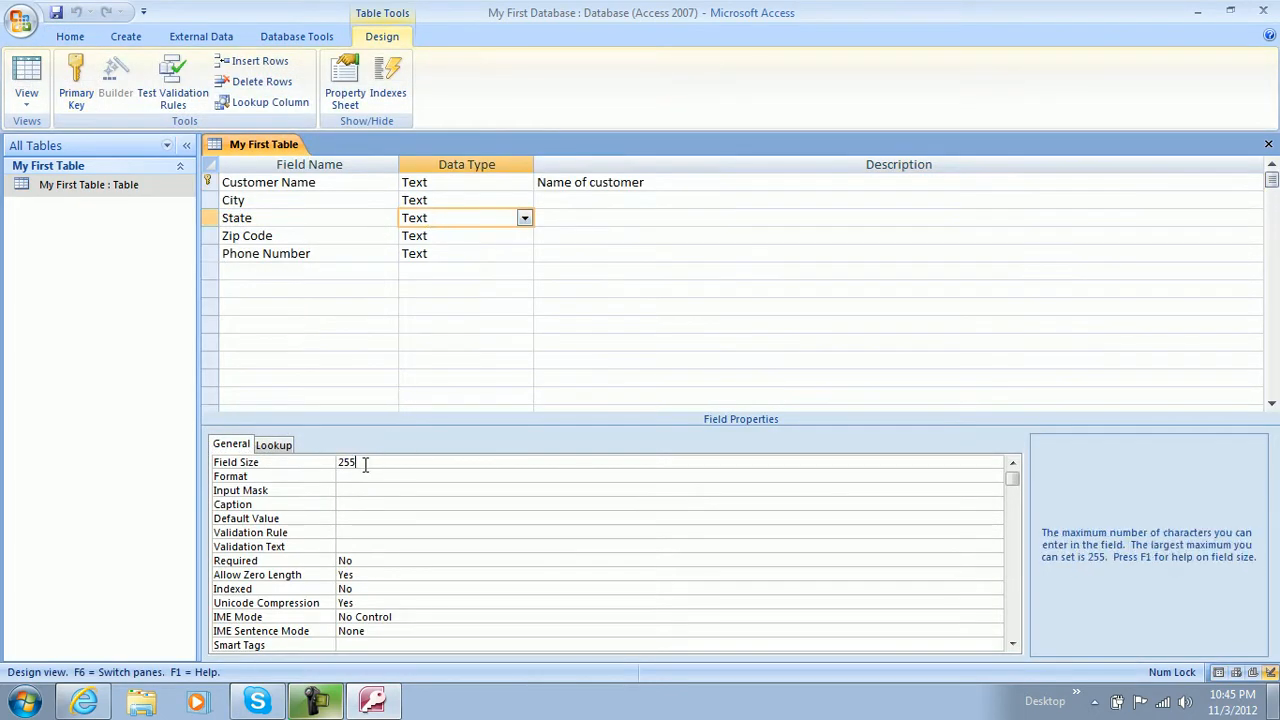
{"action": "type", "text": "2"}
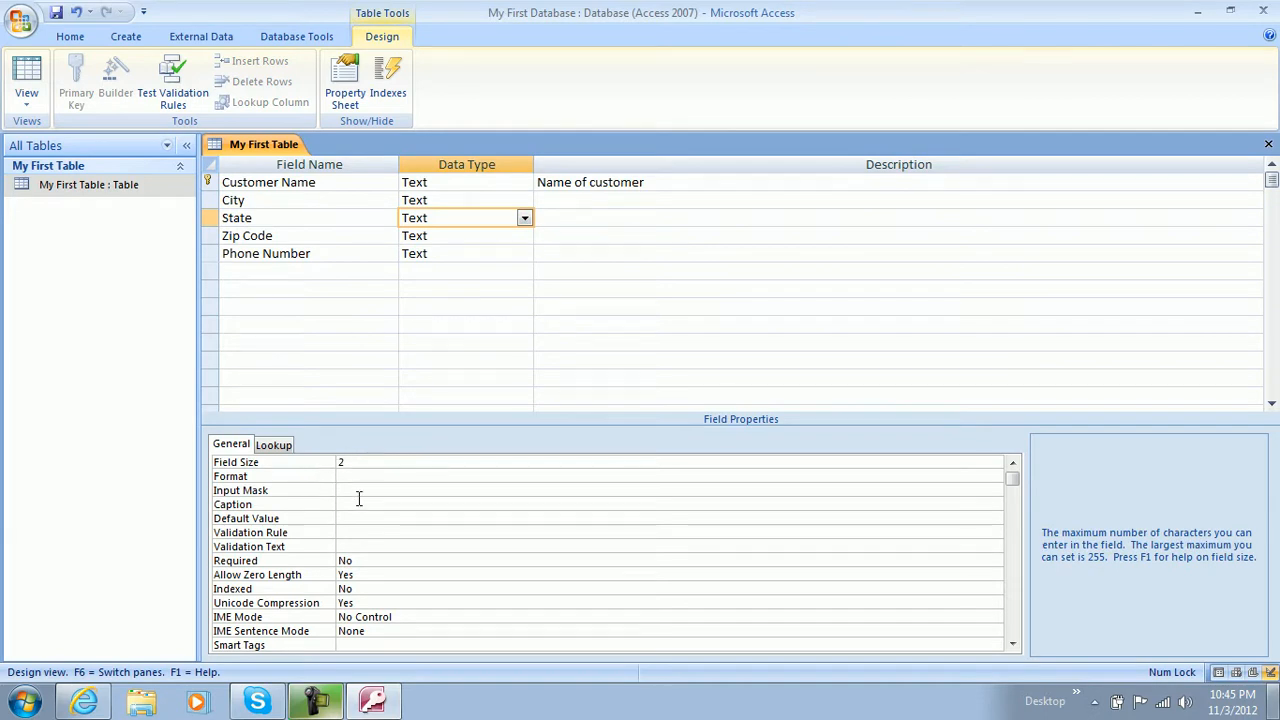
{"action": "mouse_move", "coordinate": [356, 495]}
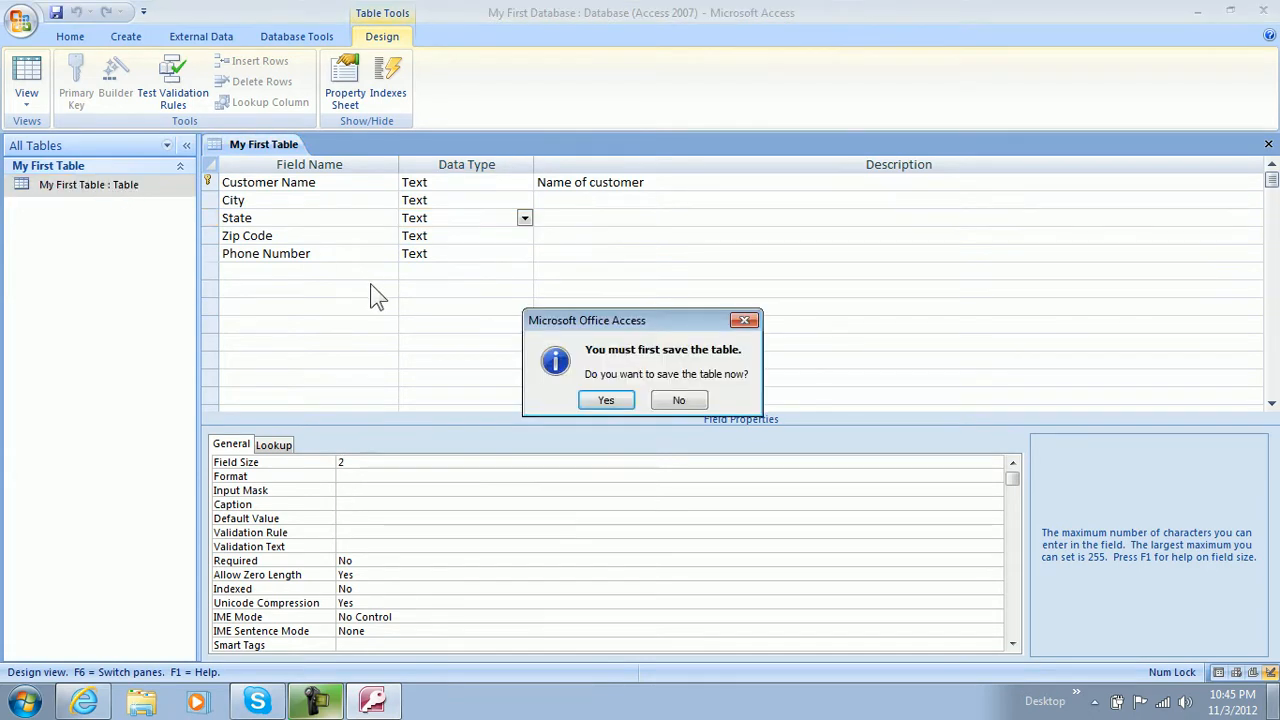
{"action": "left_click", "coordinate": [605, 400]}
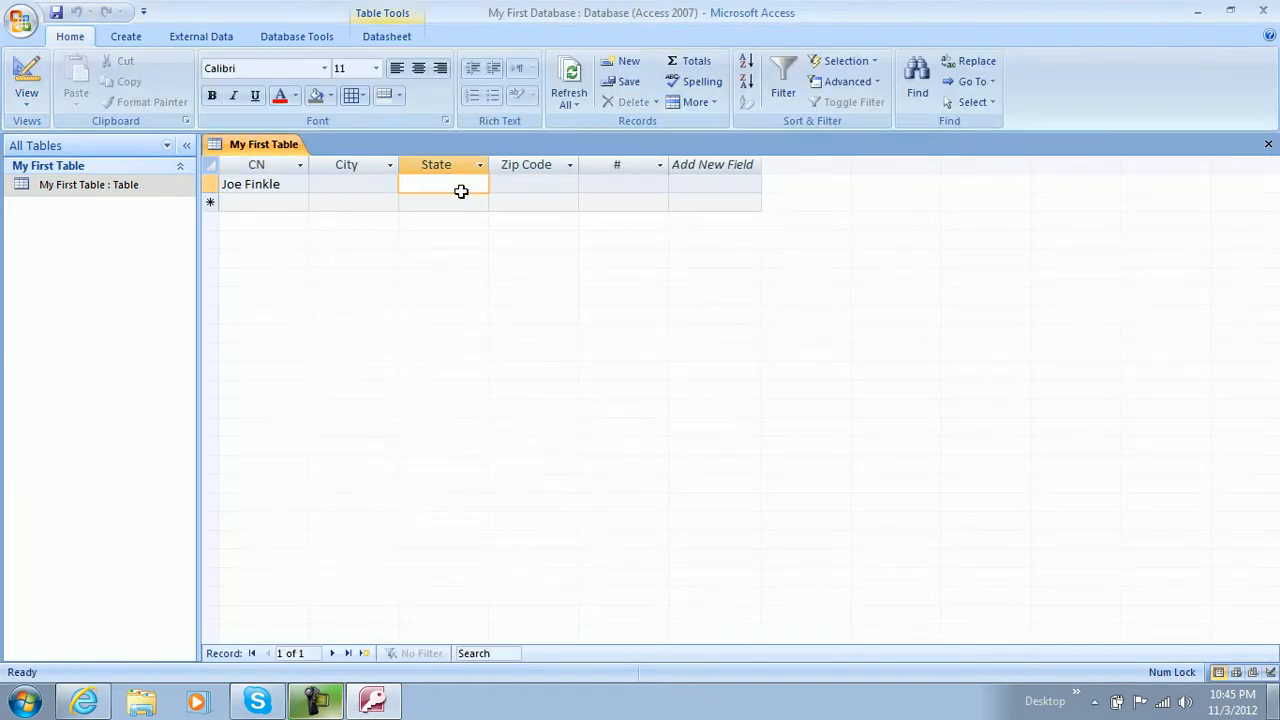
{"action": "type", "text": "NY"}
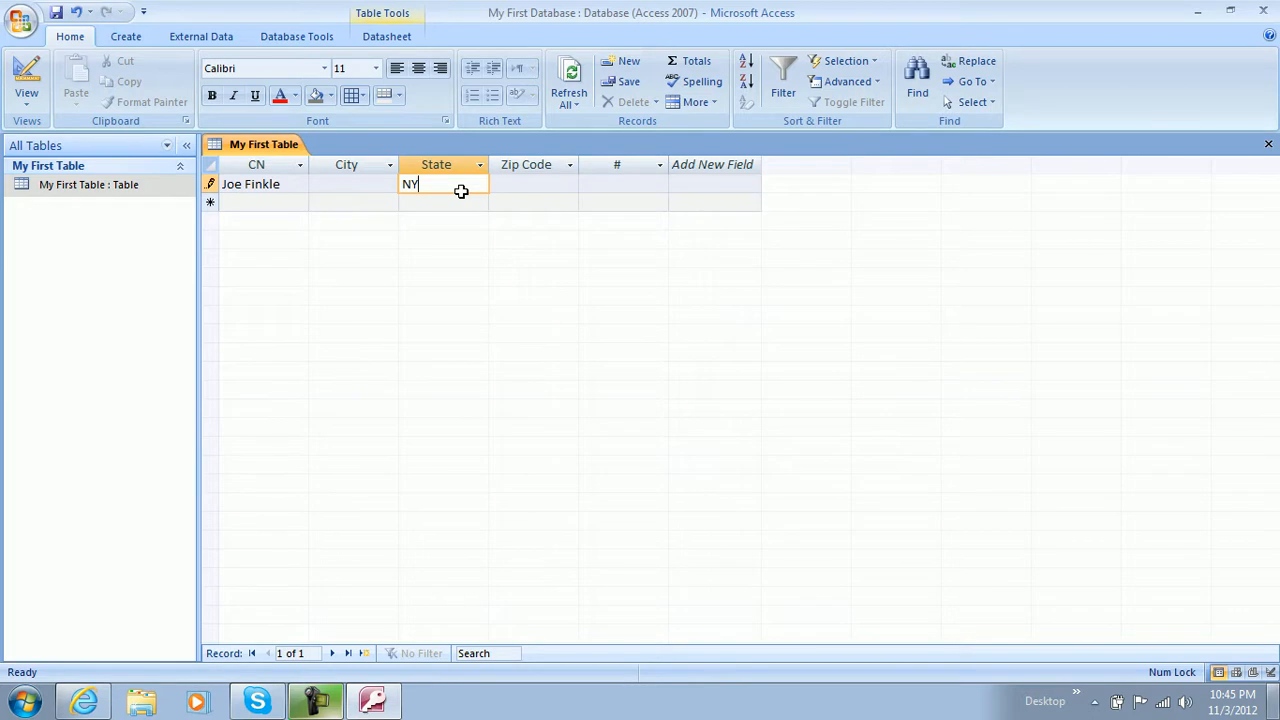
{"action": "left_click", "coordinate": [444, 202]}
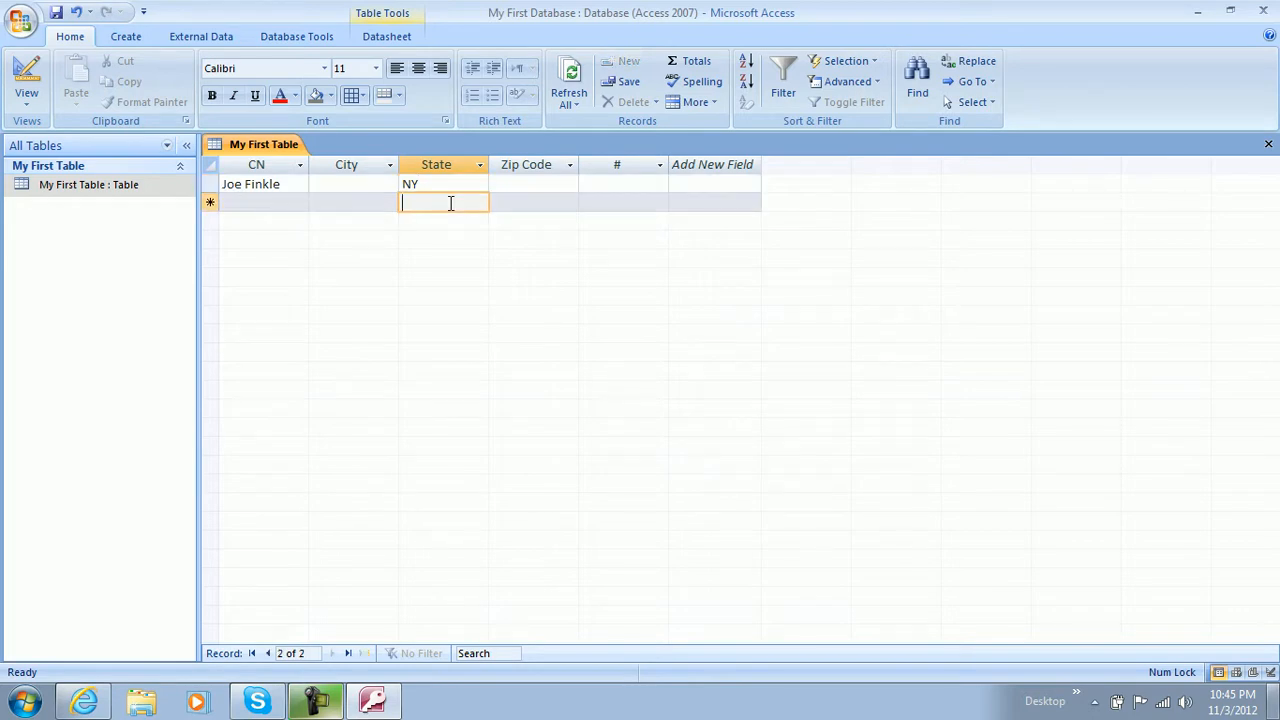
{"action": "type", "text": "GA"}
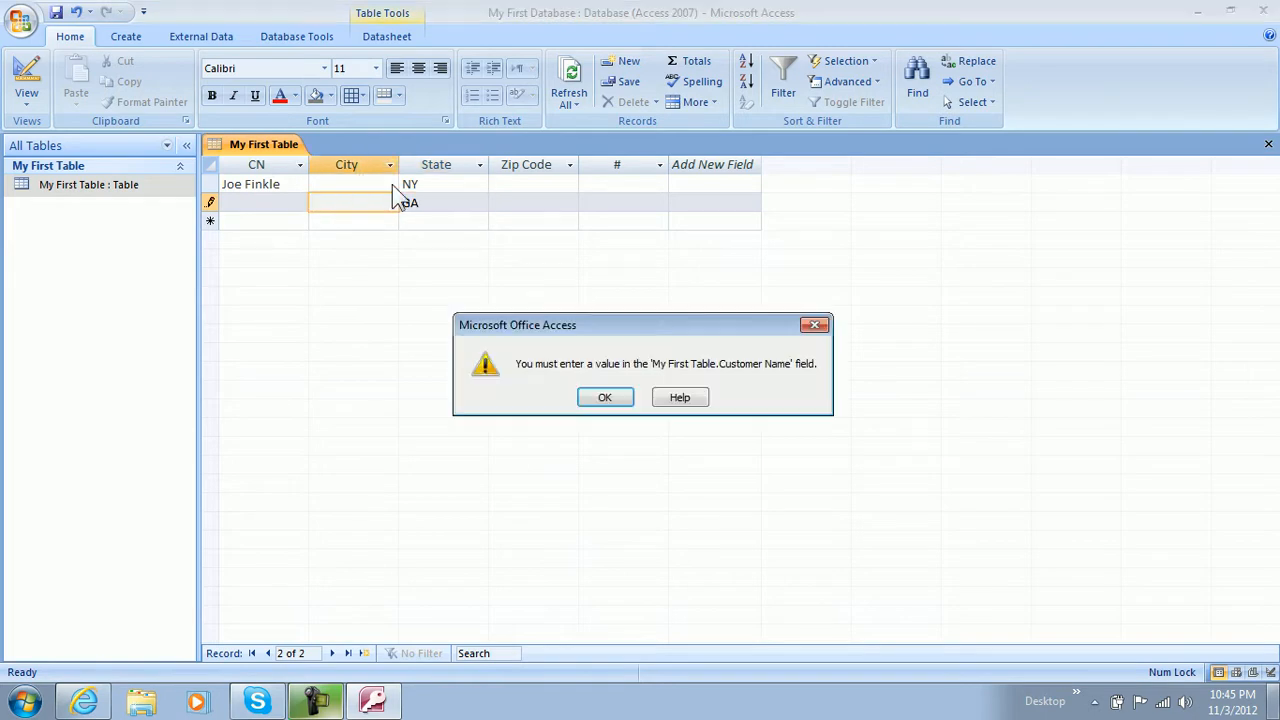
{"action": "mouse_move", "coordinate": [620, 402]}
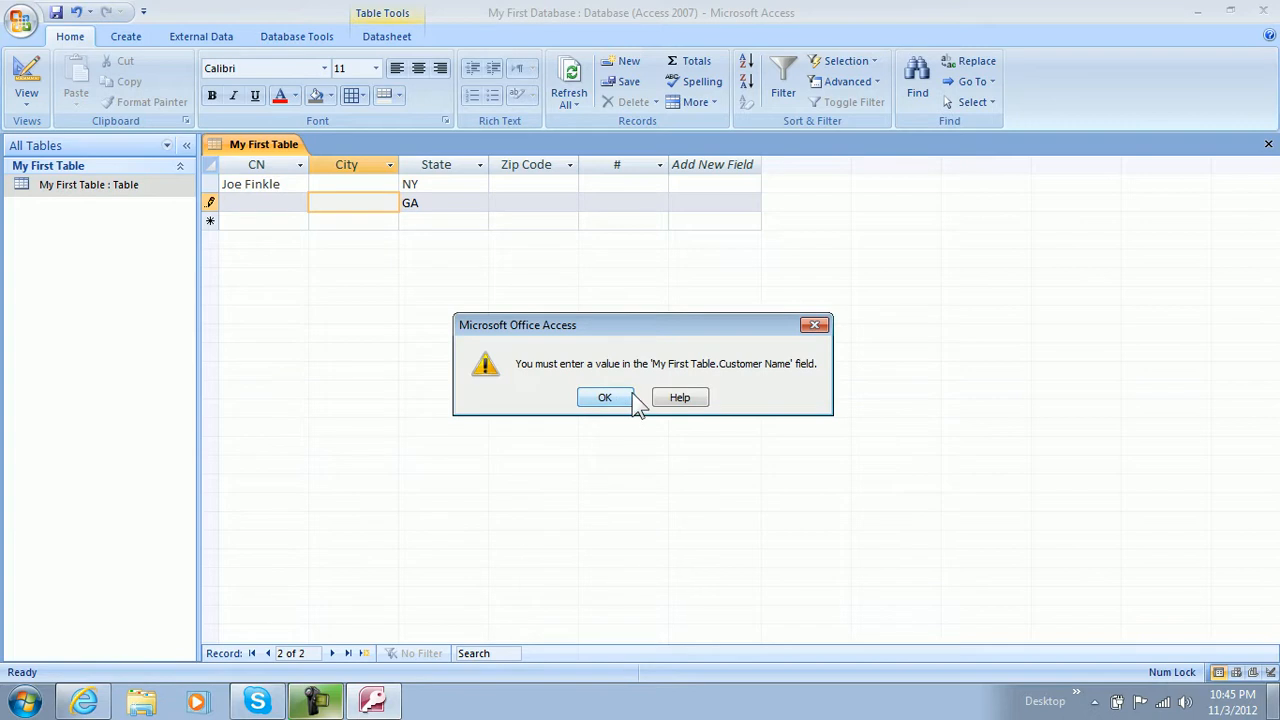
{"action": "mouse_move", "coordinate": [762, 383]}
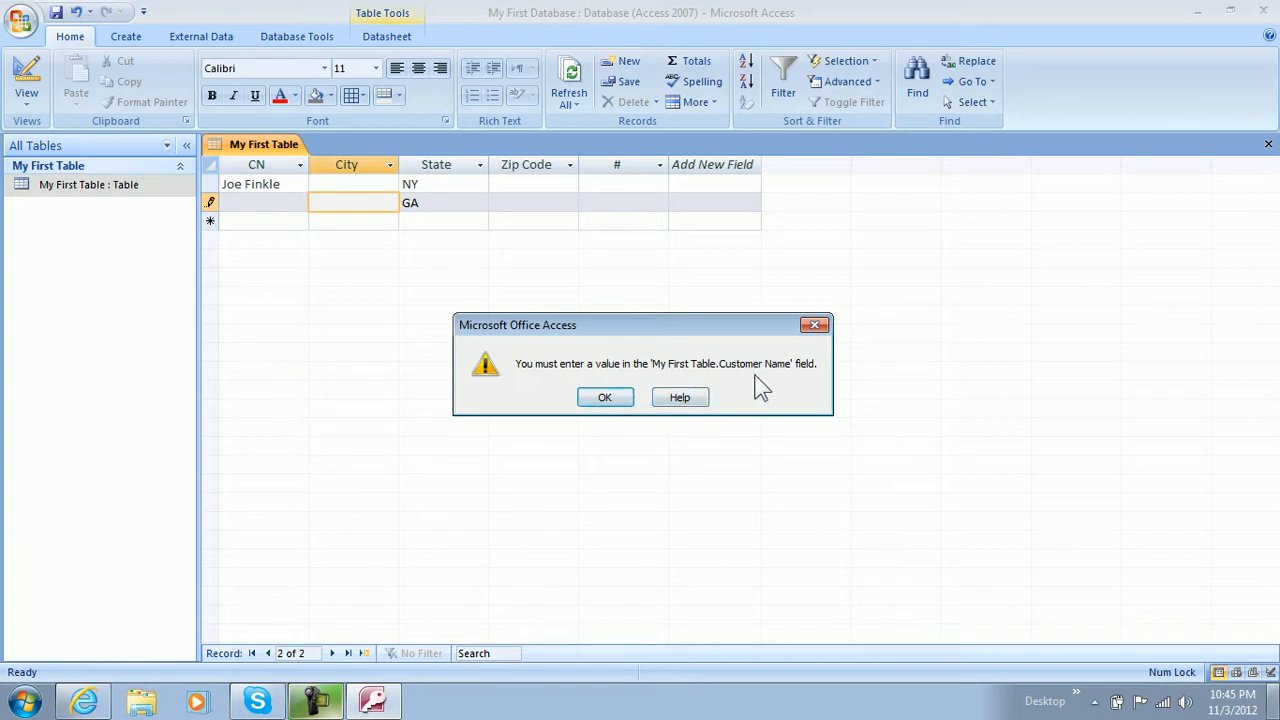
{"action": "left_click", "coordinate": [605, 397]}
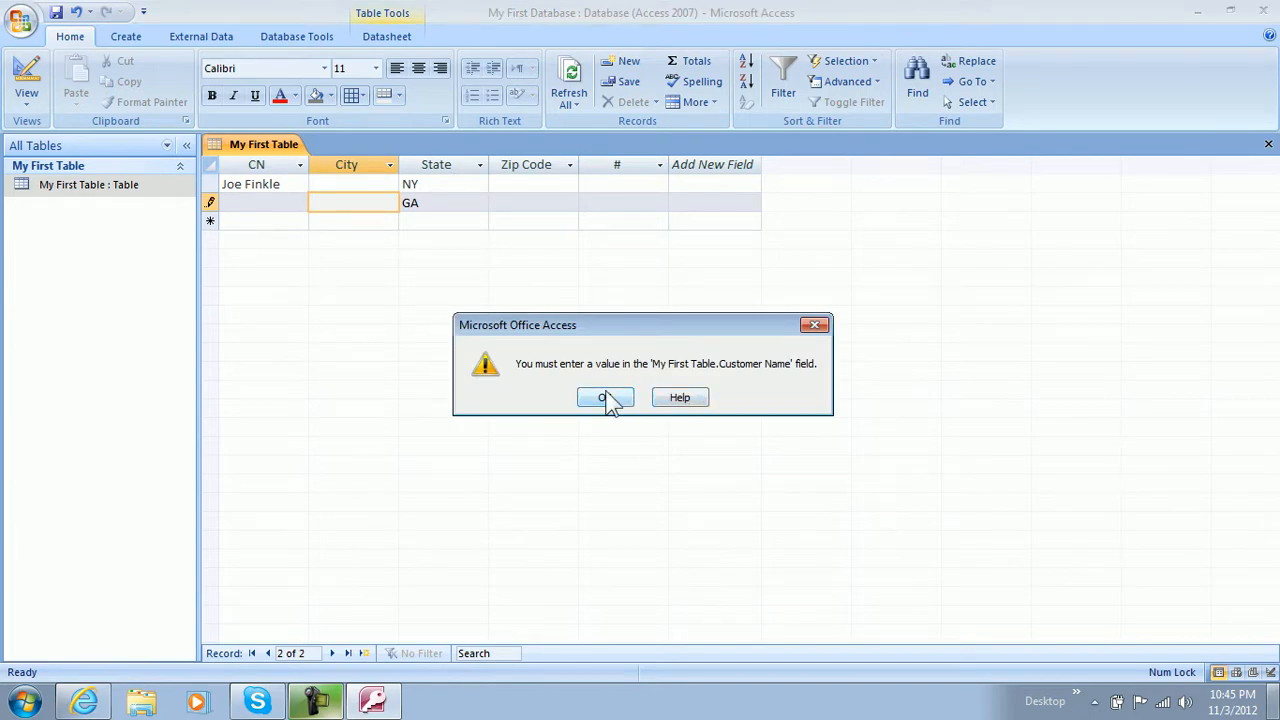
{"action": "left_click", "coordinate": [605, 397]}
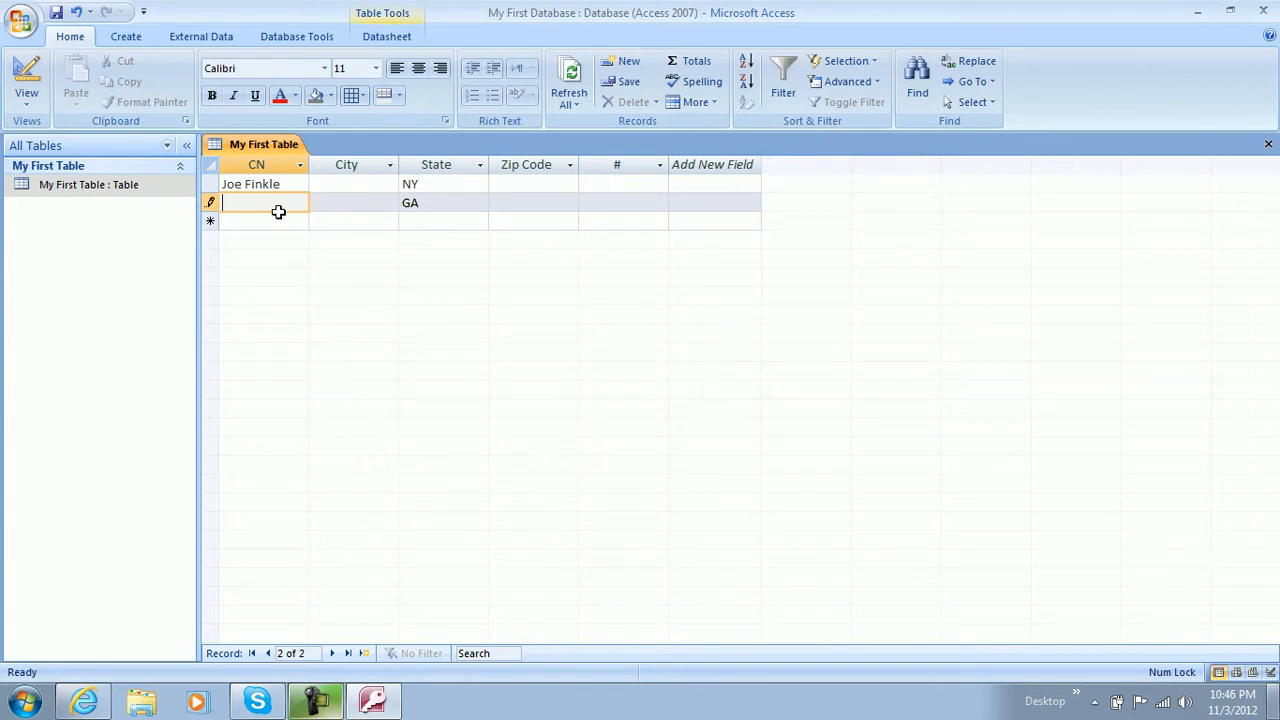
{"action": "type", "text": "Johnny"}
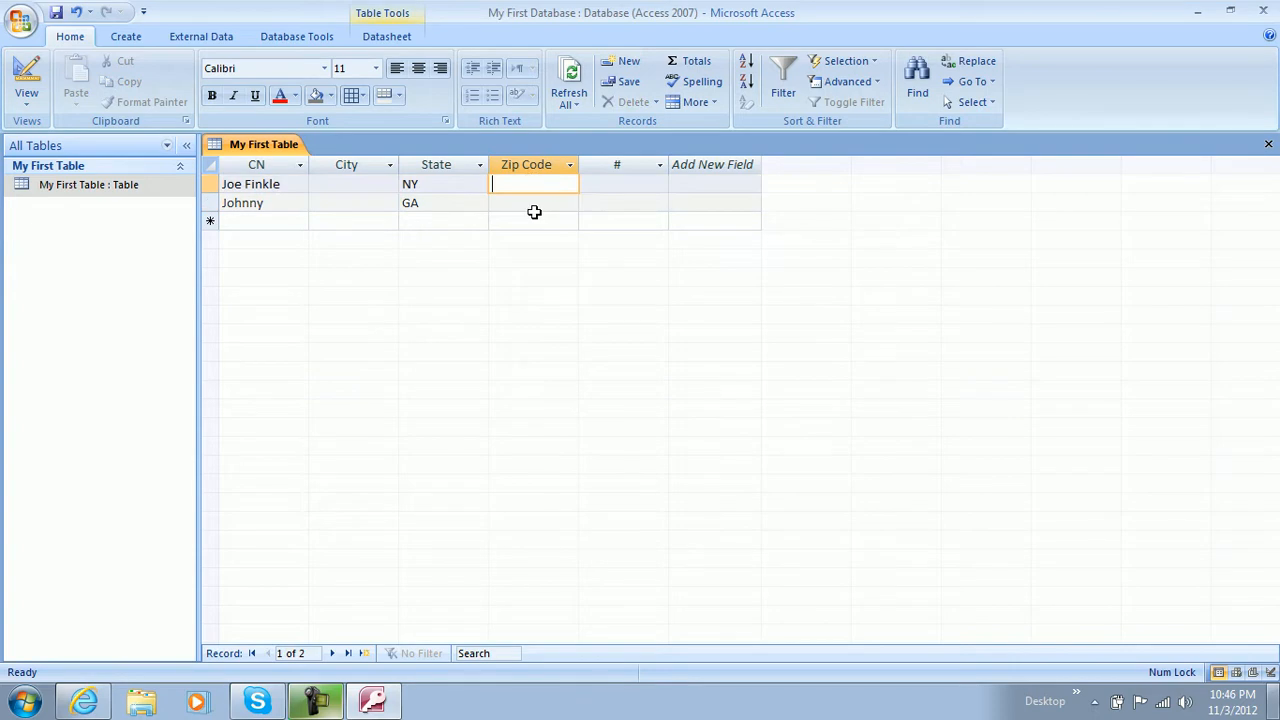
{"action": "type", "text": "31063"}
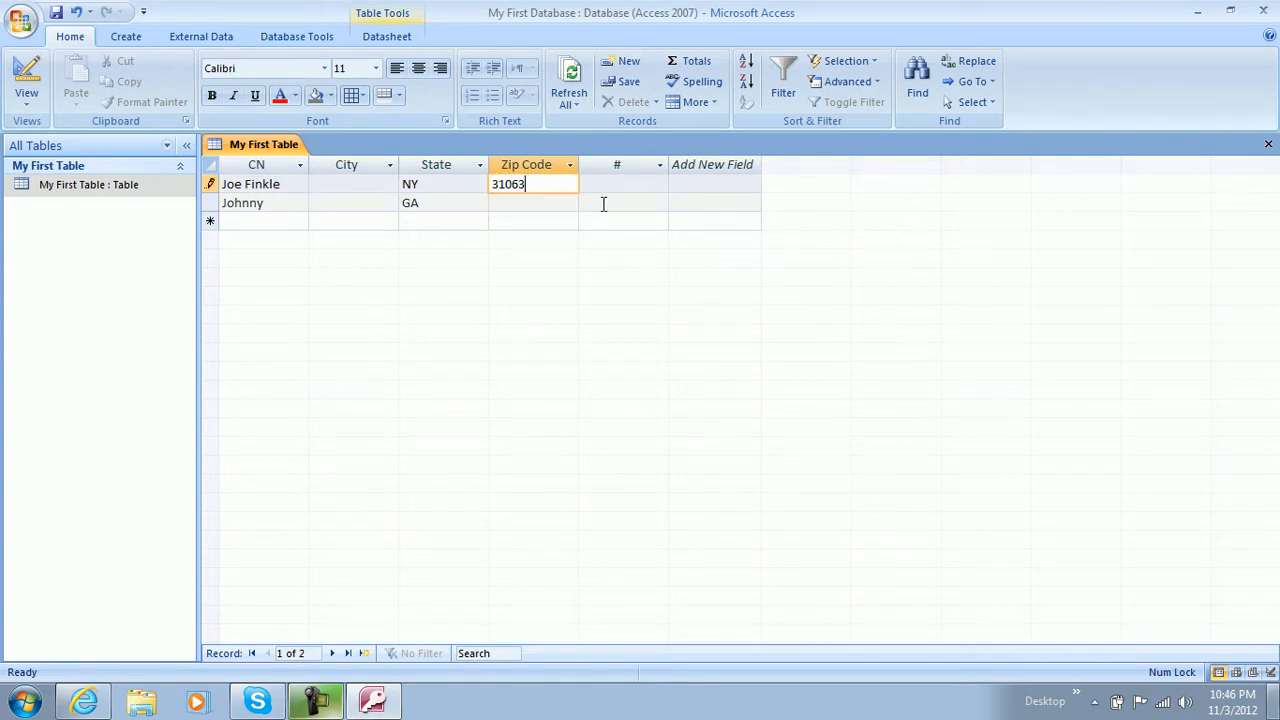
{"action": "left_click", "coordinate": [622, 184]}
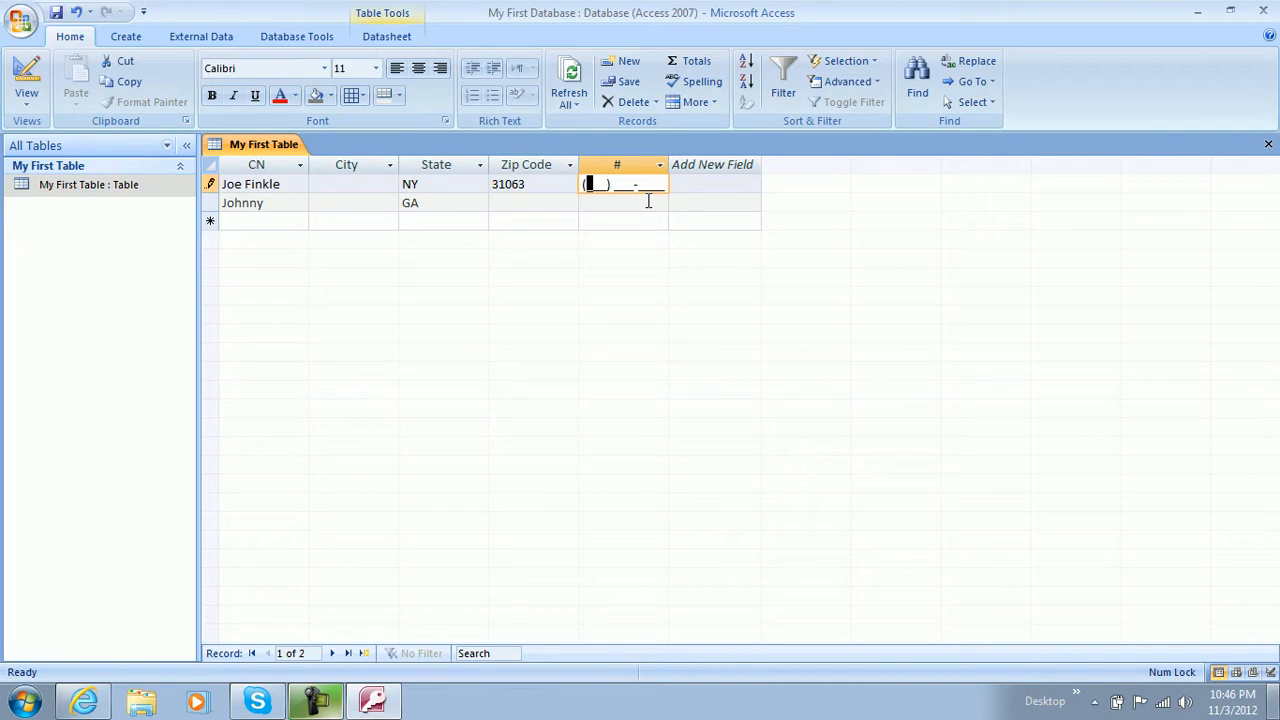
{"action": "type", "text": "650"}
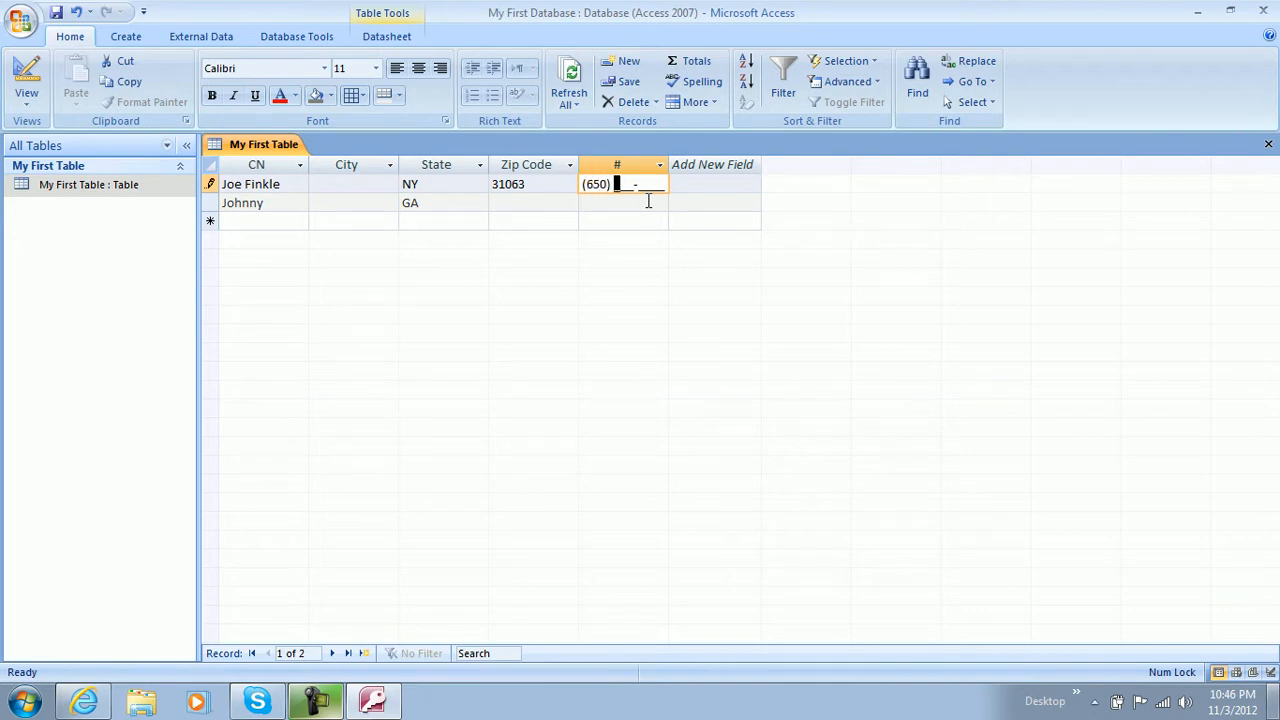
{"action": "type", "text": "354-"}
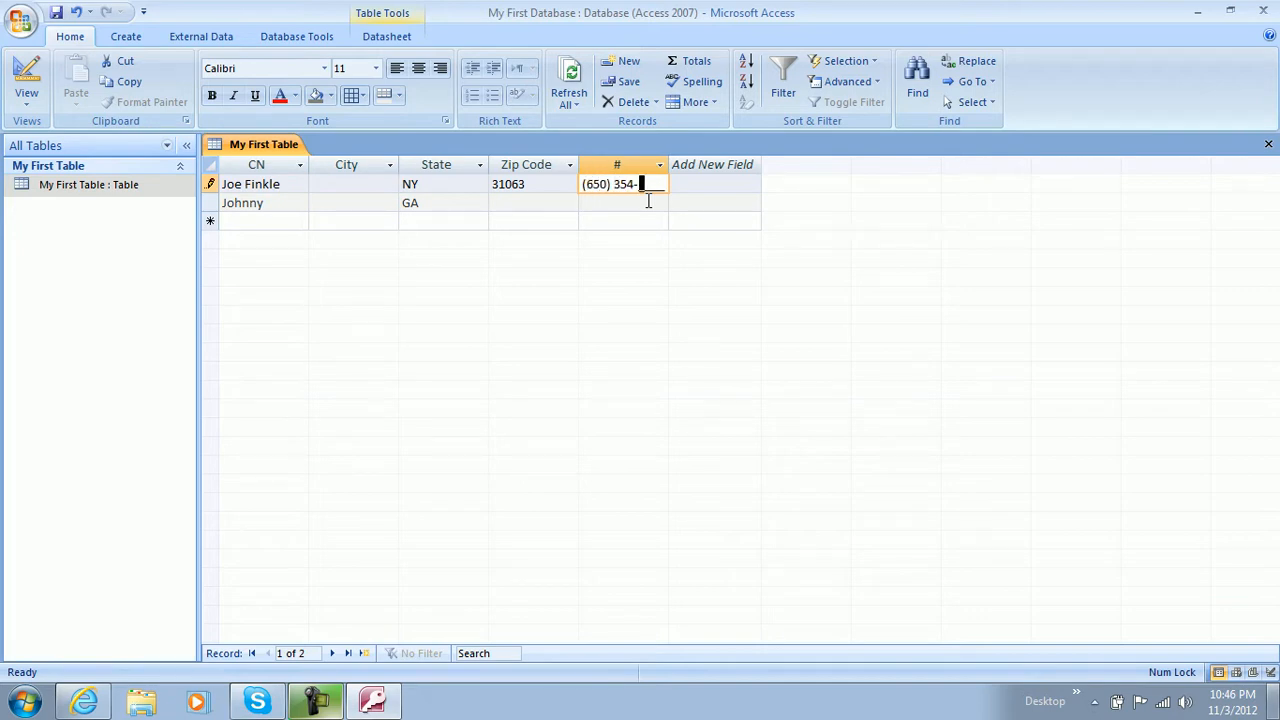
{"action": "type", "text": "2478"}
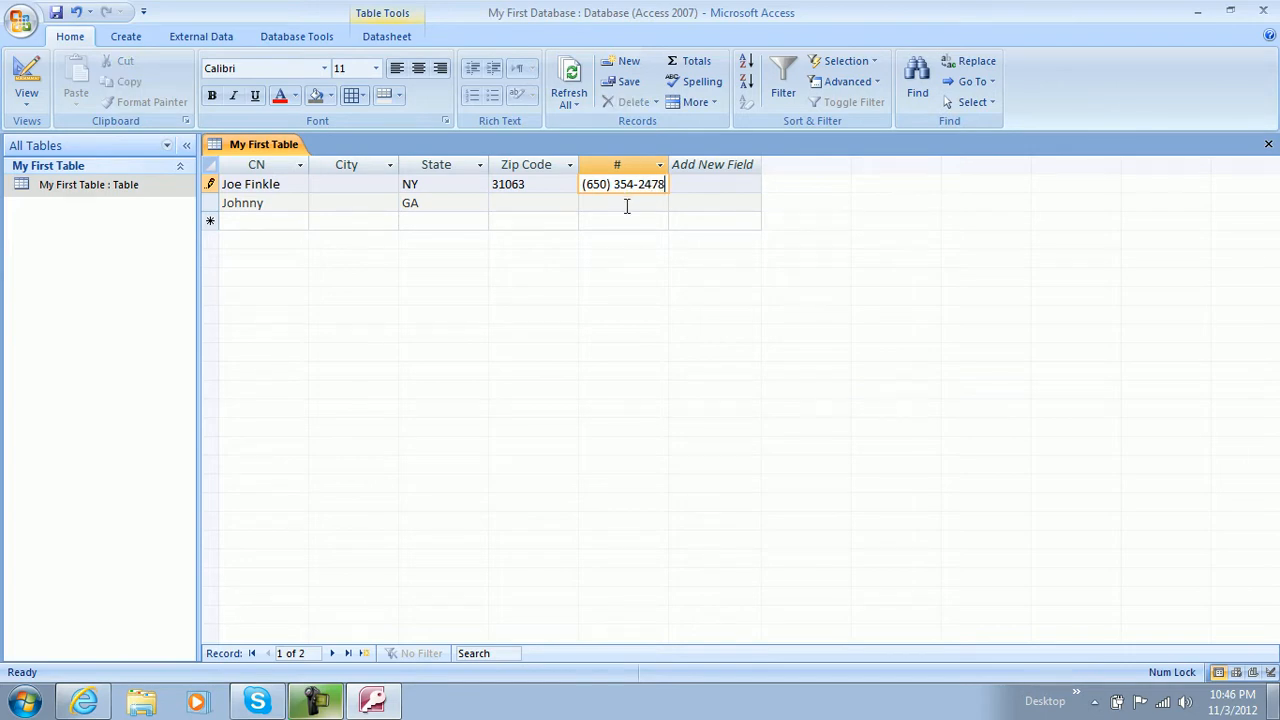
{"action": "left_click", "coordinate": [623, 202]}
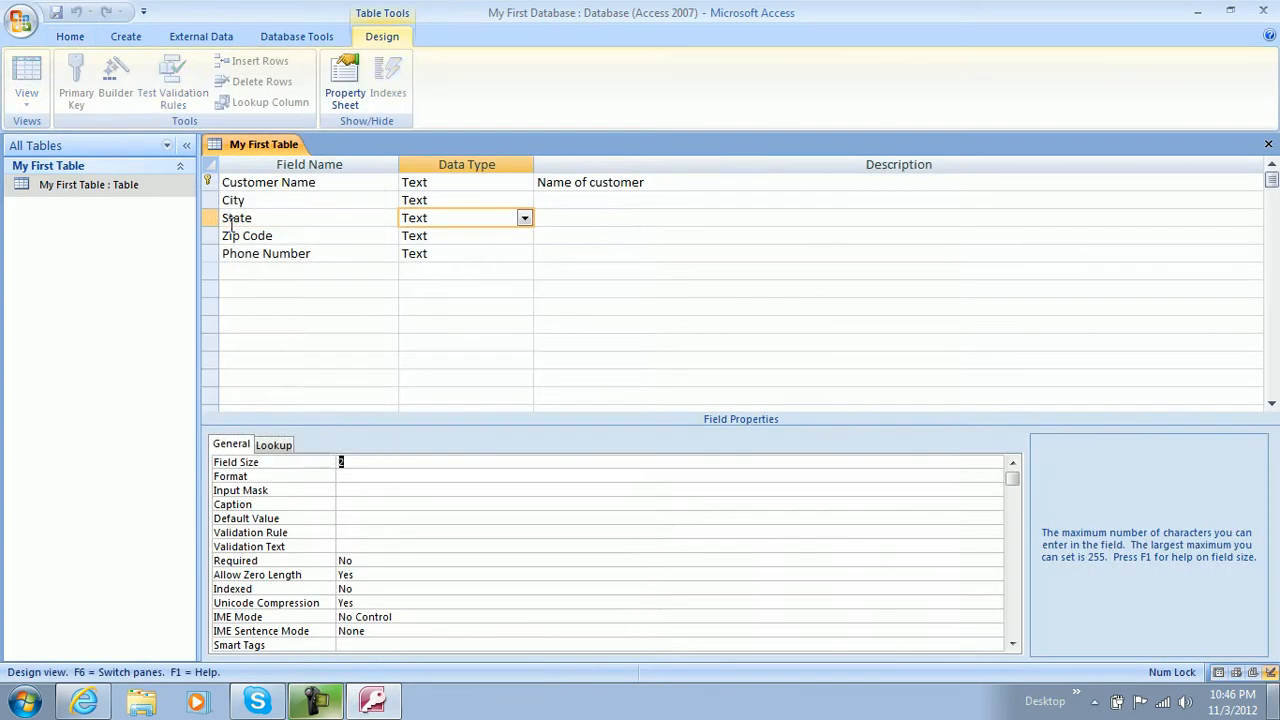
Switch State's data type to Date/Time, open the Input Mask builder, and accept saving and data loss
{"action": "left_click", "coordinate": [523, 217]}
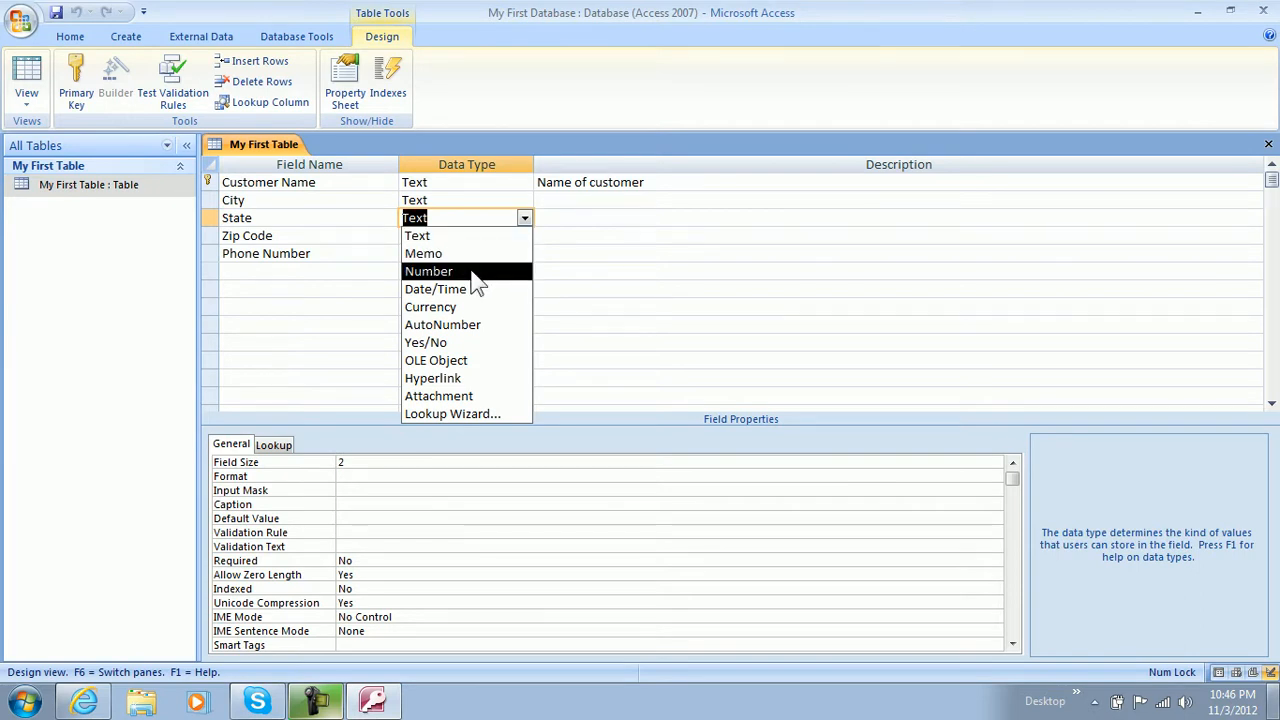
{"action": "mouse_move", "coordinate": [470, 296]}
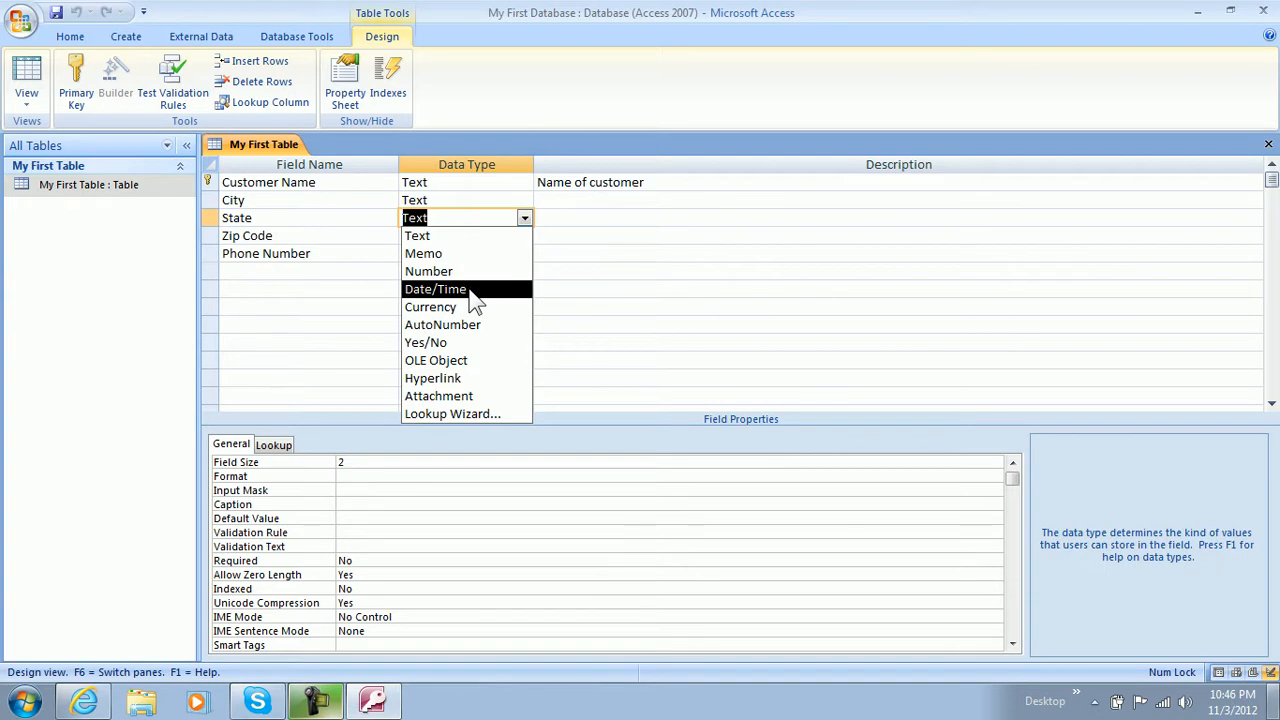
{"action": "left_click", "coordinate": [434, 289]}
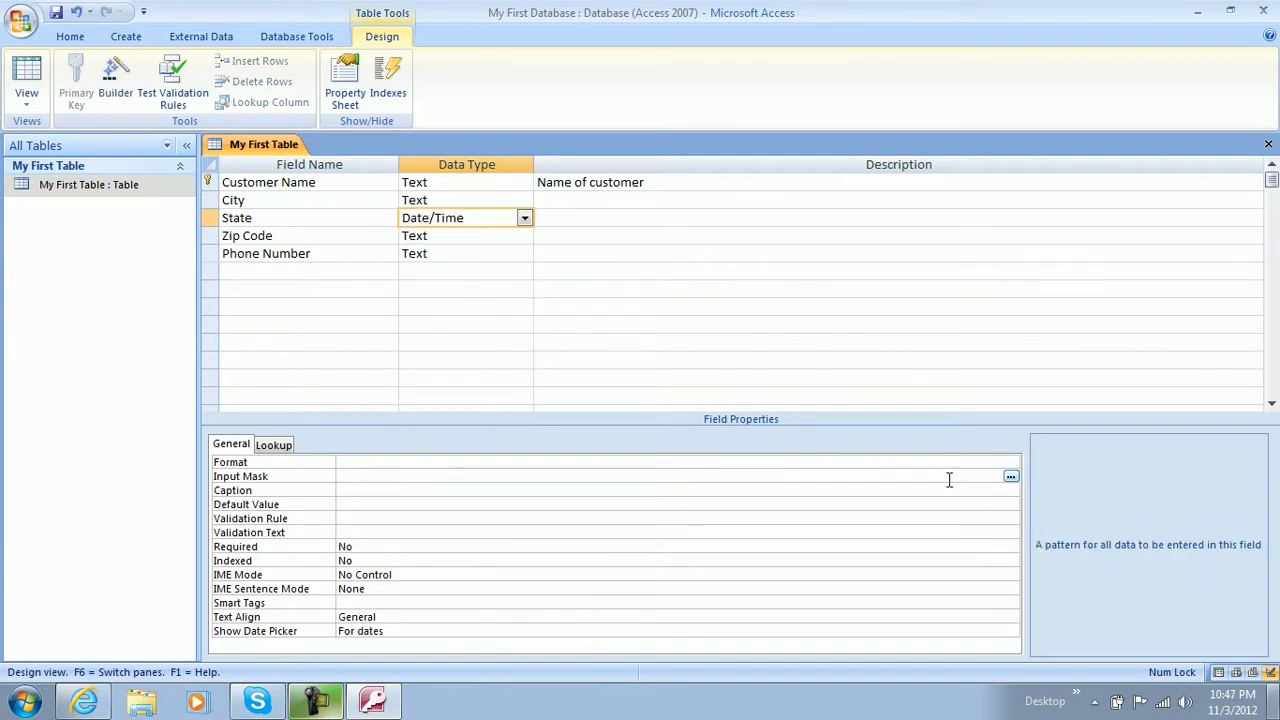
{"action": "left_click", "coordinate": [1010, 476]}
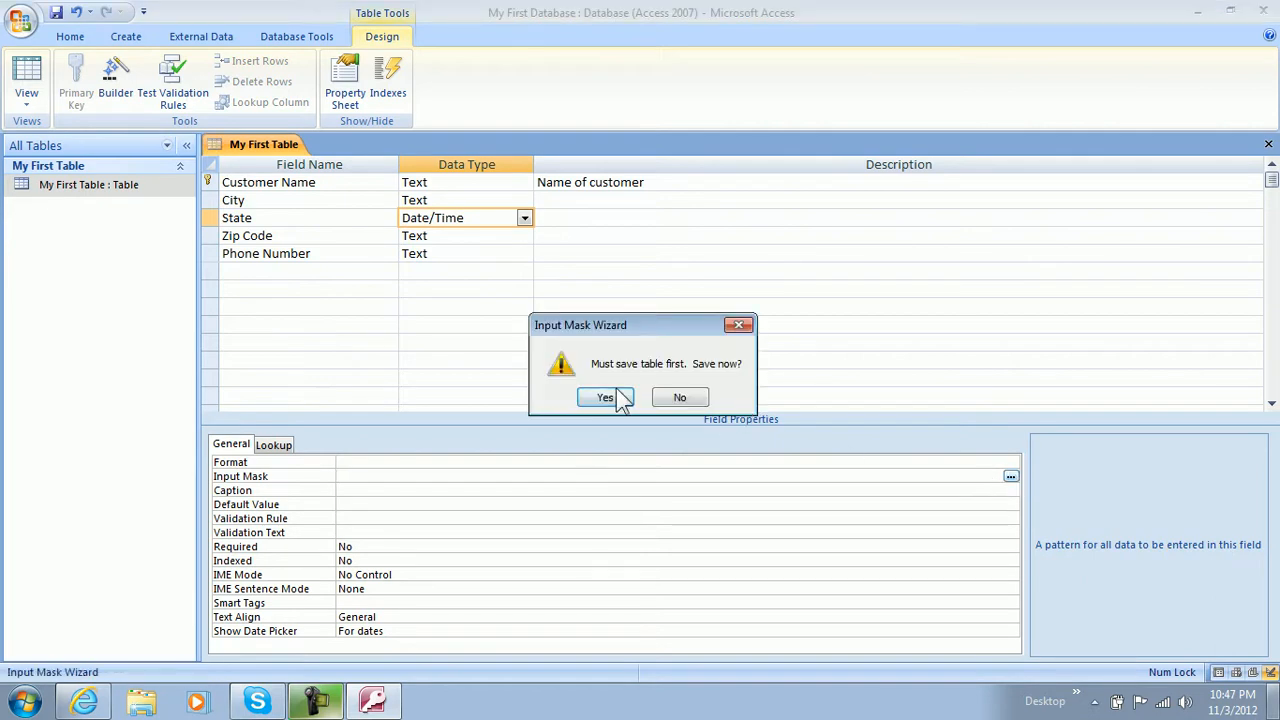
{"action": "left_click", "coordinate": [603, 397]}
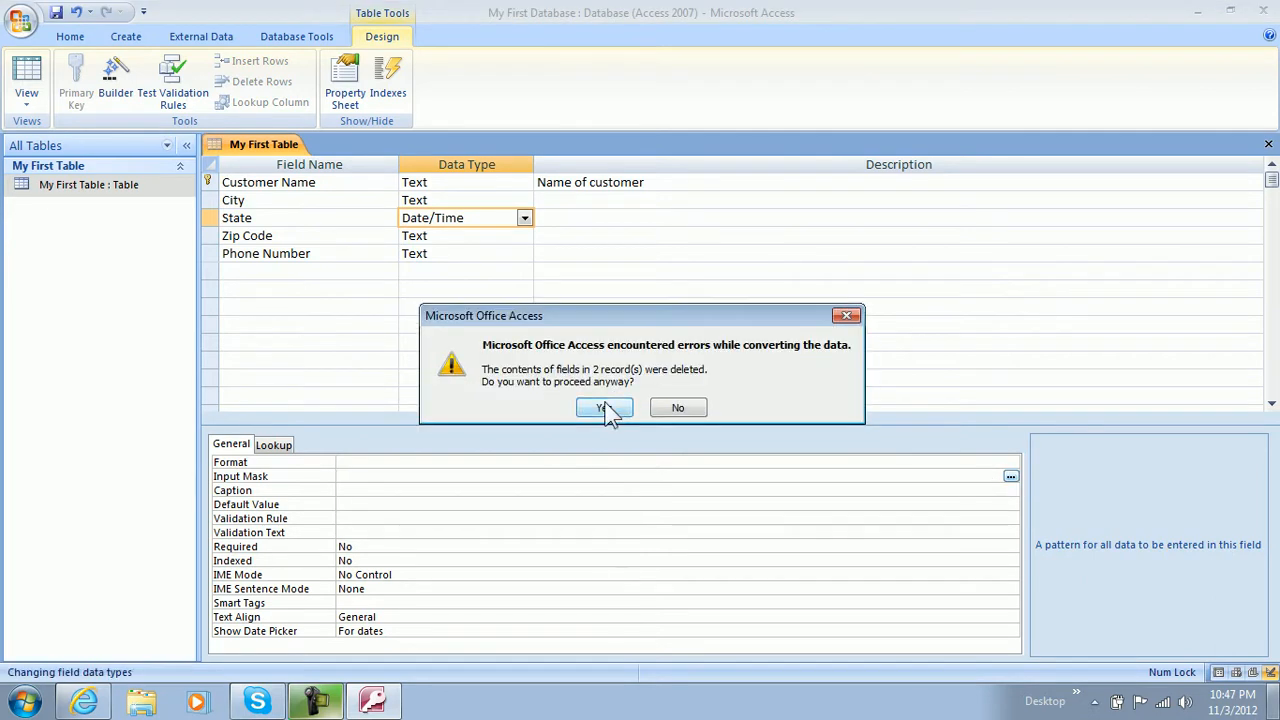
{"action": "left_click", "coordinate": [603, 407]}
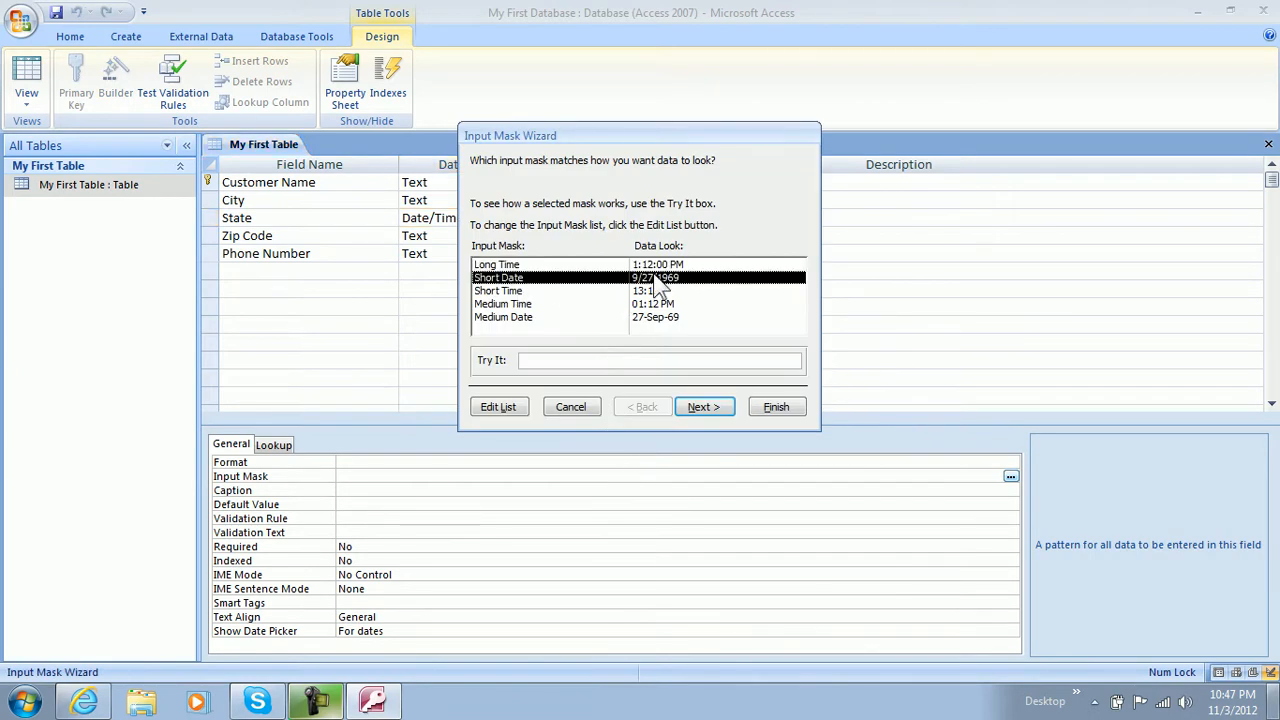
{"action": "mouse_move", "coordinate": [655, 330]}
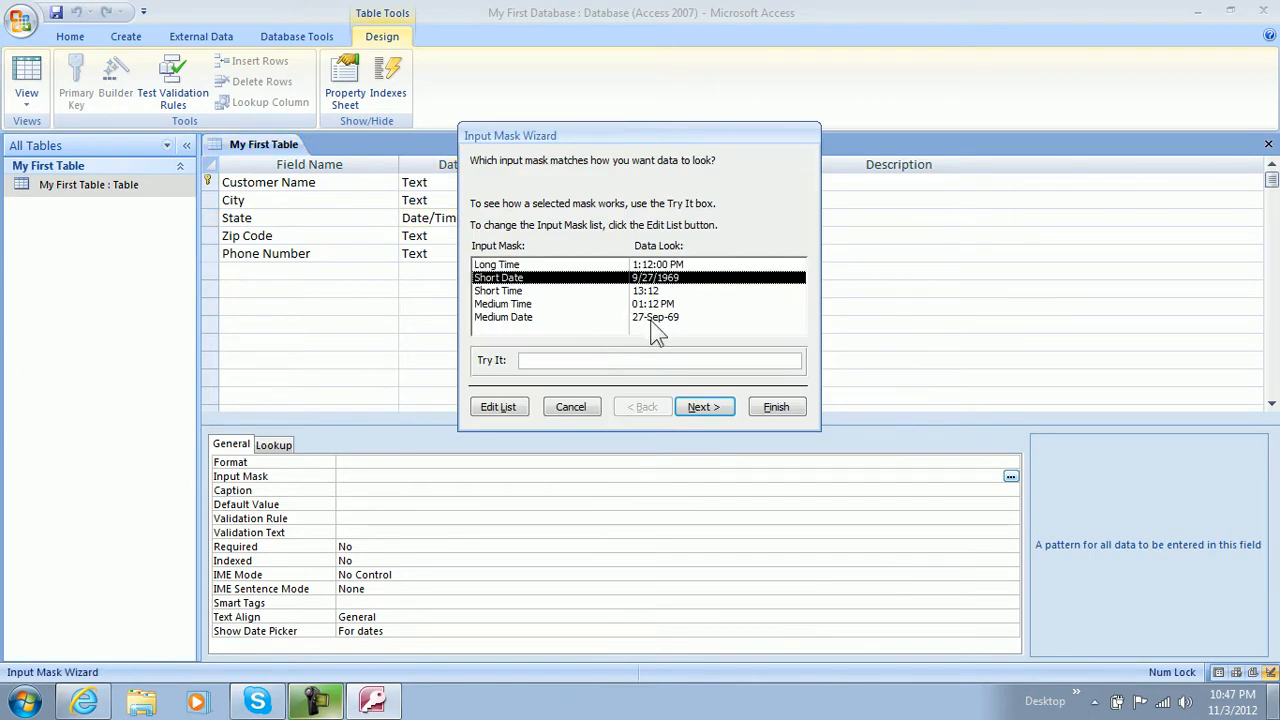
{"action": "mouse_move", "coordinate": [572, 410]}
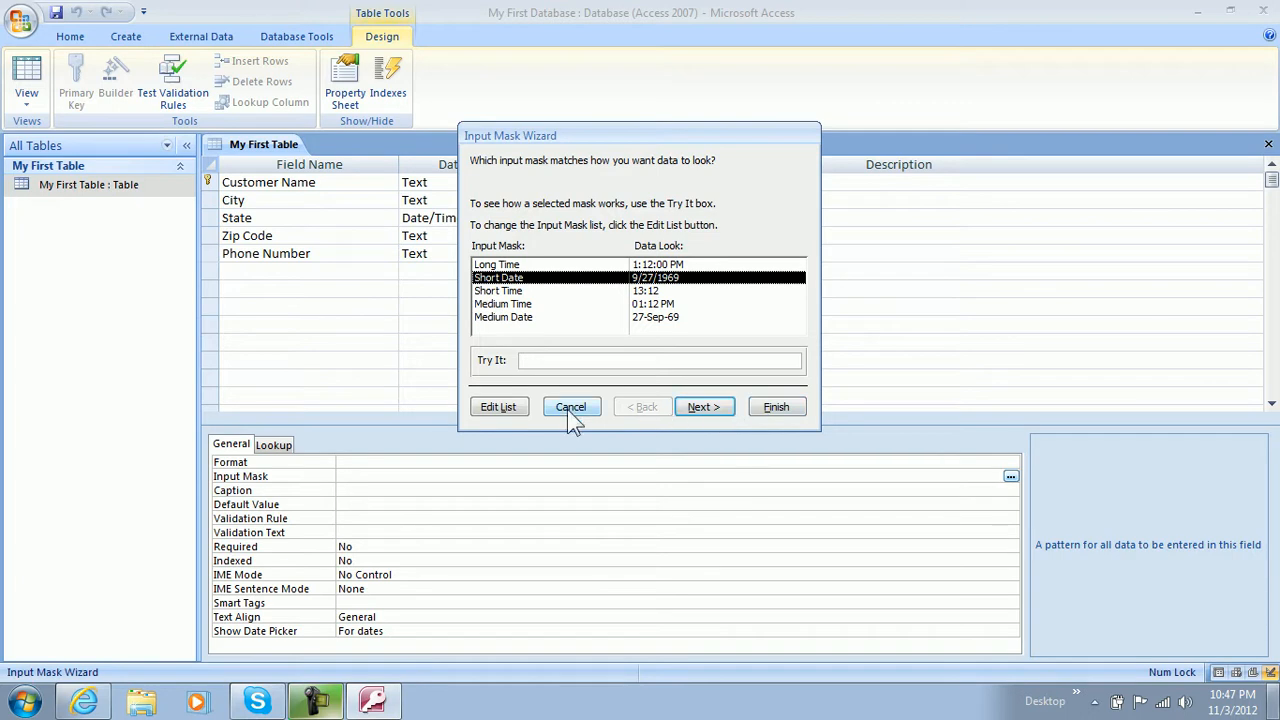
Cancel the date input mask, save, and check both records' now-empty State cells
{"action": "left_click", "coordinate": [571, 407]}
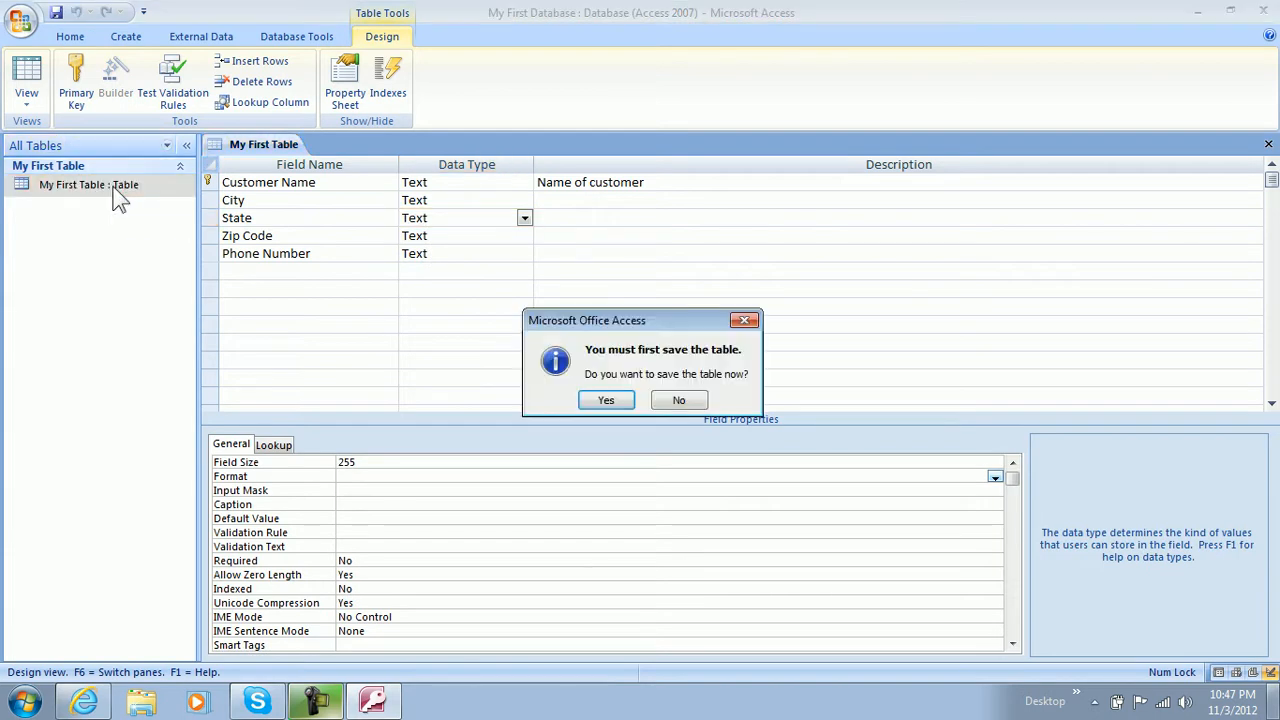
{"action": "left_click", "coordinate": [605, 400]}
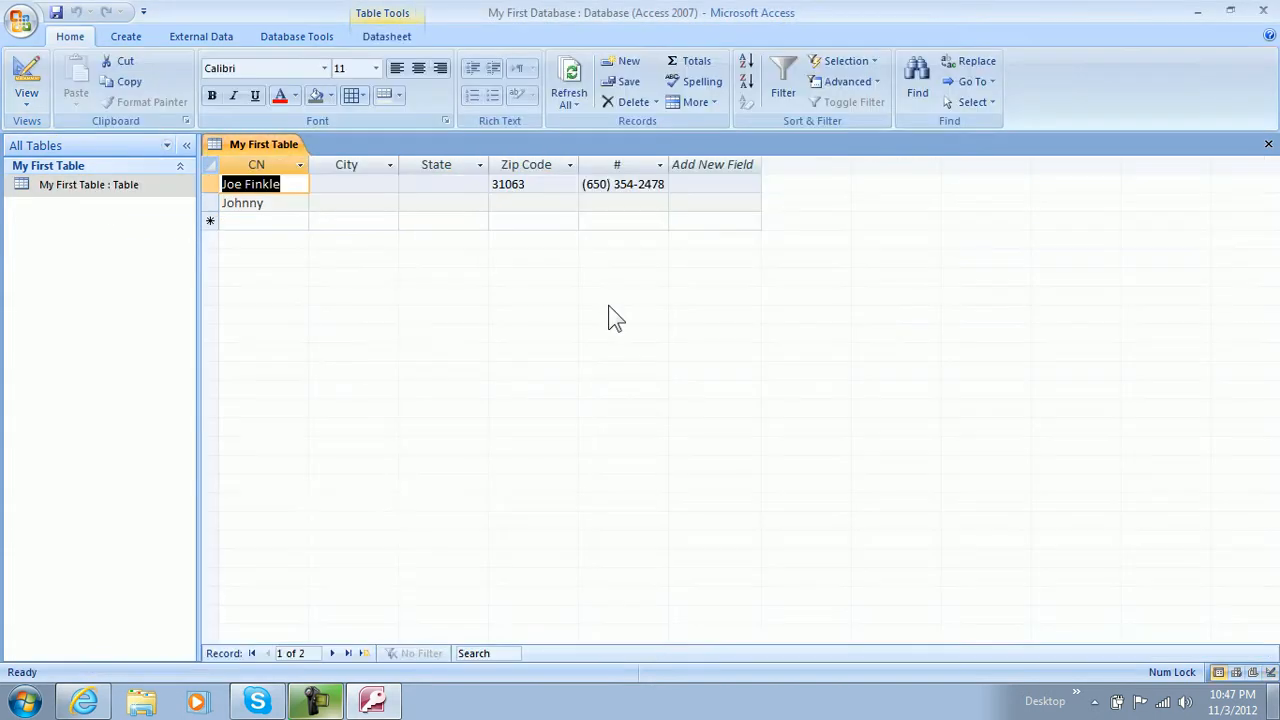
{"action": "left_click", "coordinate": [440, 184]}
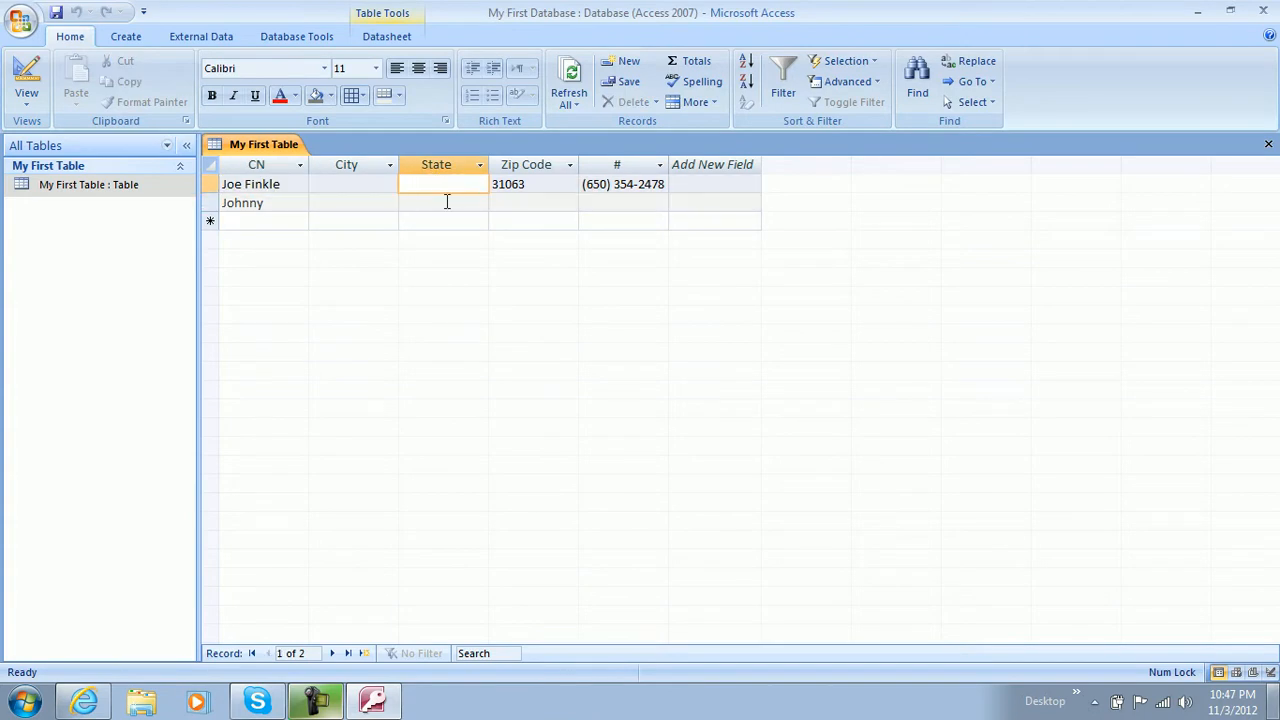
{"action": "left_click", "coordinate": [443, 184]}
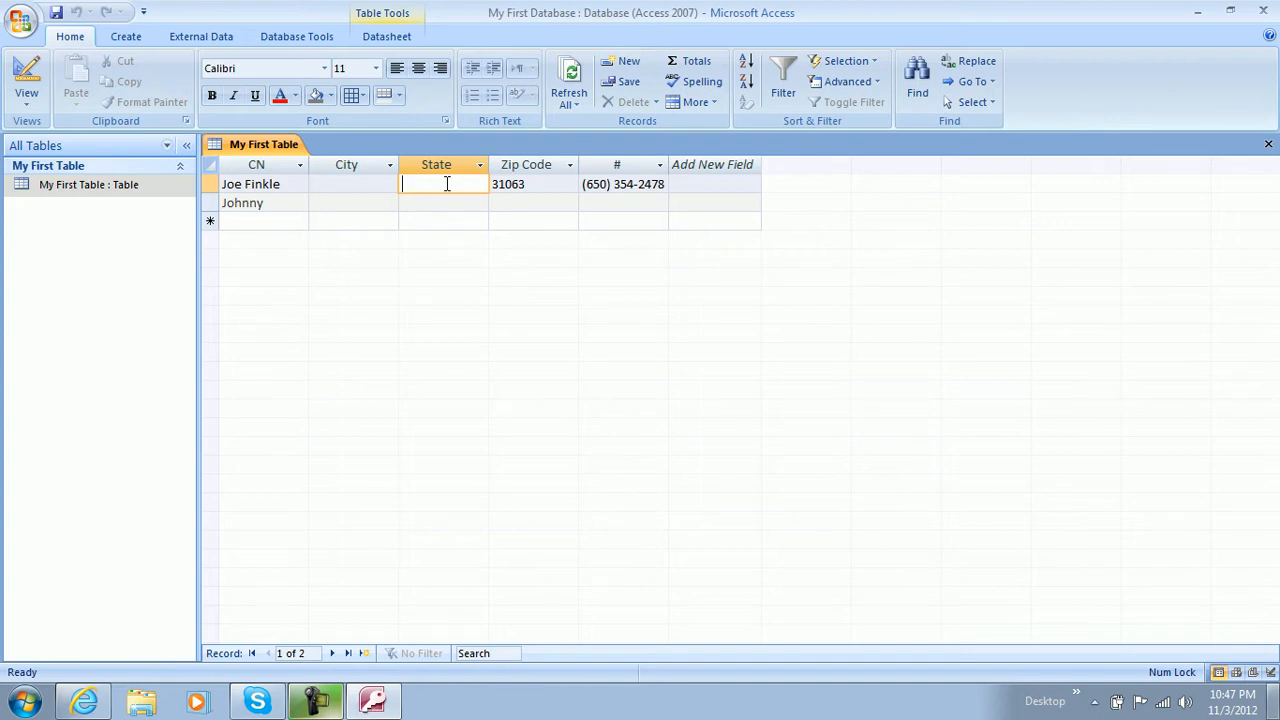
{"action": "left_click", "coordinate": [429, 202]}
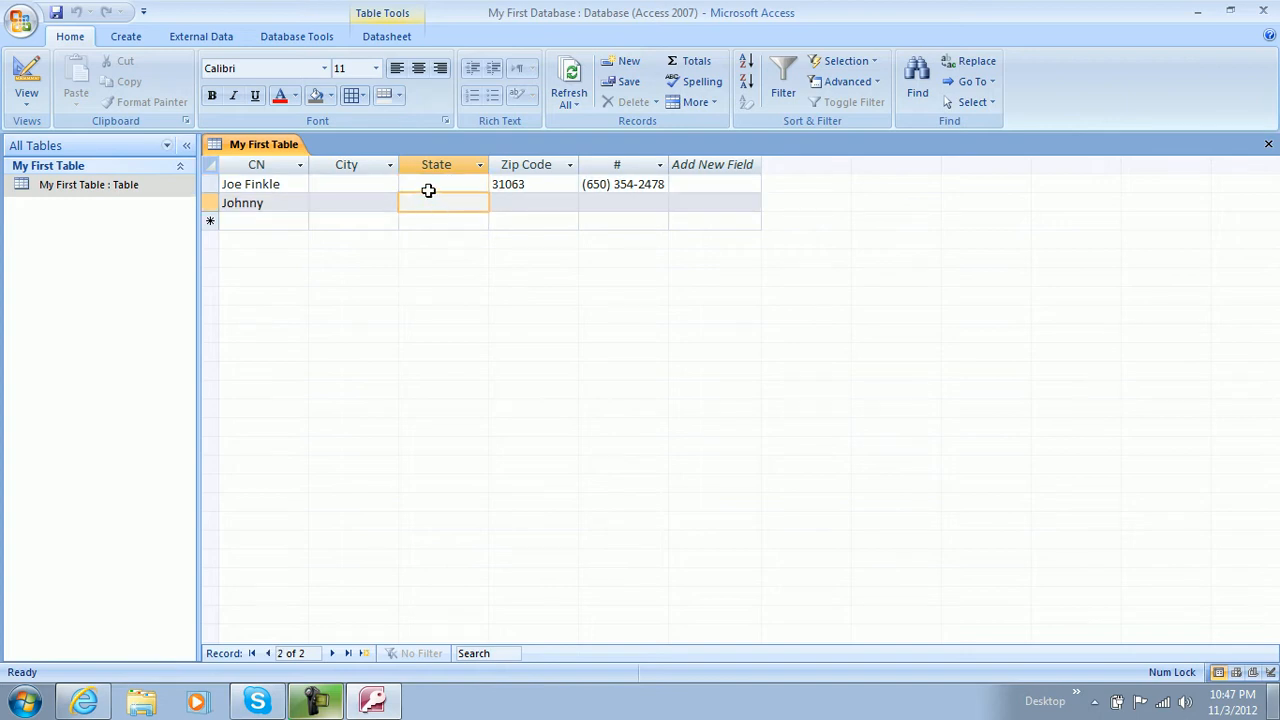
{"action": "left_click", "coordinate": [440, 184]}
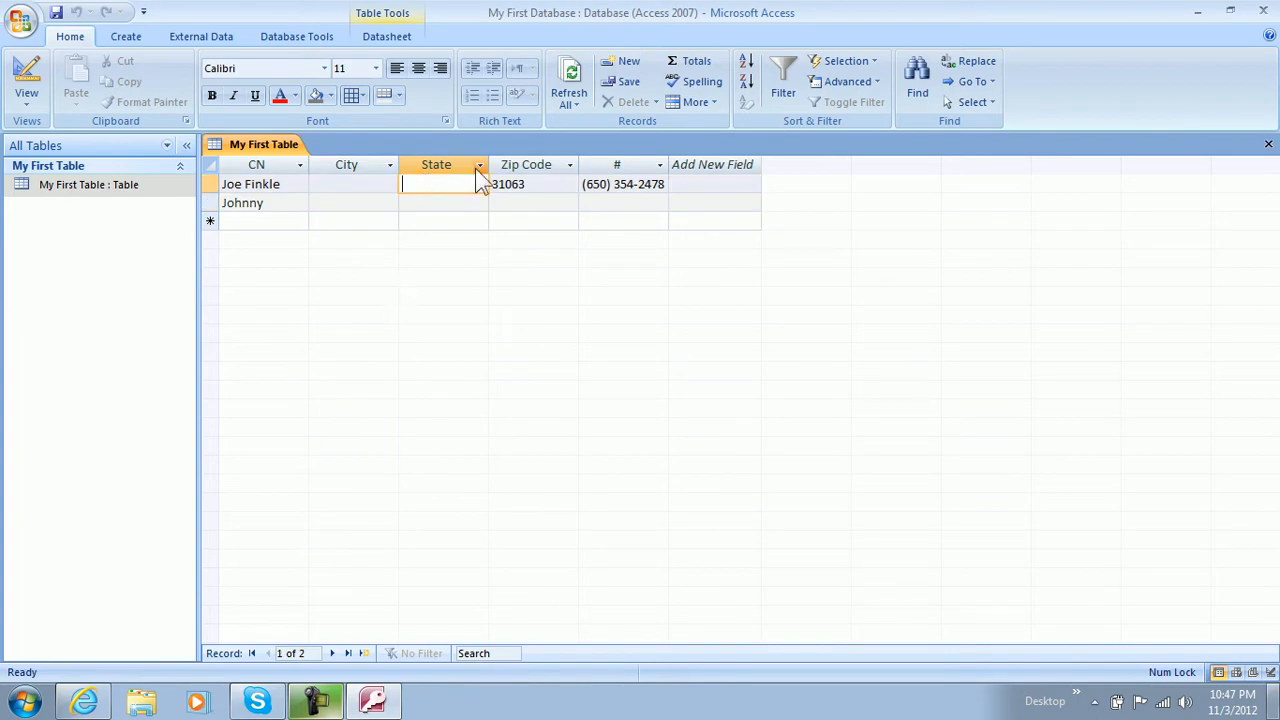
{"action": "mouse_move", "coordinate": [477, 308]}
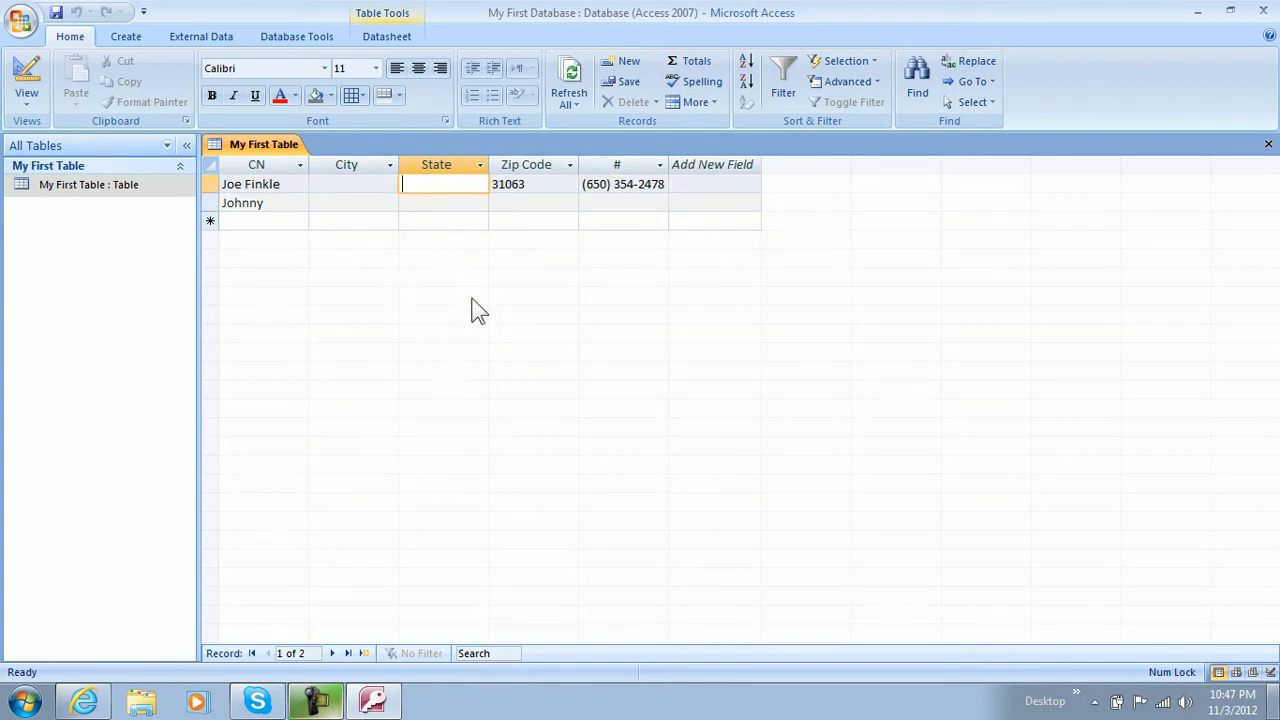
{"action": "mouse_move", "coordinate": [308, 203]}
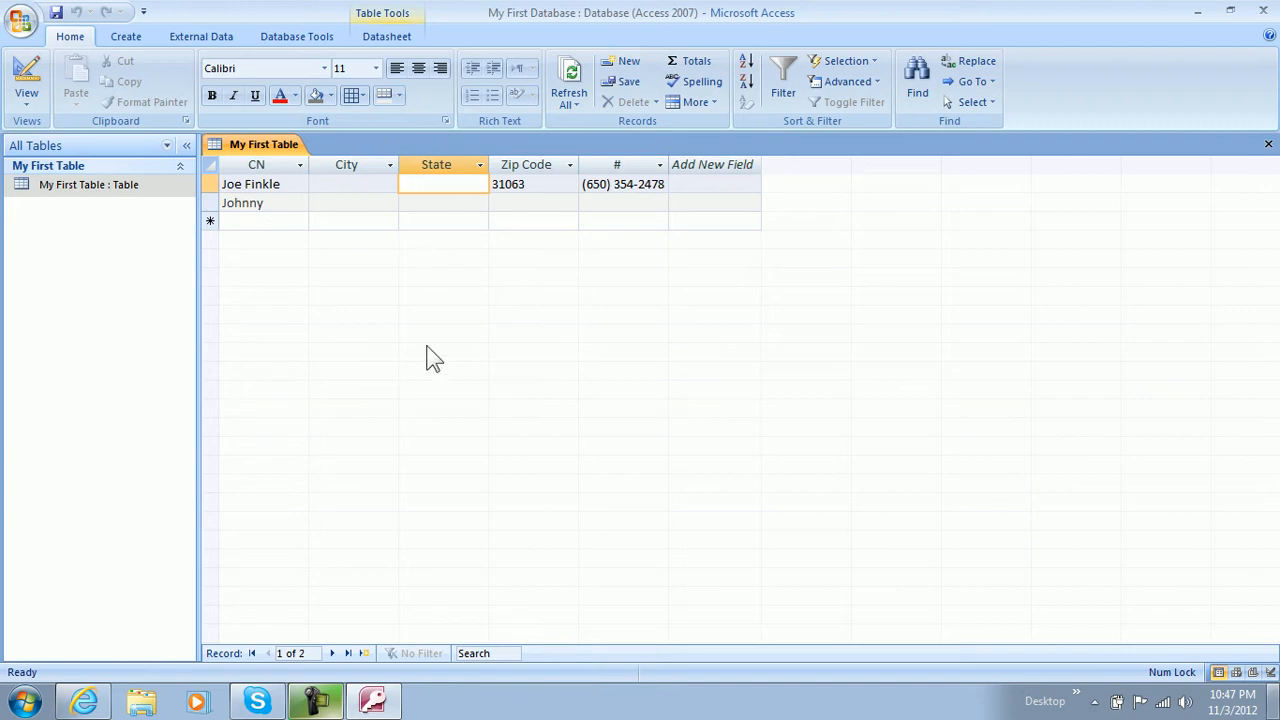
{"action": "mouse_move", "coordinate": [448, 290]}
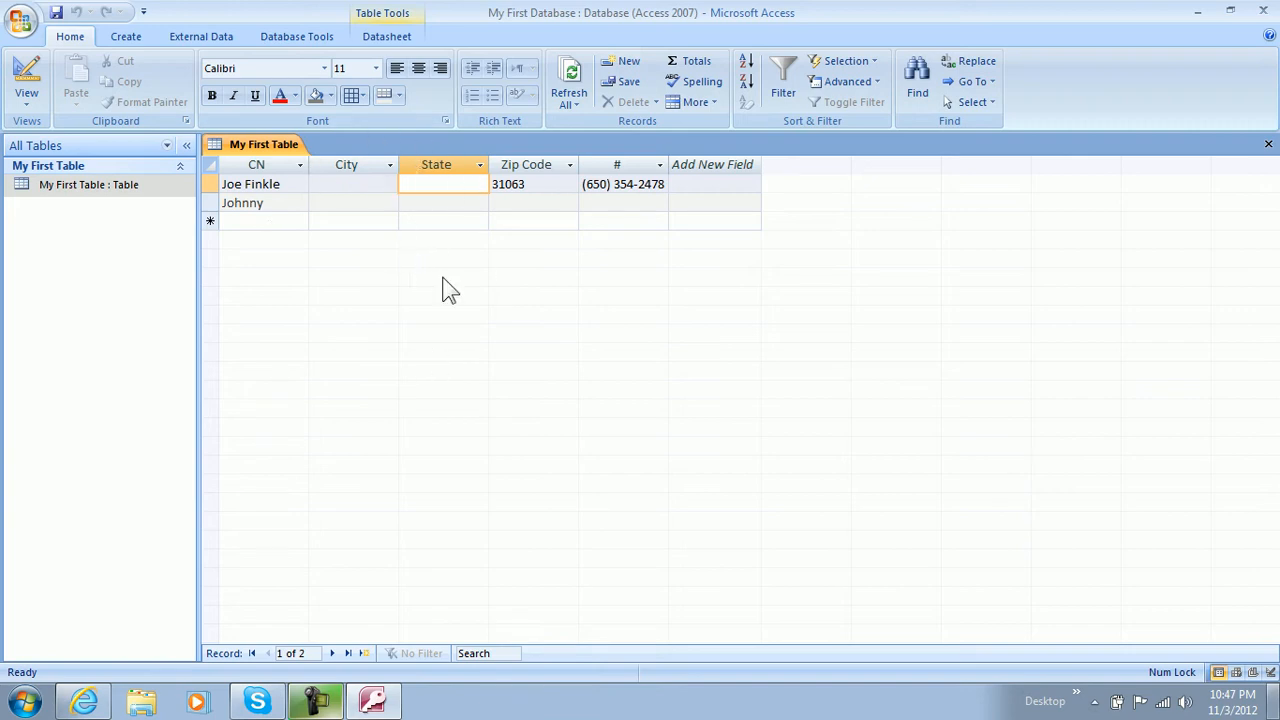